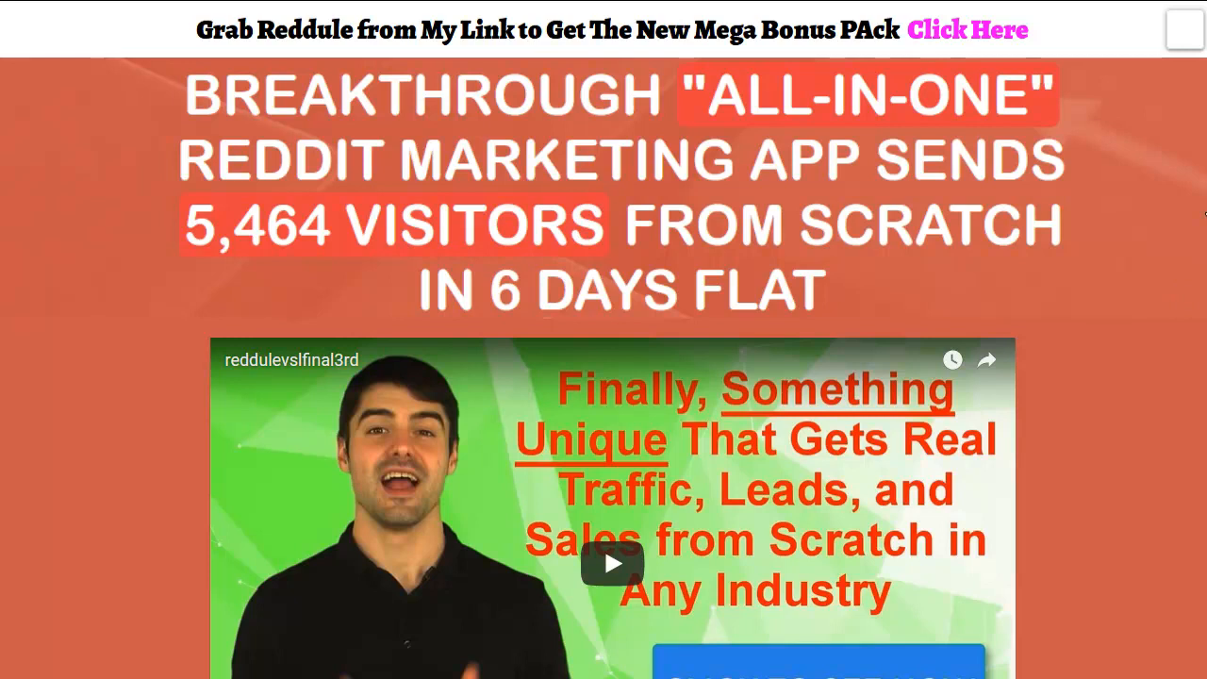
mouse_move(1181, 195)
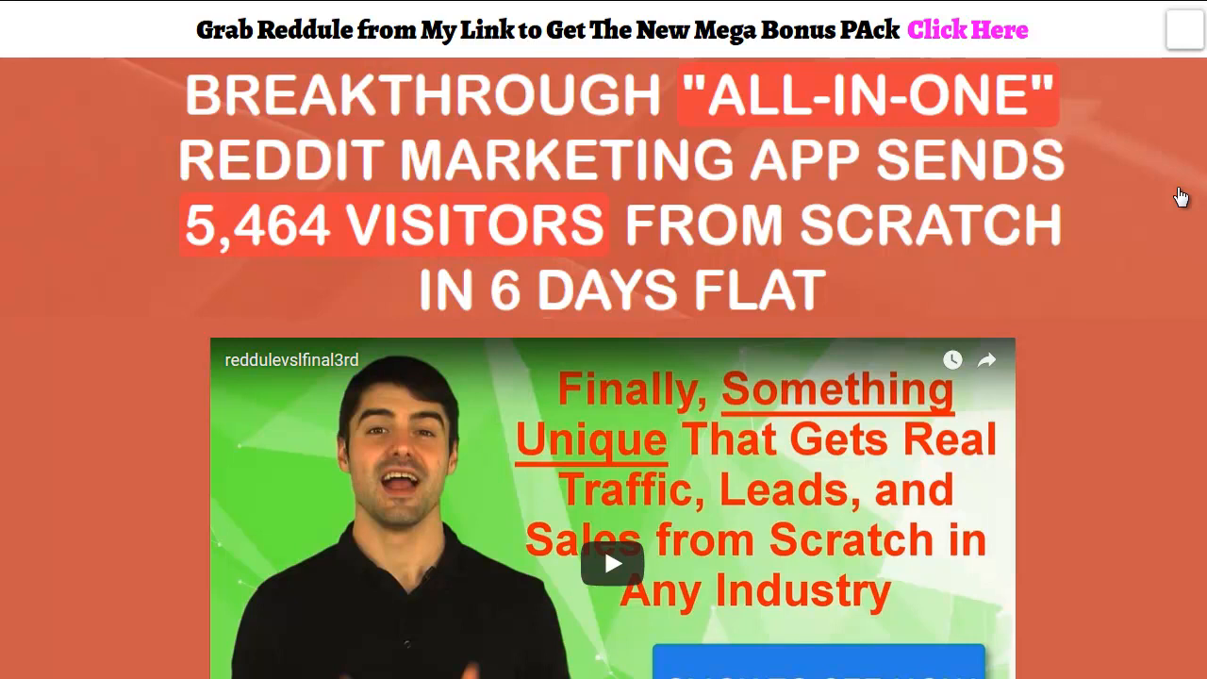
mouse_move(1173, 206)
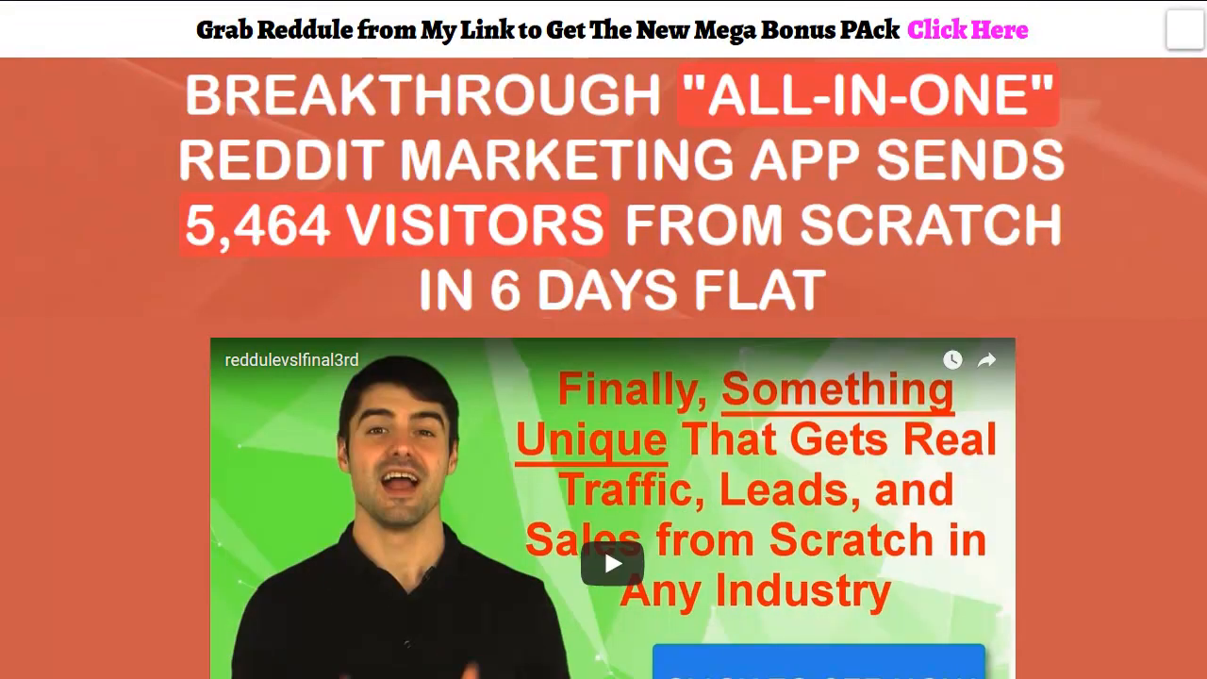
- Scroll past the headline, video and product box to the description and Part 1 Traffic Training section
scroll(down, 3)
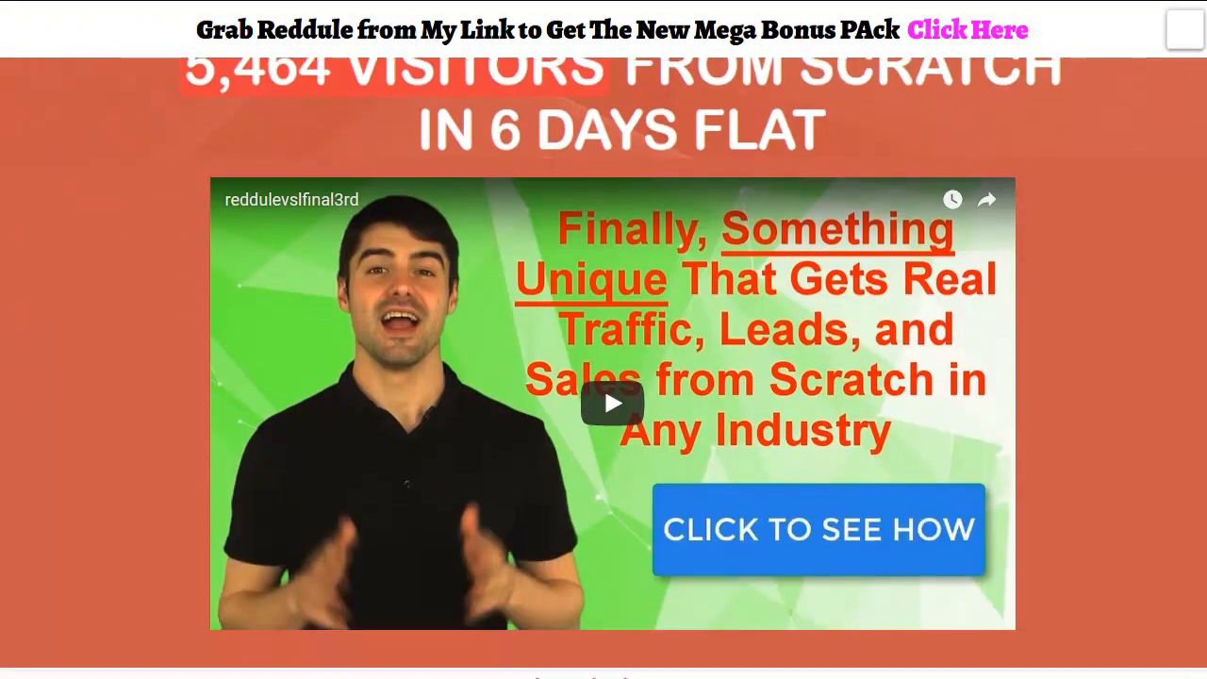
scroll(down, 3)
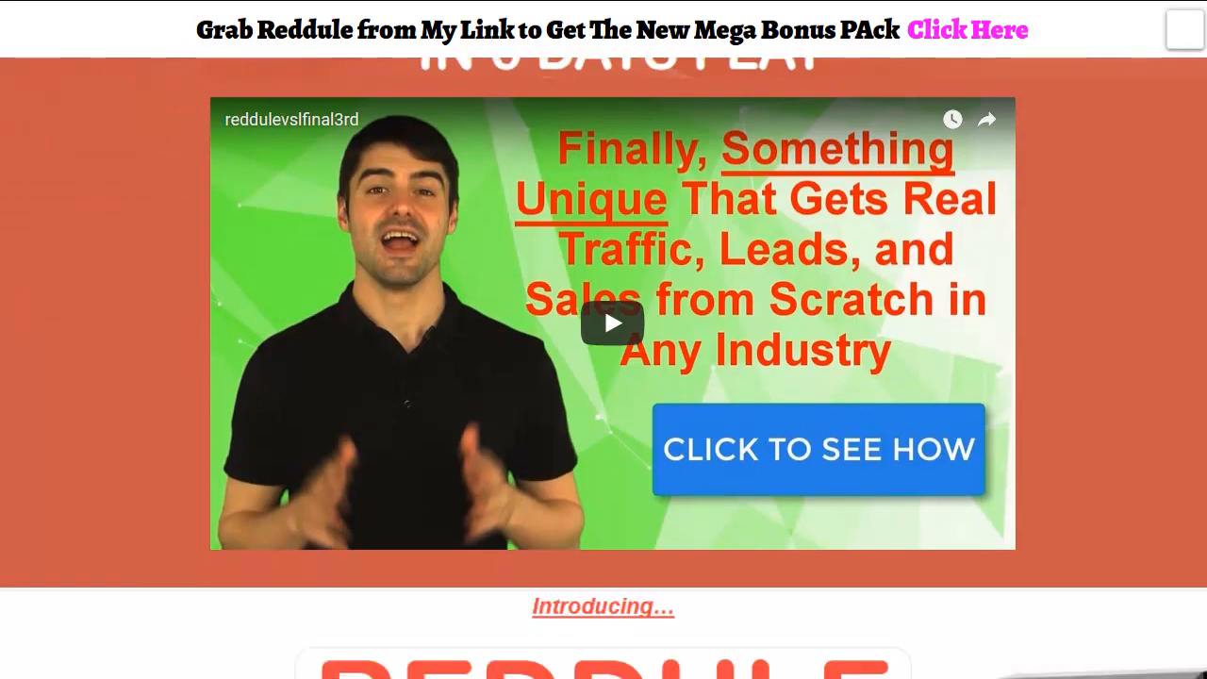
scroll(down, 3)
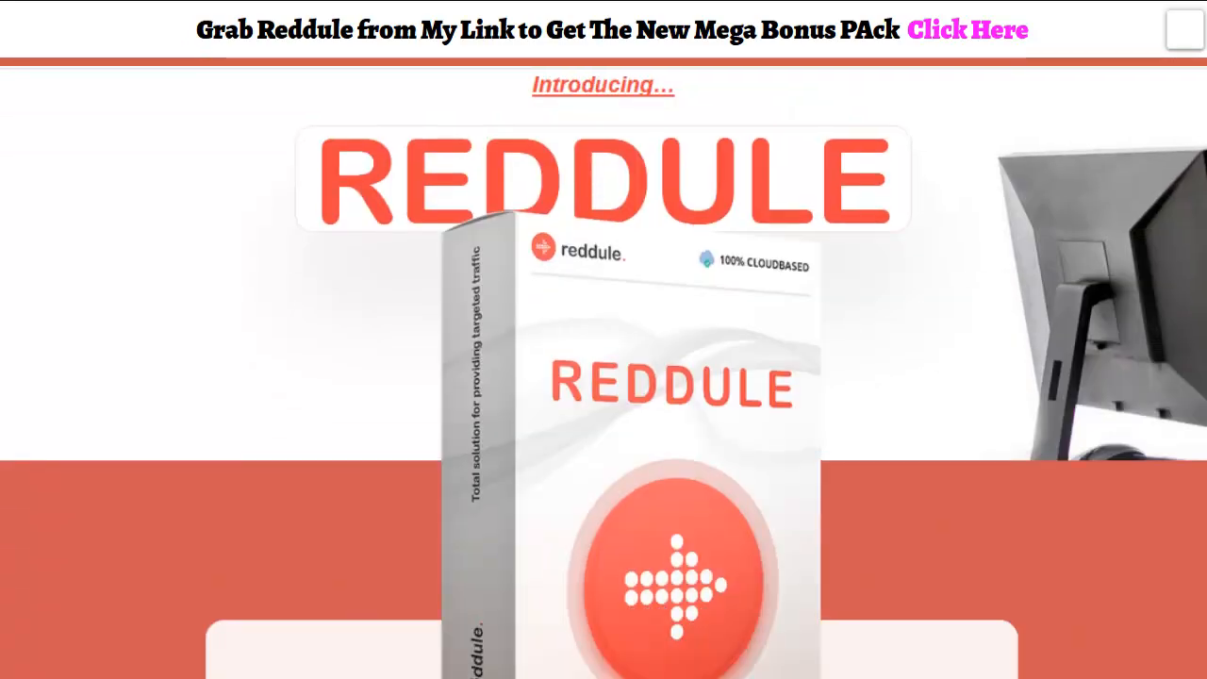
scroll(down, 3)
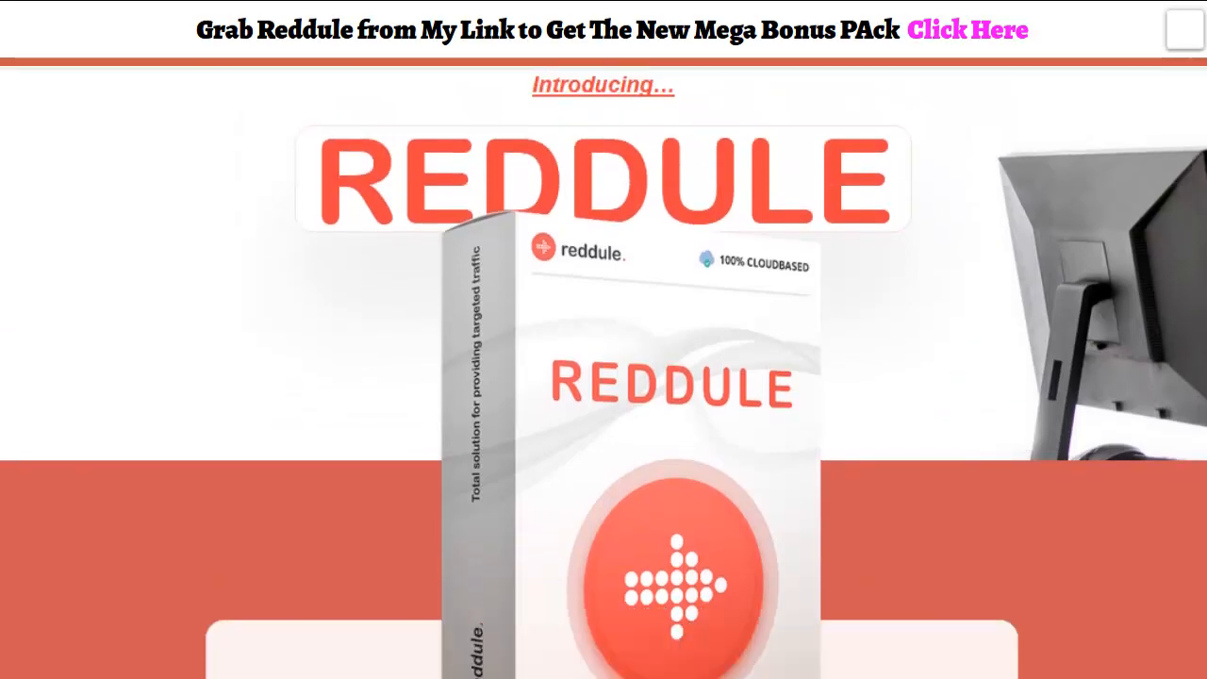
scroll(down, 3)
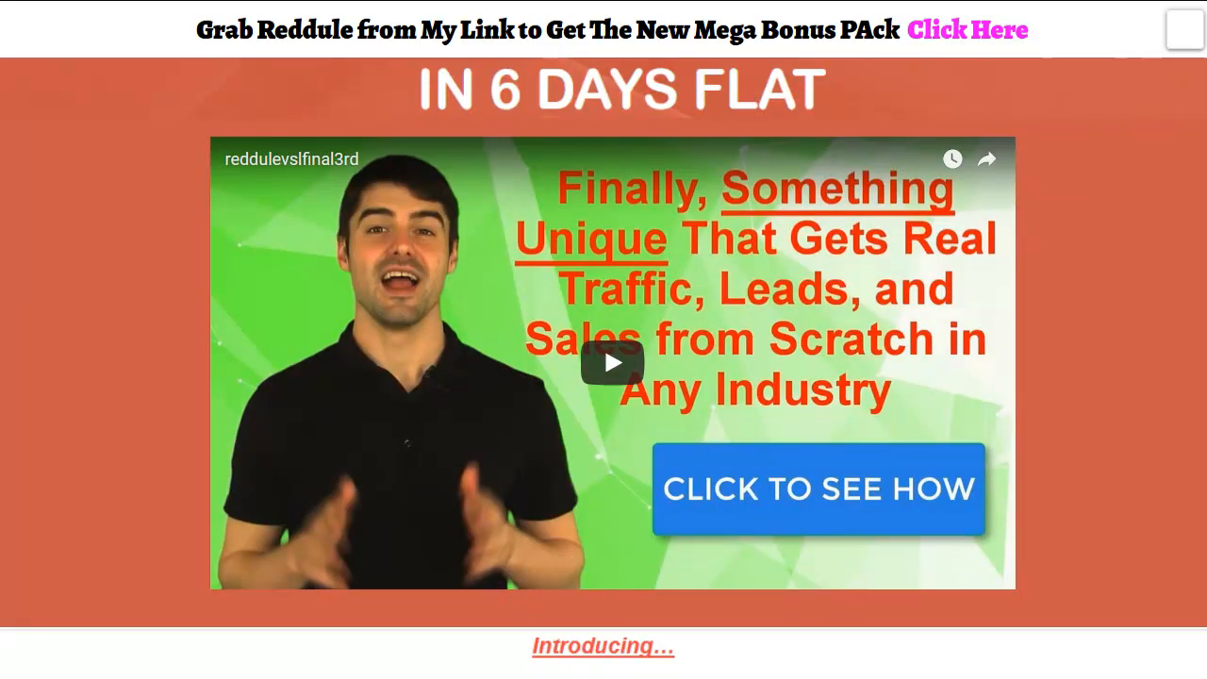
scroll(down, 3)
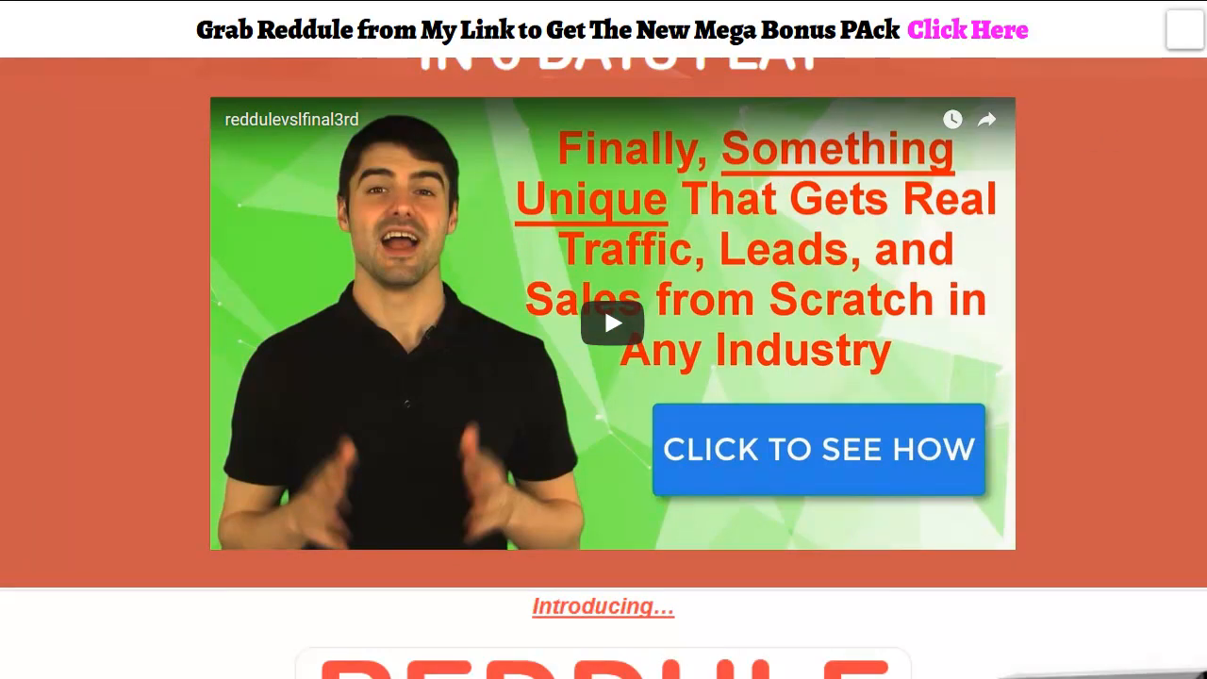
scroll(down, 3)
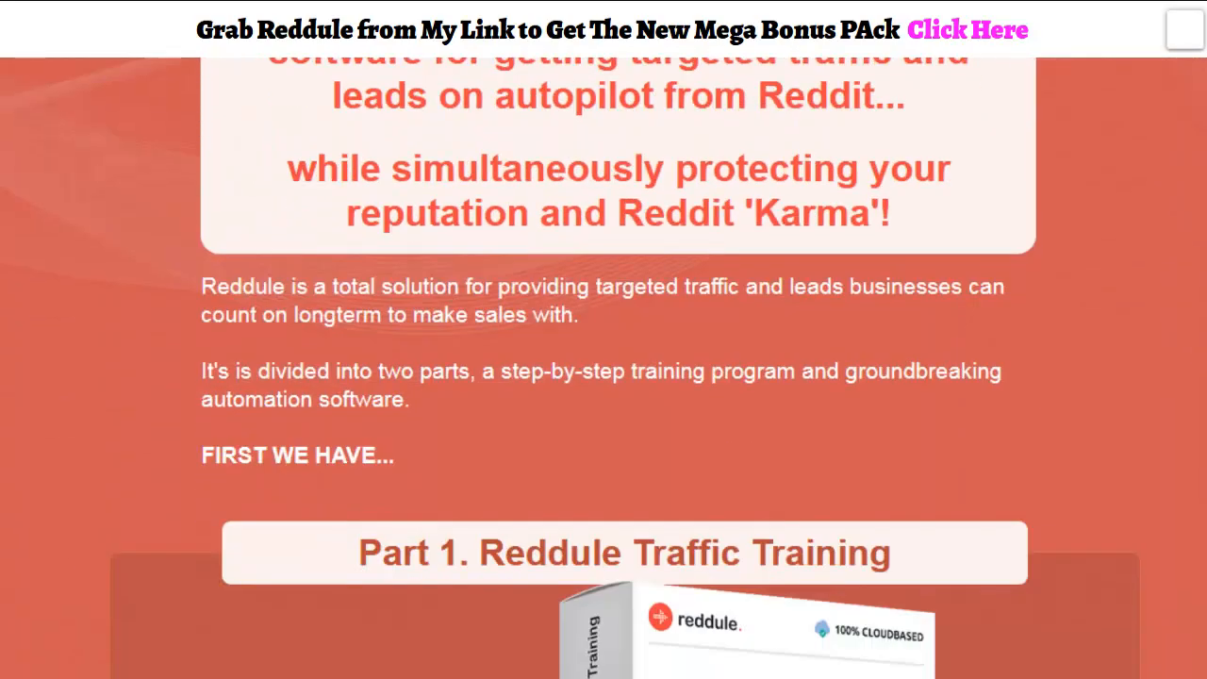
- Scroll past the traffic demo video to the Access to Reddule Traffic Training System banner
scroll(down, 3)
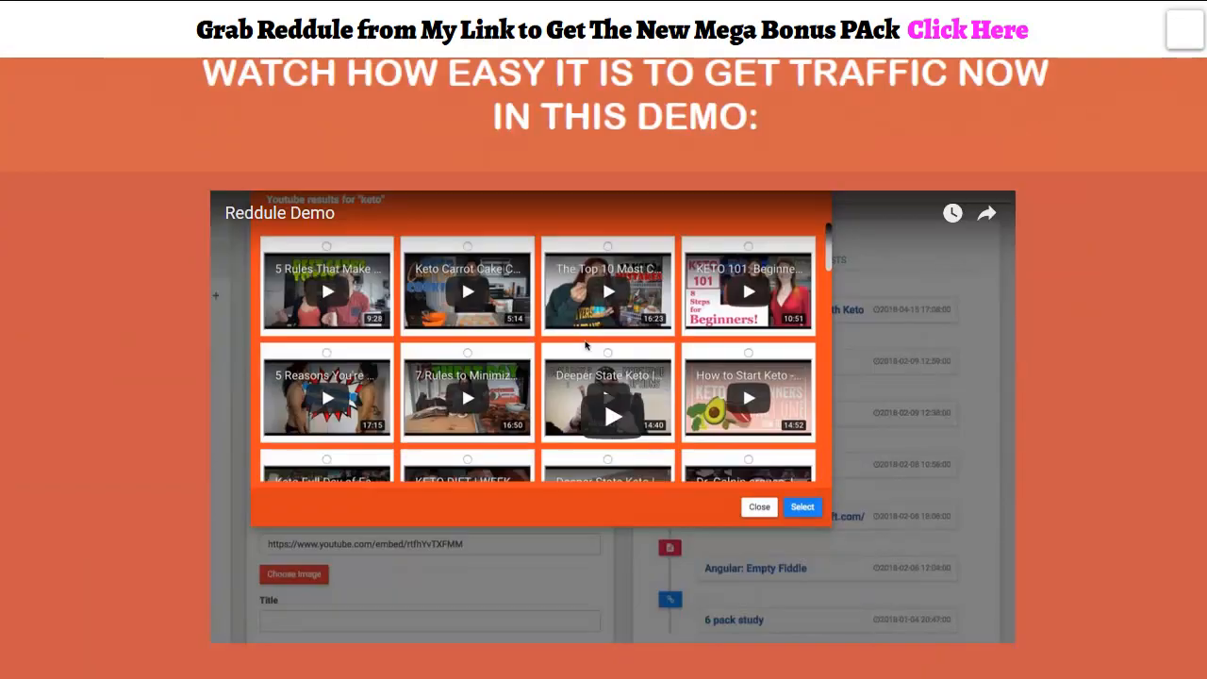
scroll(down, 3)
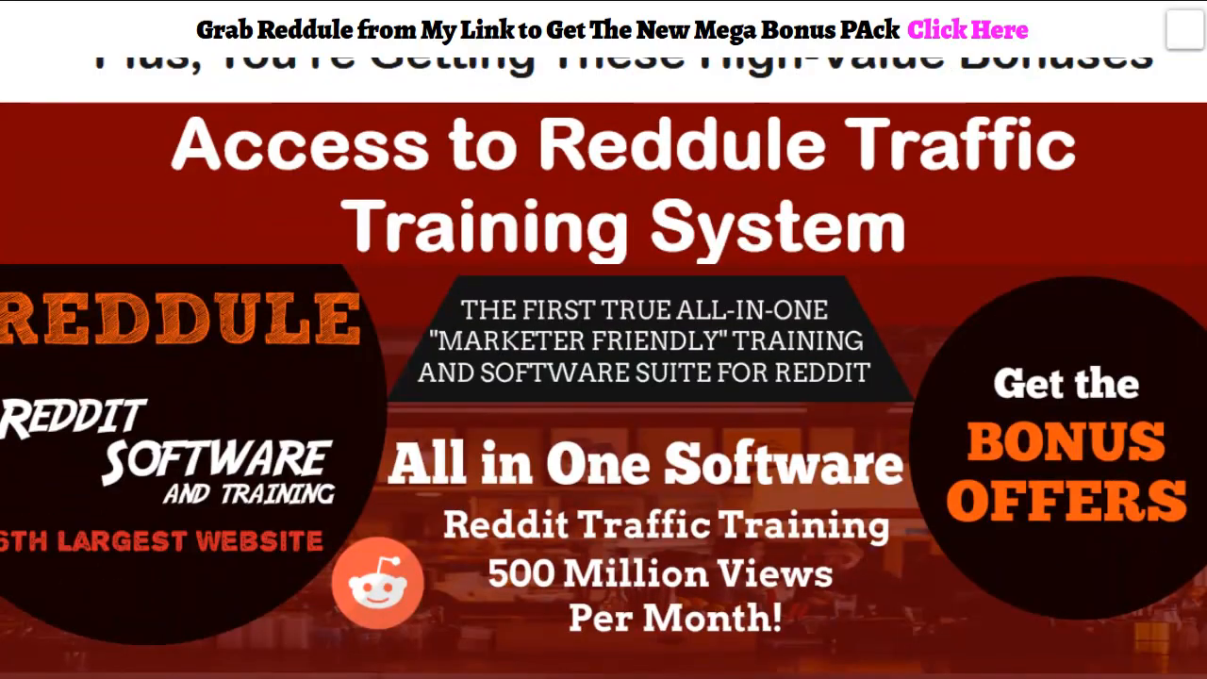
- Scroll past the secure-your-copy button to Bonus #1, Video Tree Software with reseller rights
scroll(down, 3)
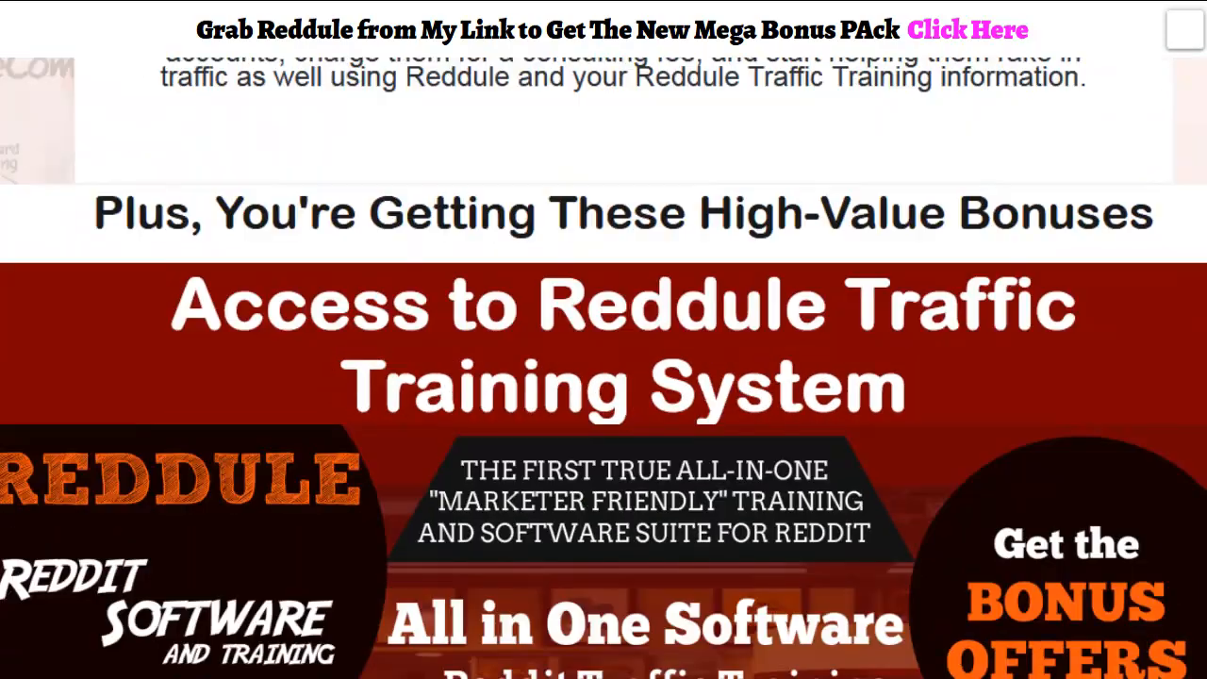
scroll(down, 3)
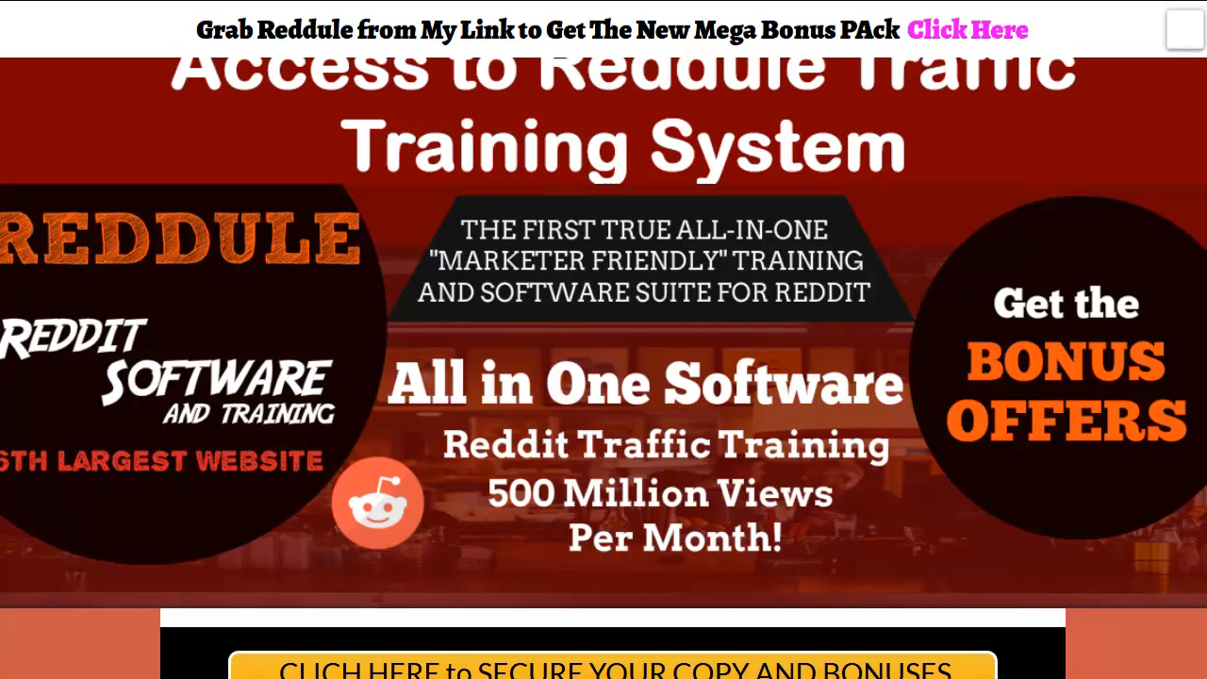
scroll(down, 3)
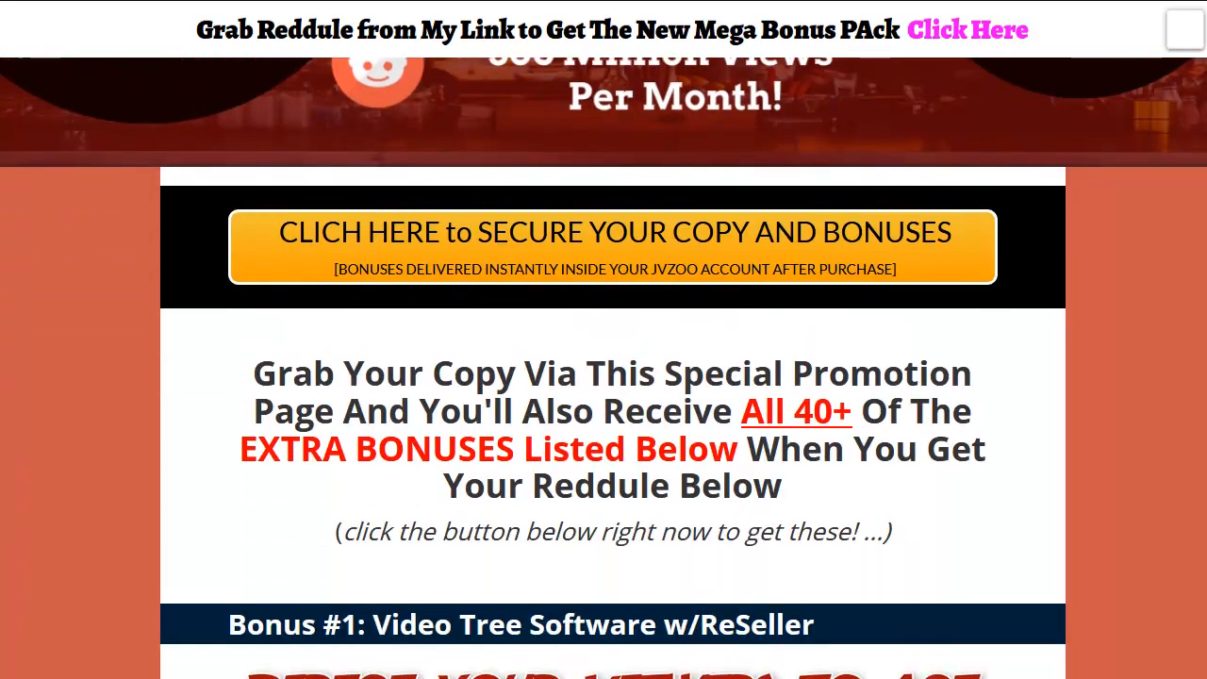
scroll(down, 3)
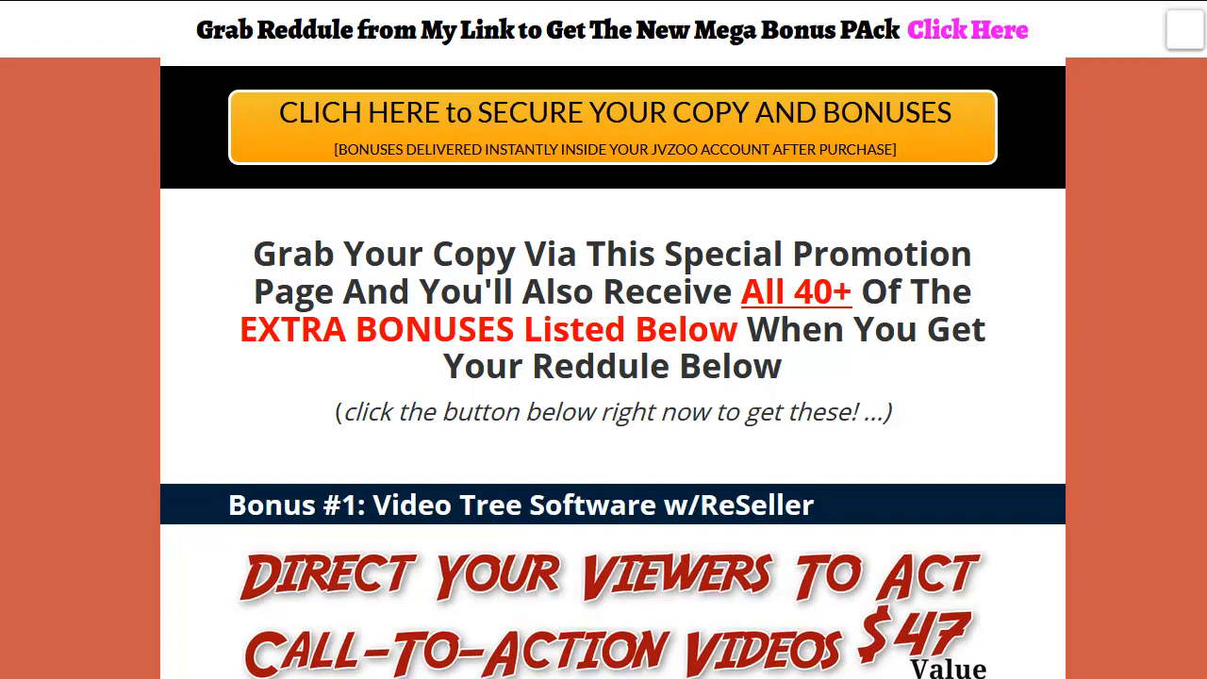
scroll(down, 3)
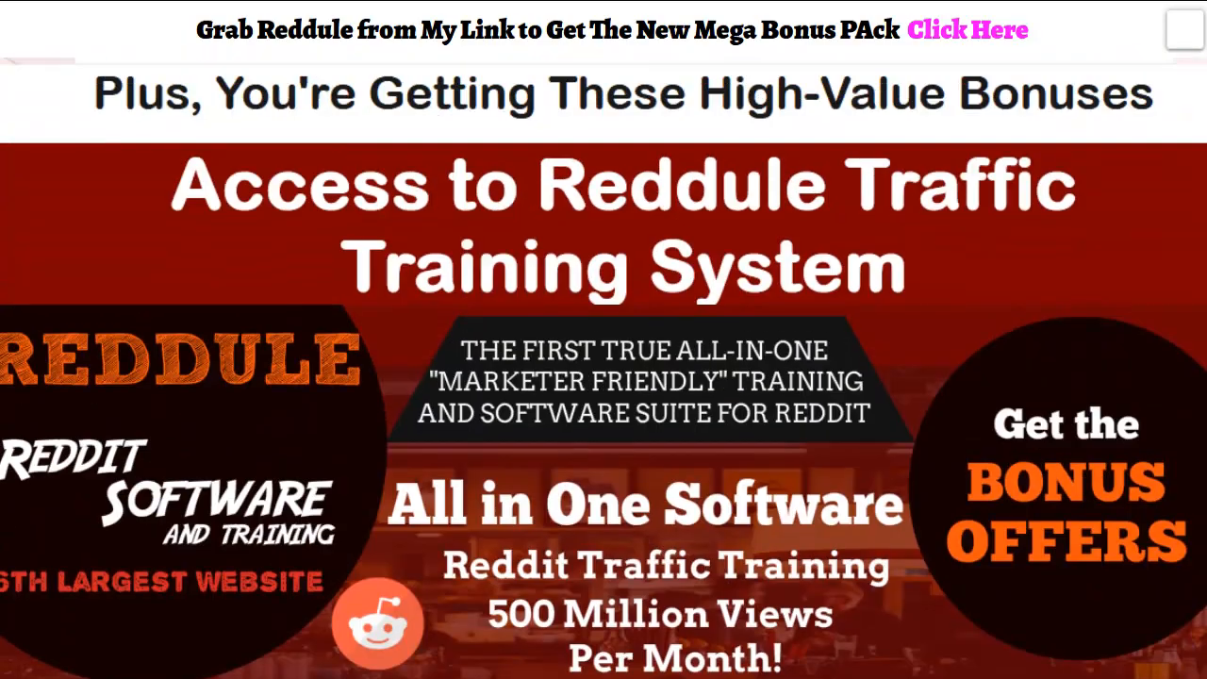
scroll(down, 3)
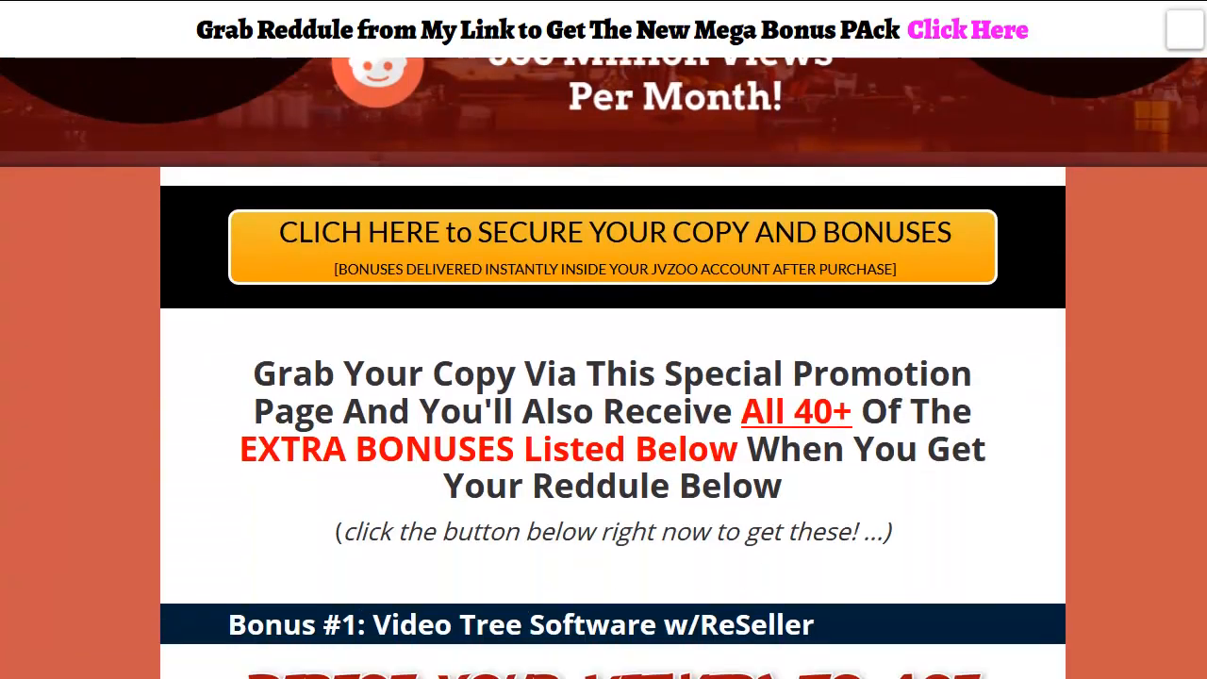
scroll(down, 3)
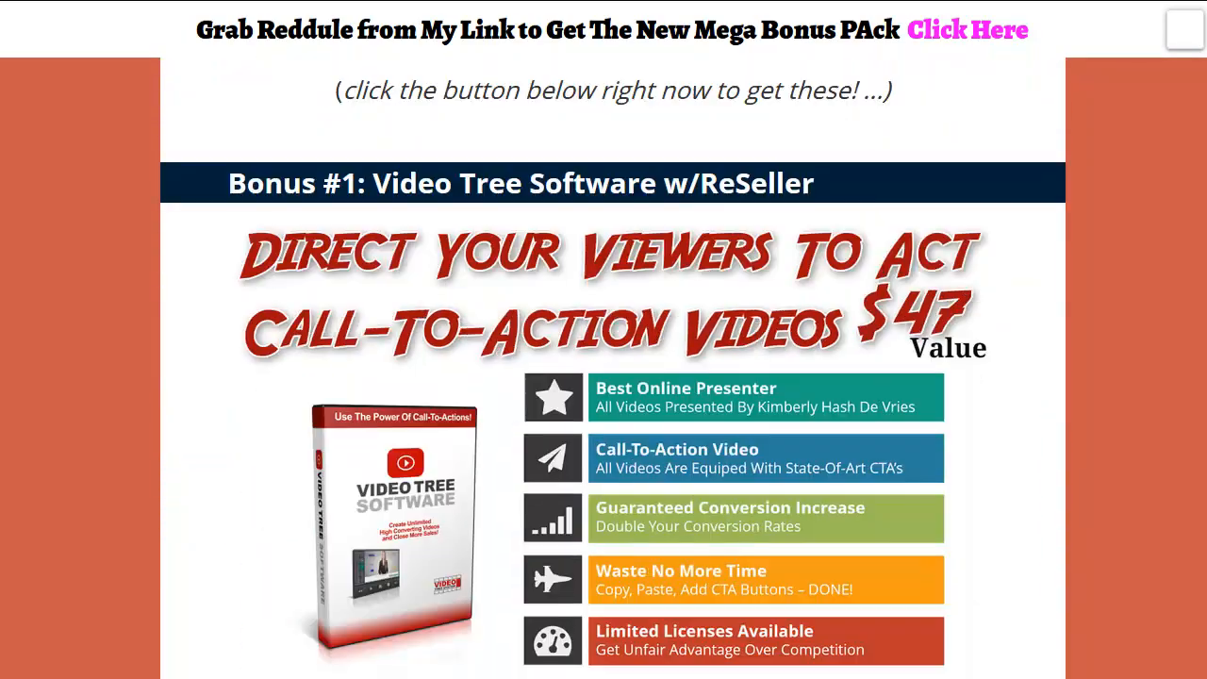
- Scroll through Bonuses #6 to #13 until Bonus #14, List Building Magnets, appears
scroll(down, 3)
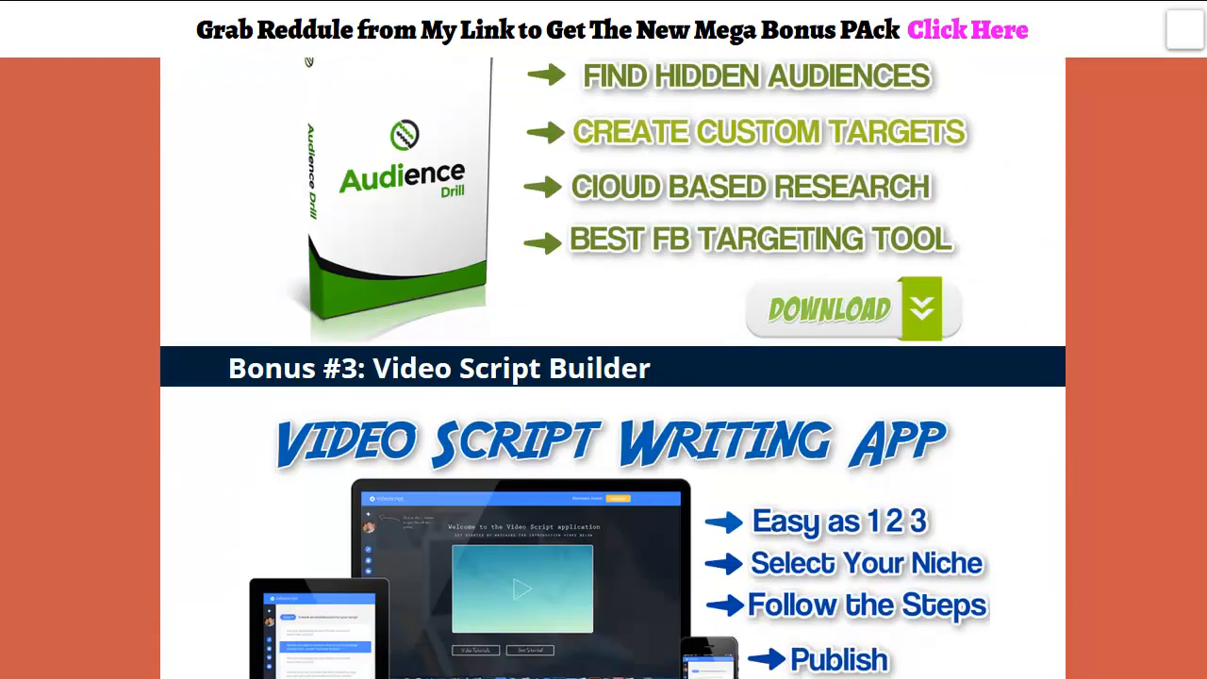
scroll(down, 3)
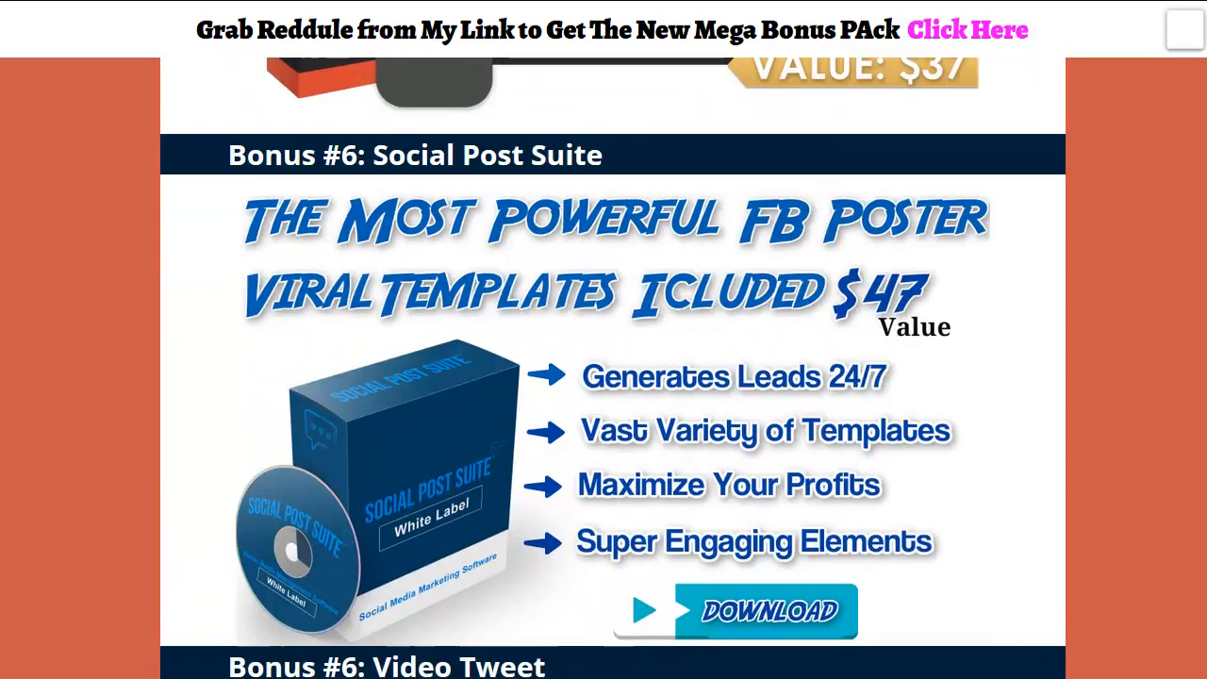
scroll(down, 3)
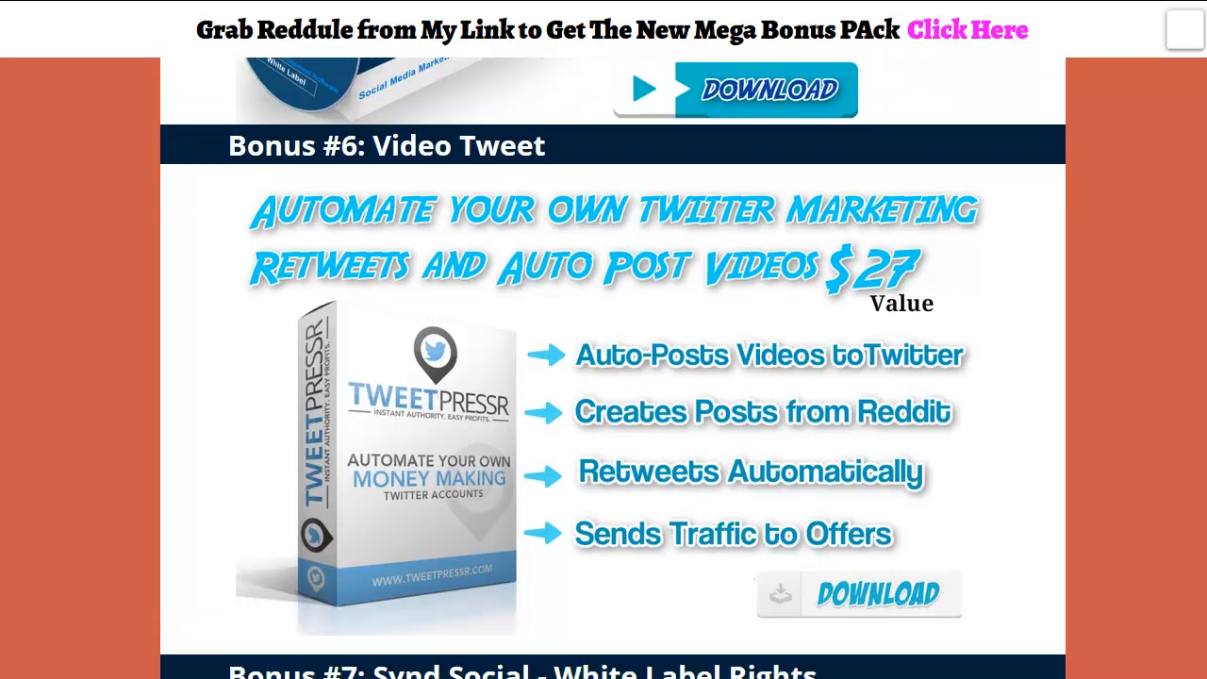
scroll(down, 3)
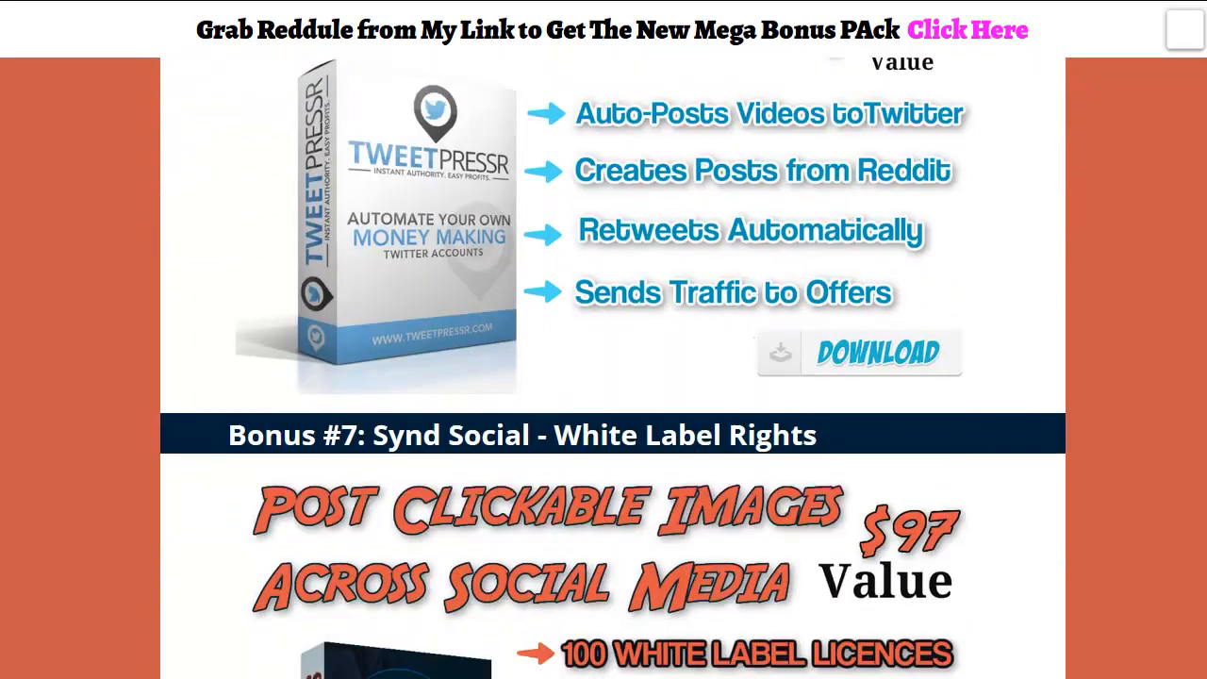
scroll(down, 3)
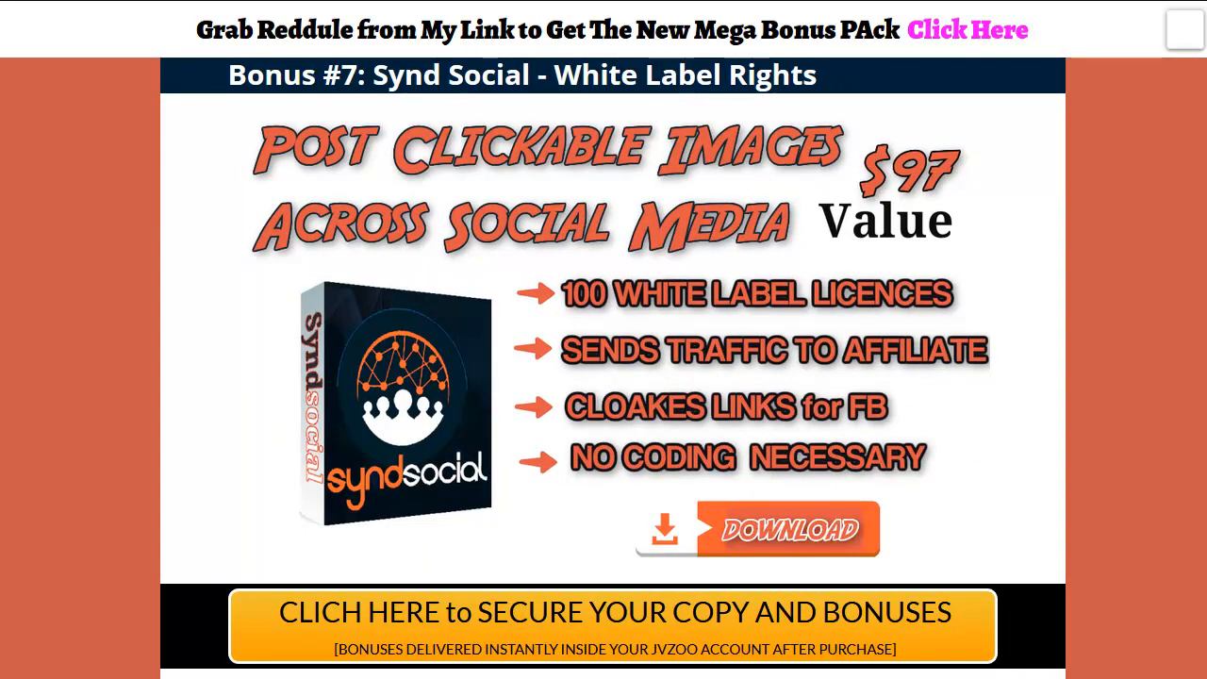
scroll(down, 3)
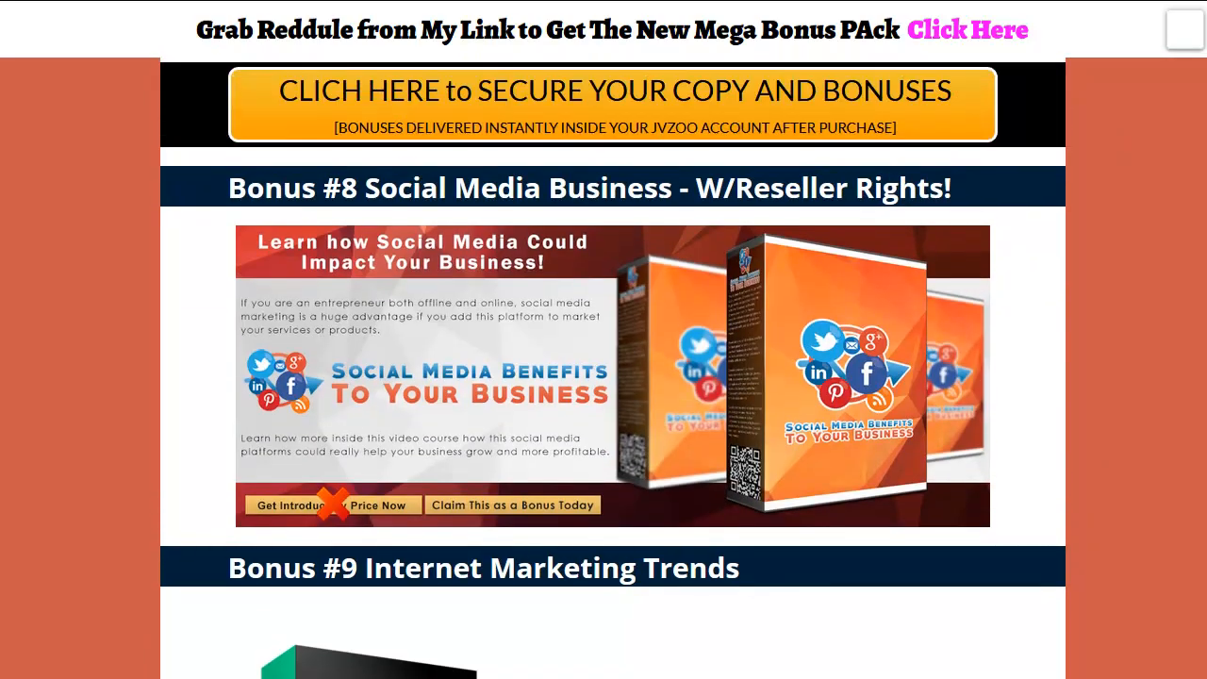
scroll(down, 3)
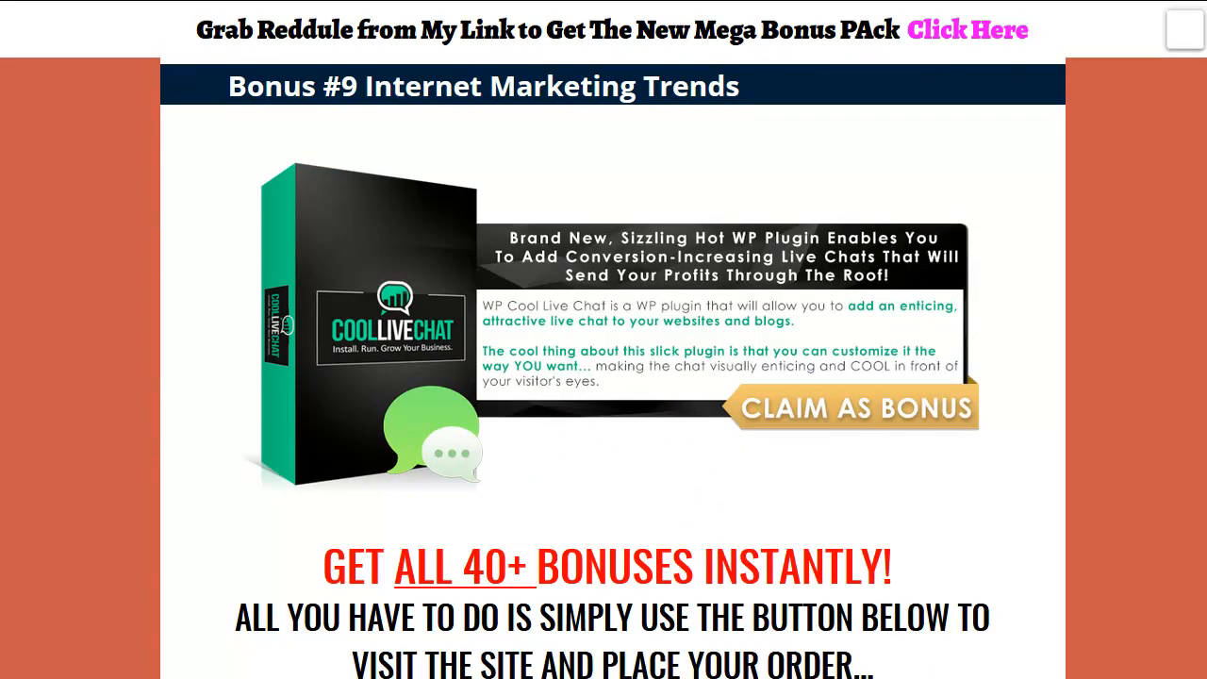
scroll(down, 3)
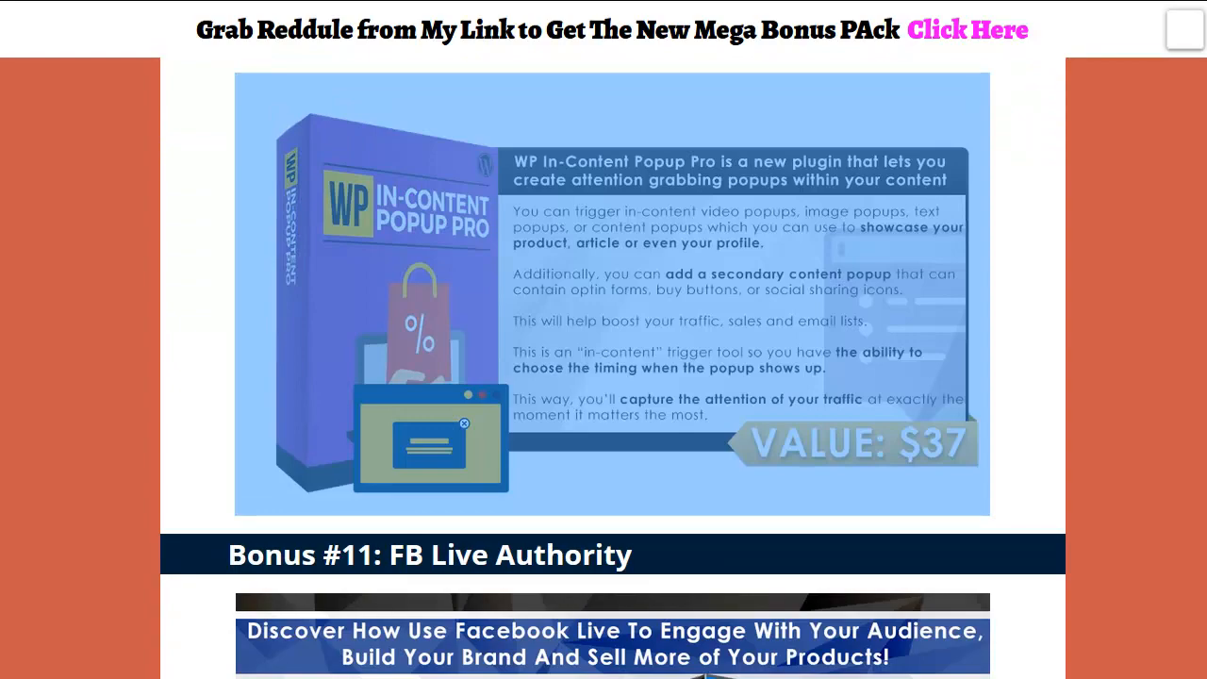
scroll(down, 3)
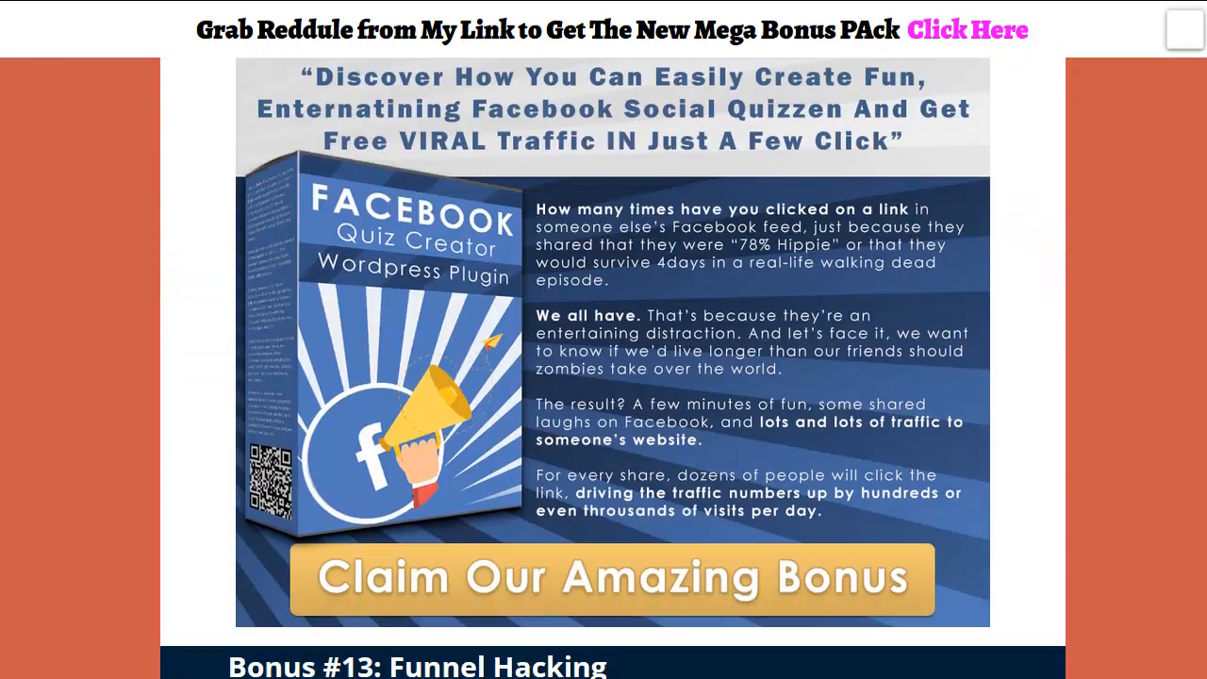
scroll(down, 3)
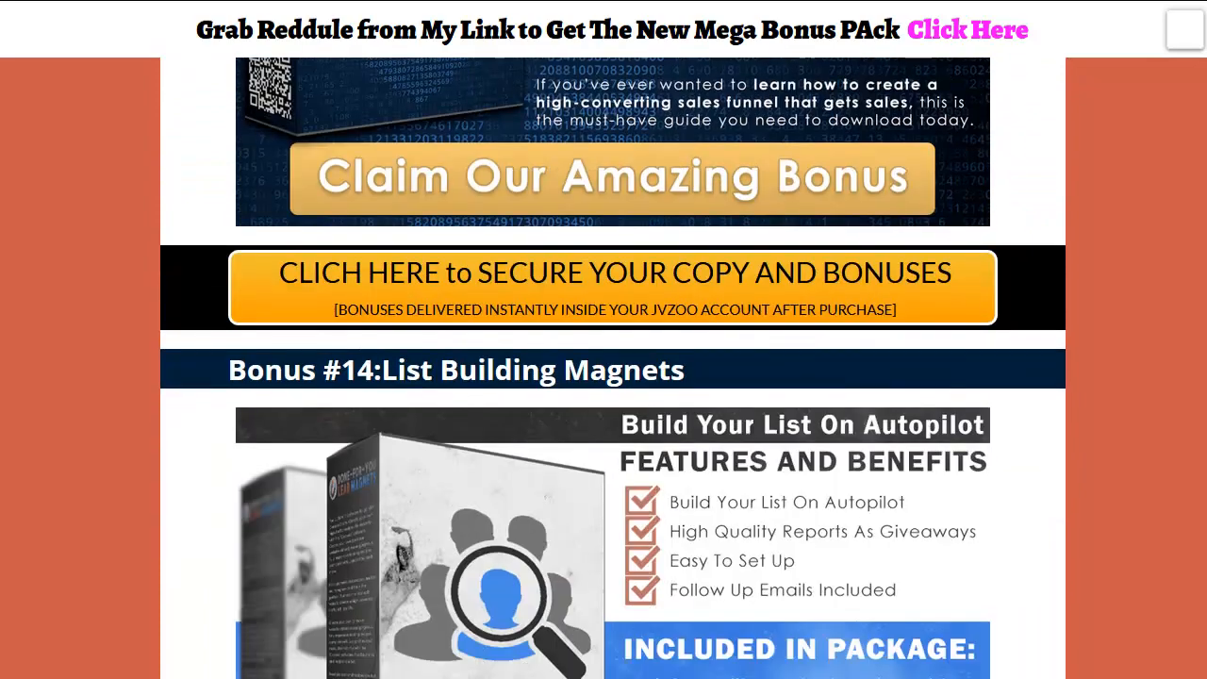
- Scroll onward from Bonus #14 through the middle bonuses of the list
scroll(down, 3)
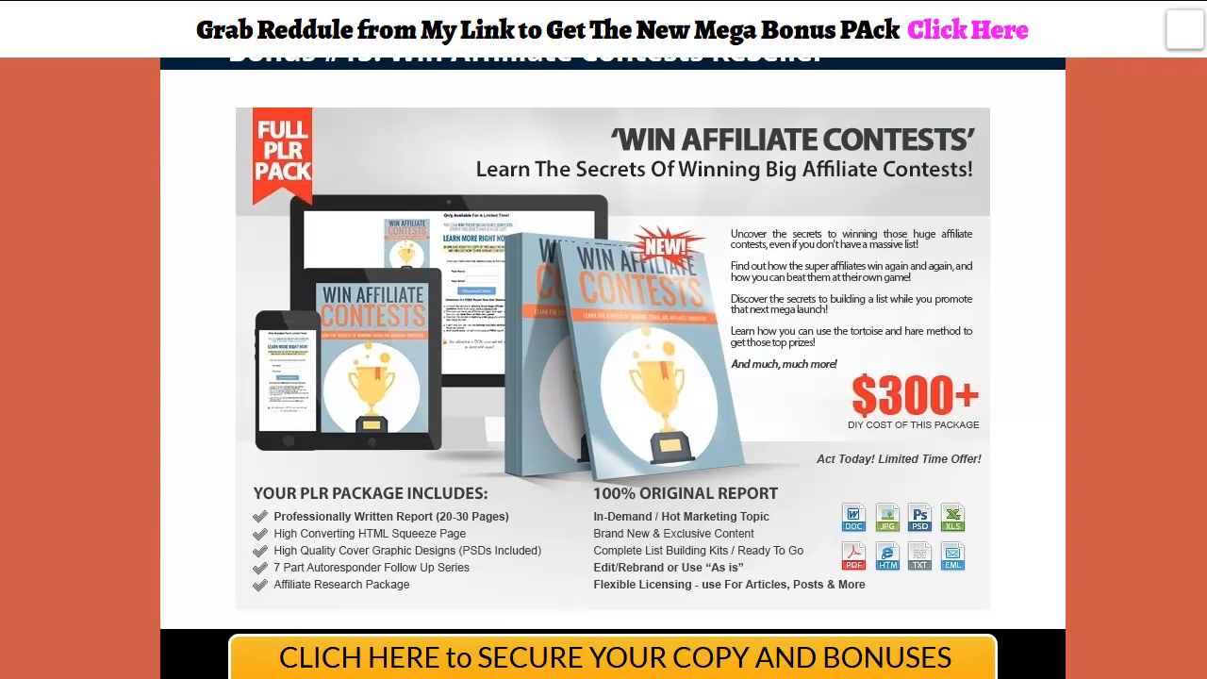
scroll(down, 3)
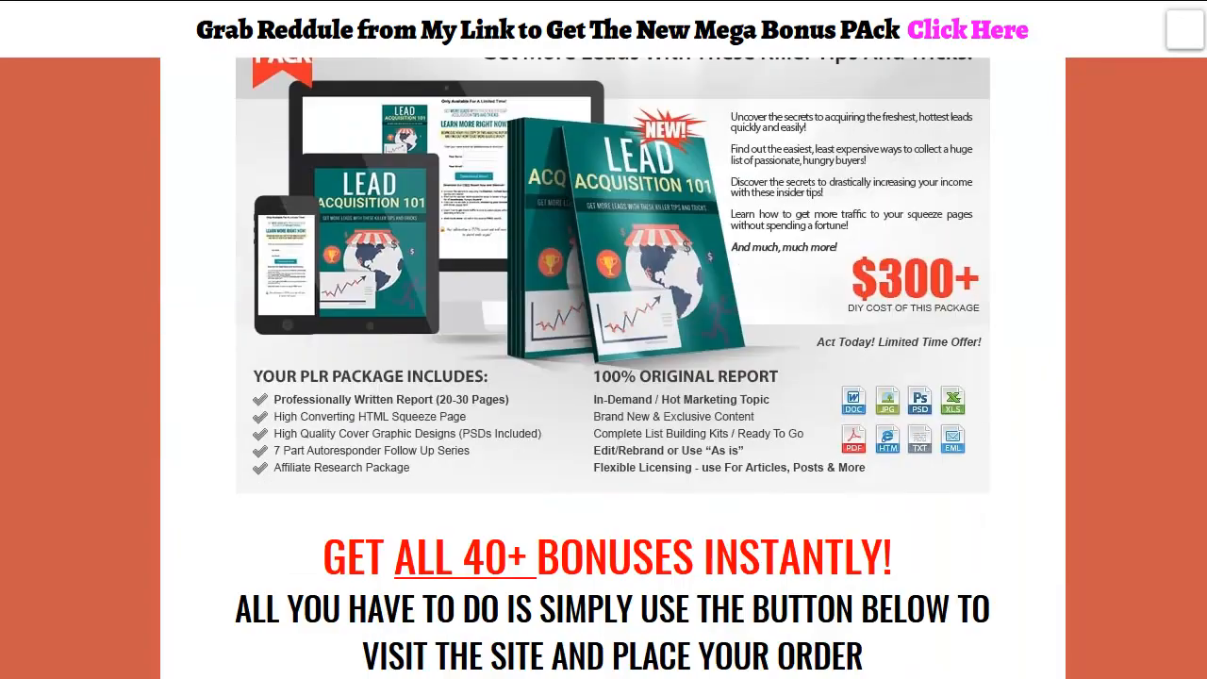
scroll(down, 3)
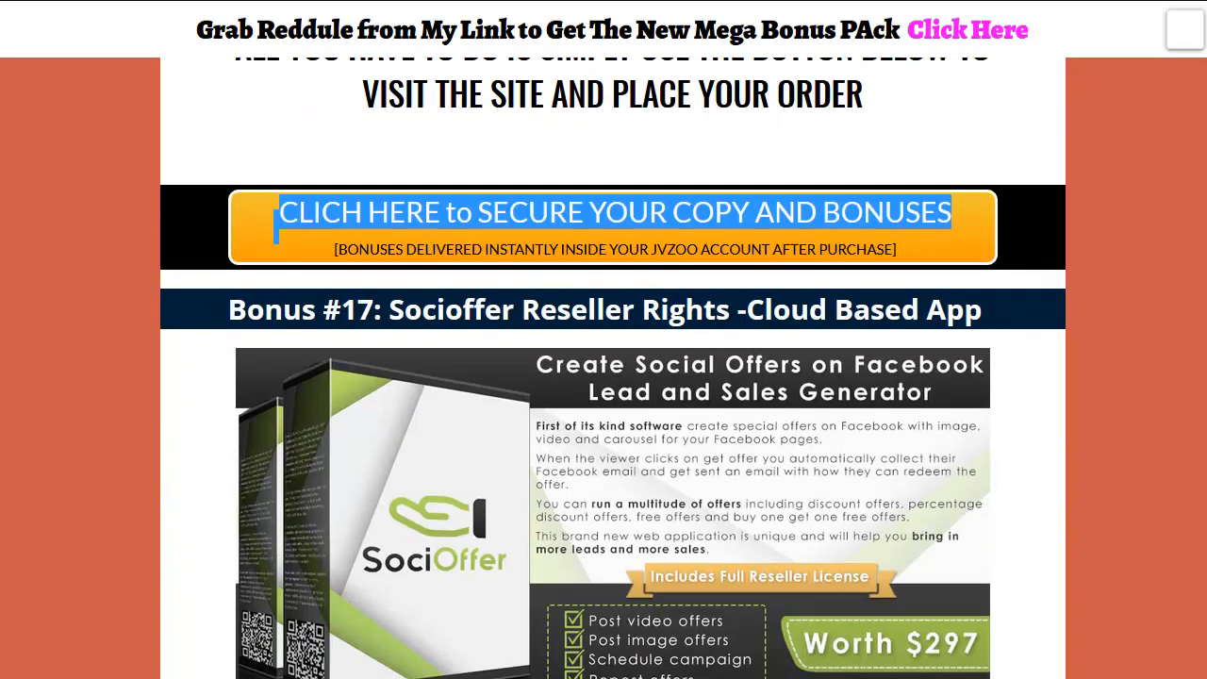
scroll(down, 3)
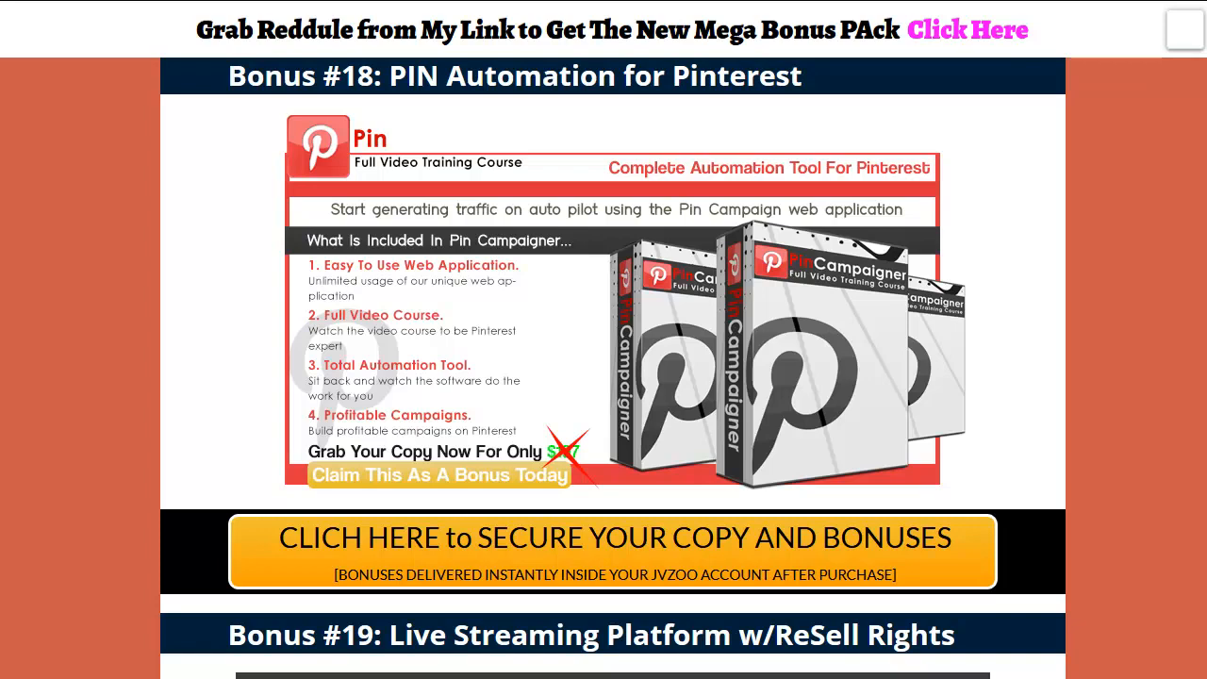
scroll(down, 3)
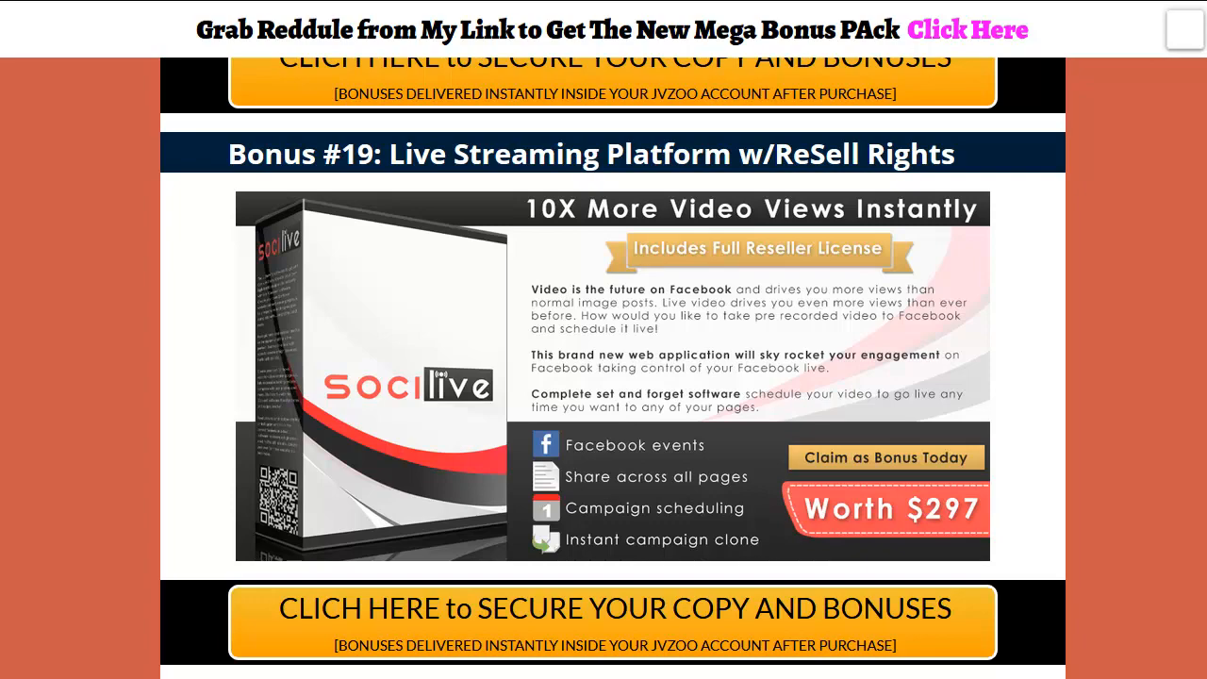
scroll(down, 3)
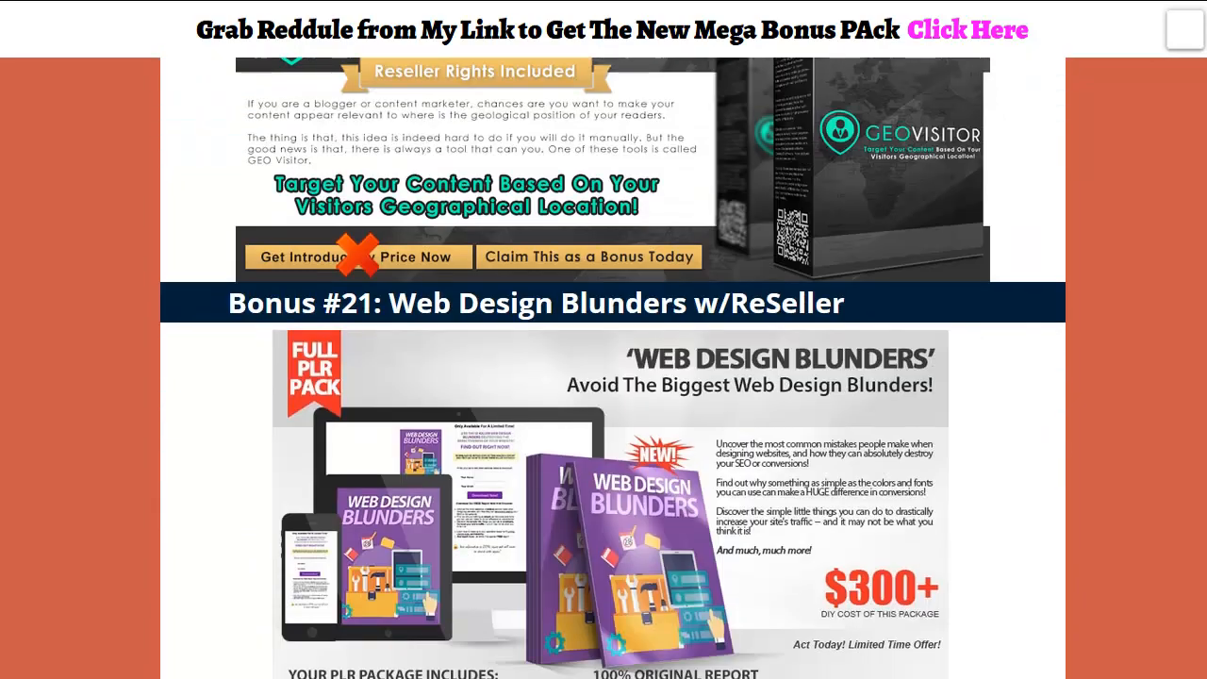
scroll(down, 3)
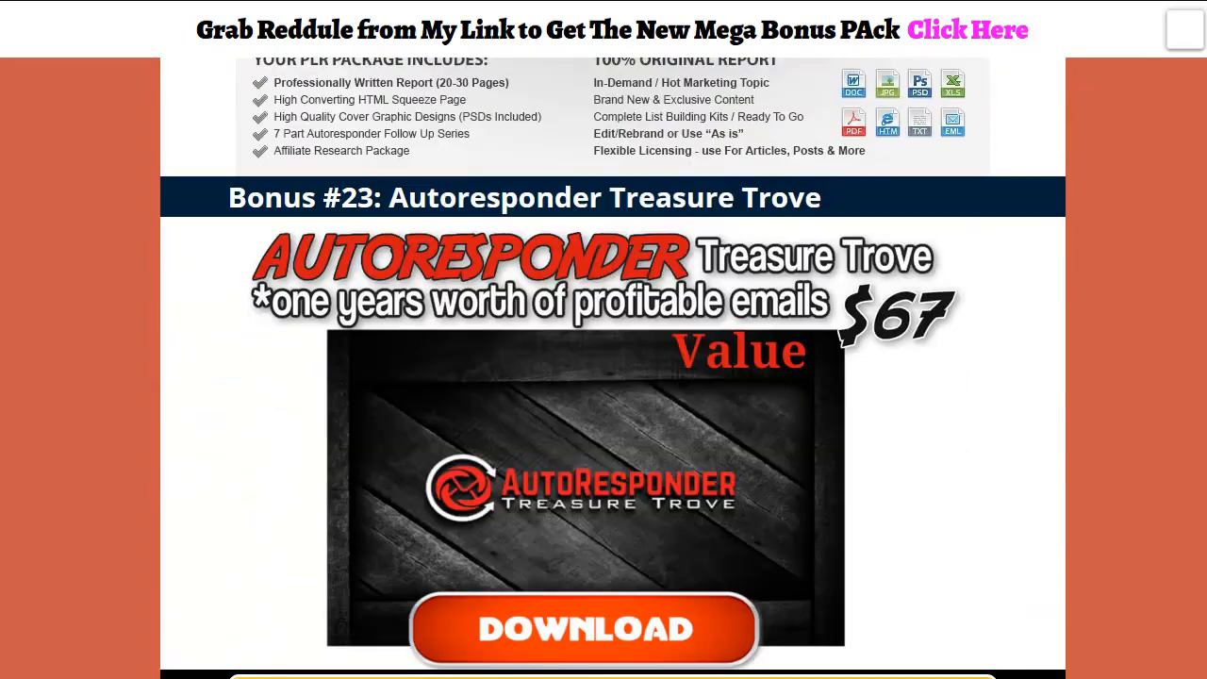
scroll(down, 3)
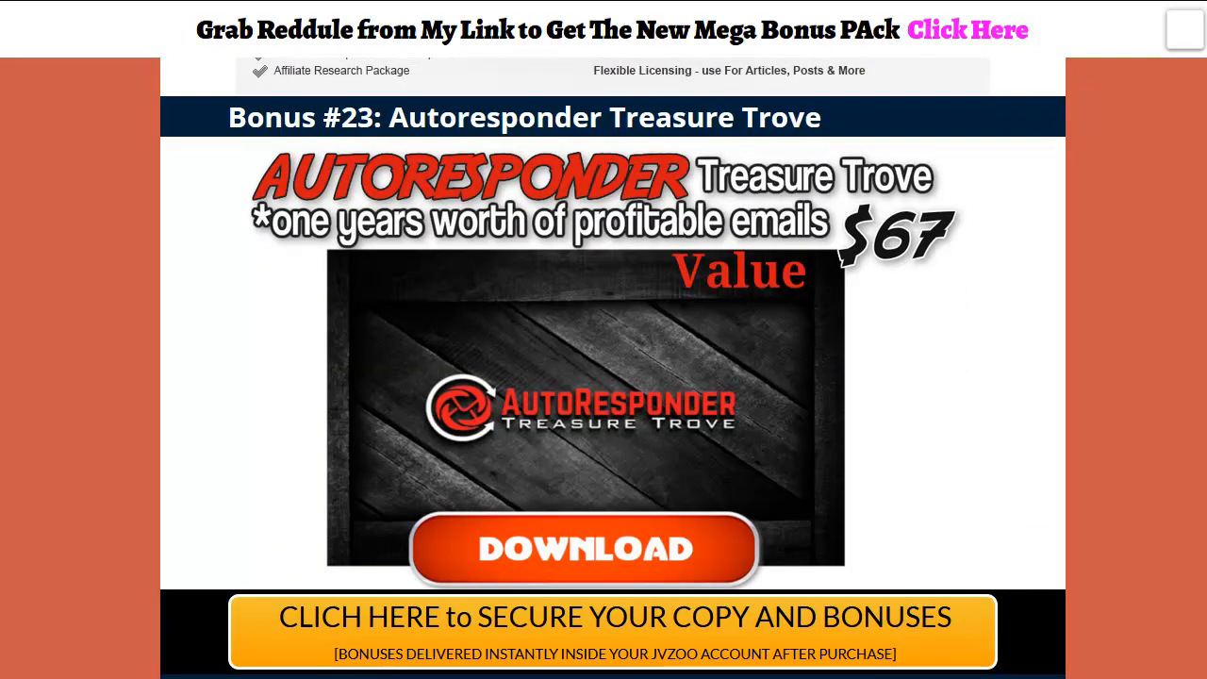
scroll(down, 3)
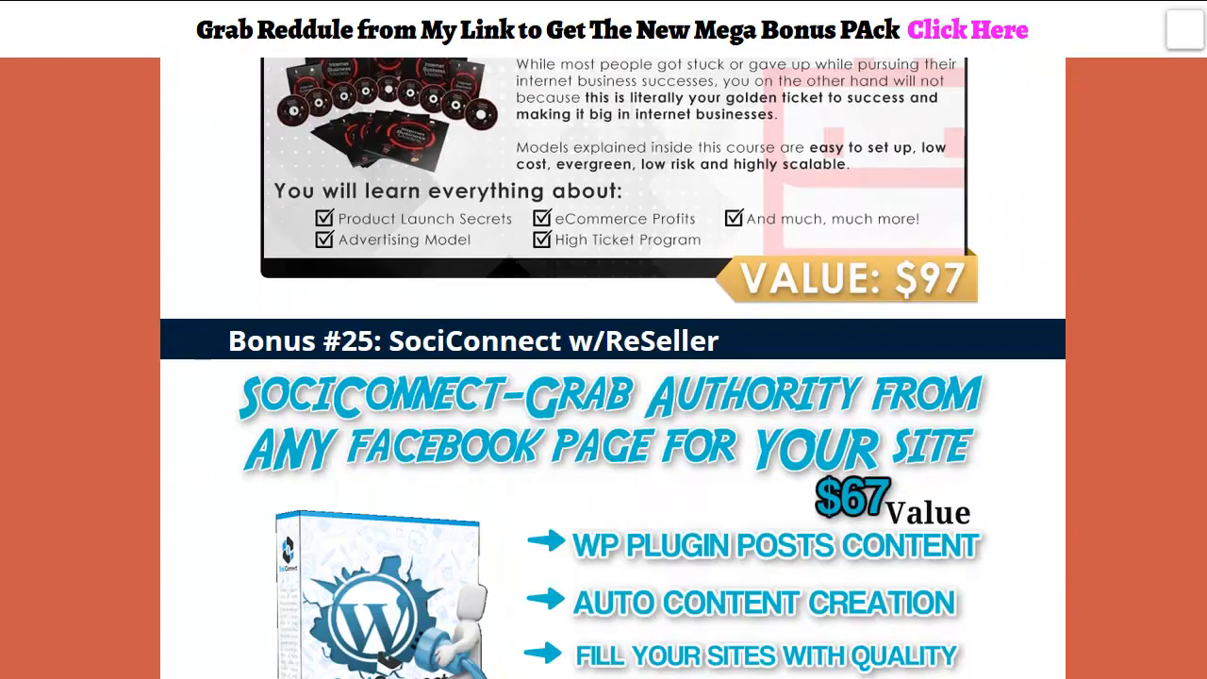
scroll(down, 3)
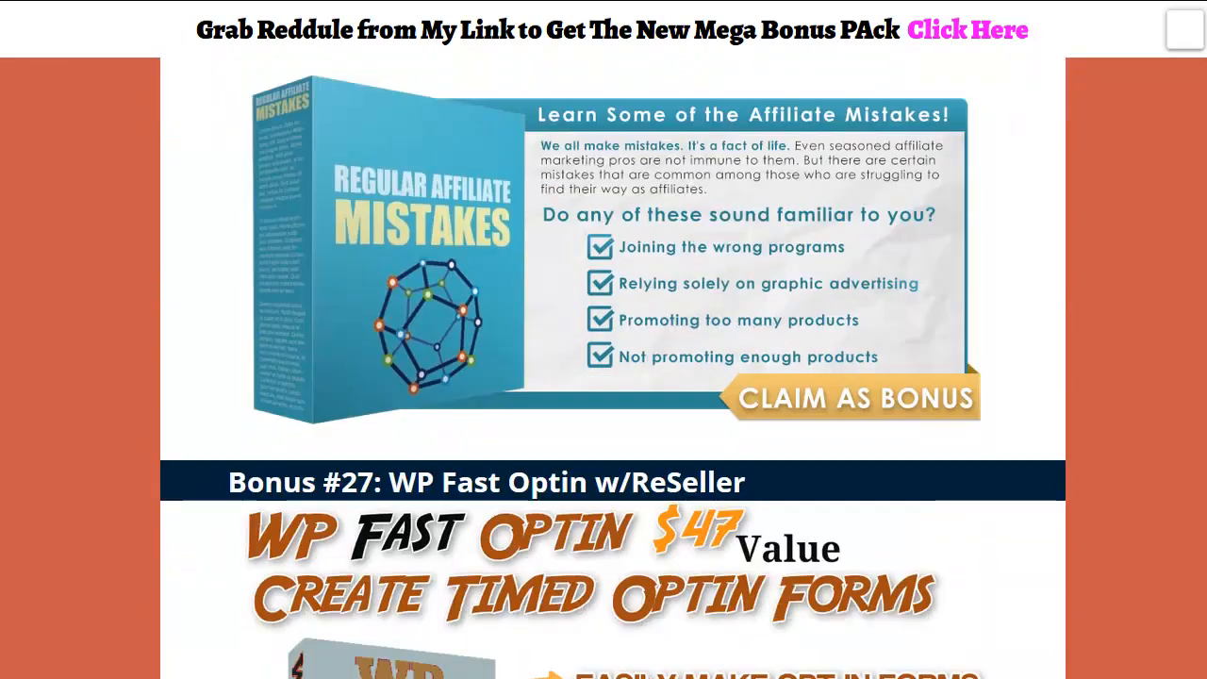
scroll(down, 3)
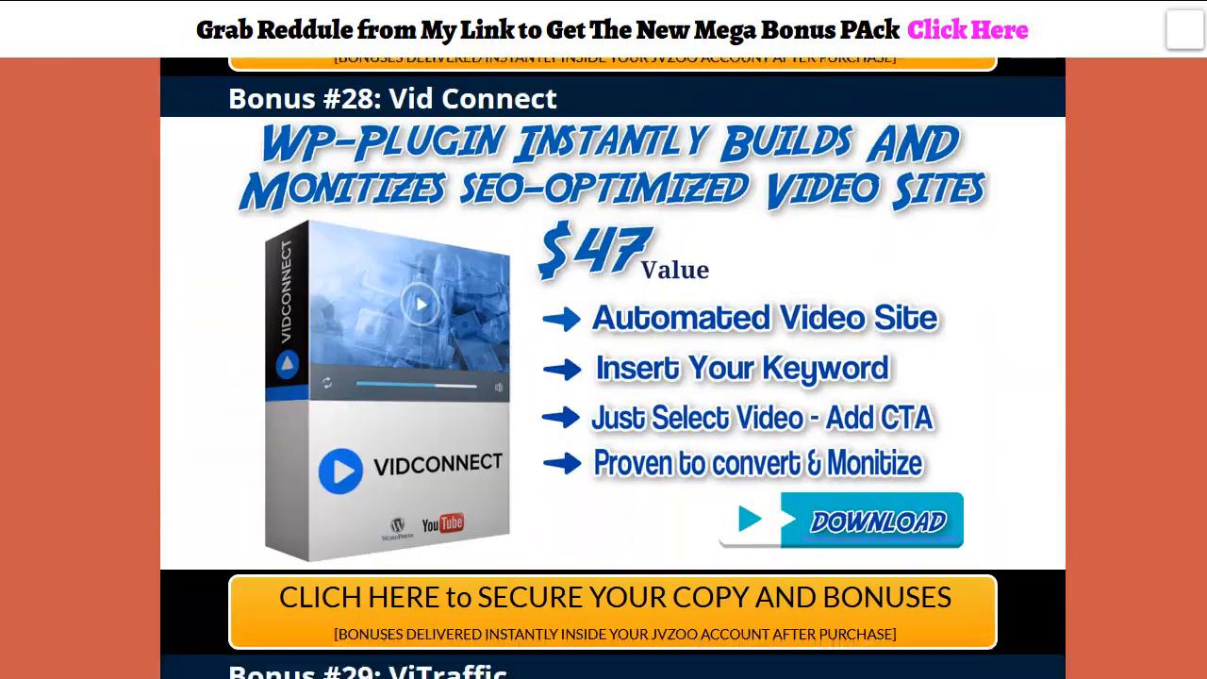
- Scroll through Bonuses #33 to #40, reaching the Reddule demo video and Commercial Rights heading
scroll(down, 3)
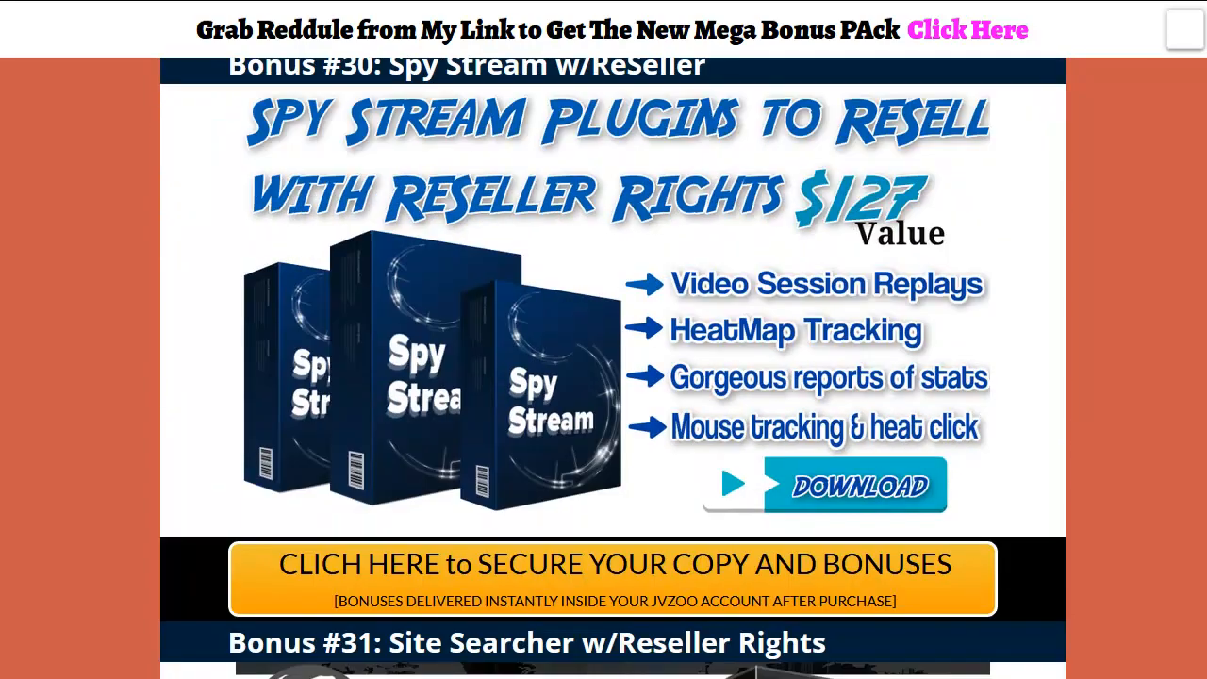
scroll(down, 3)
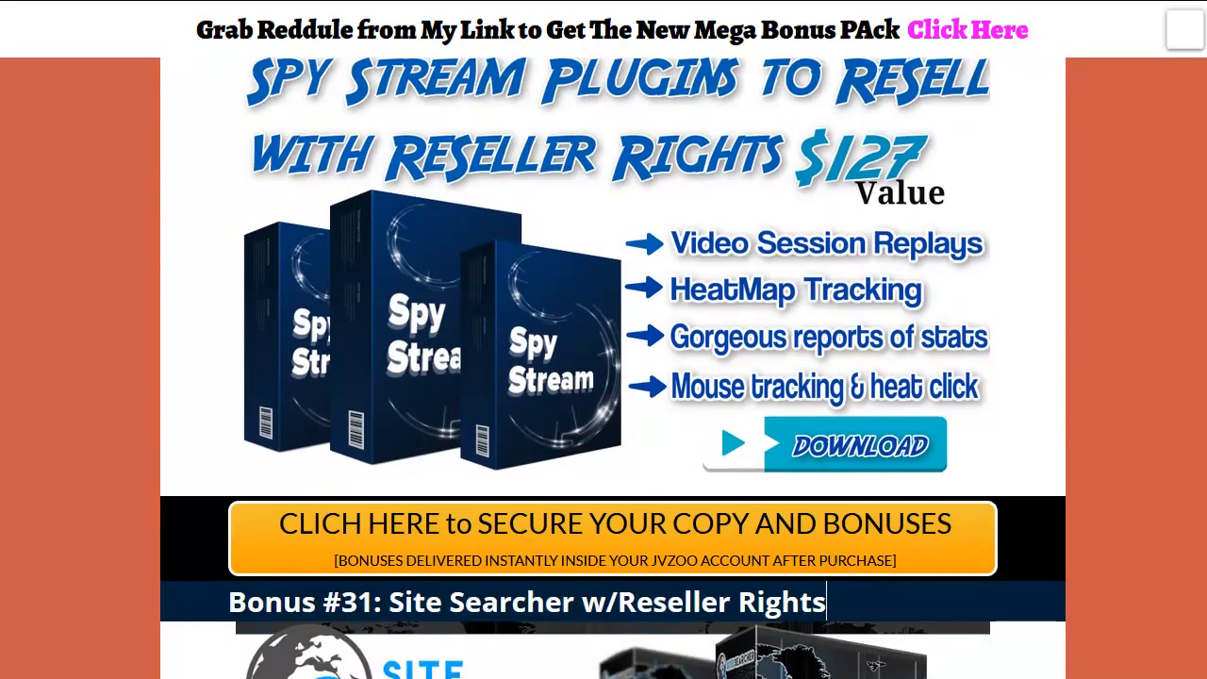
scroll(down, 3)
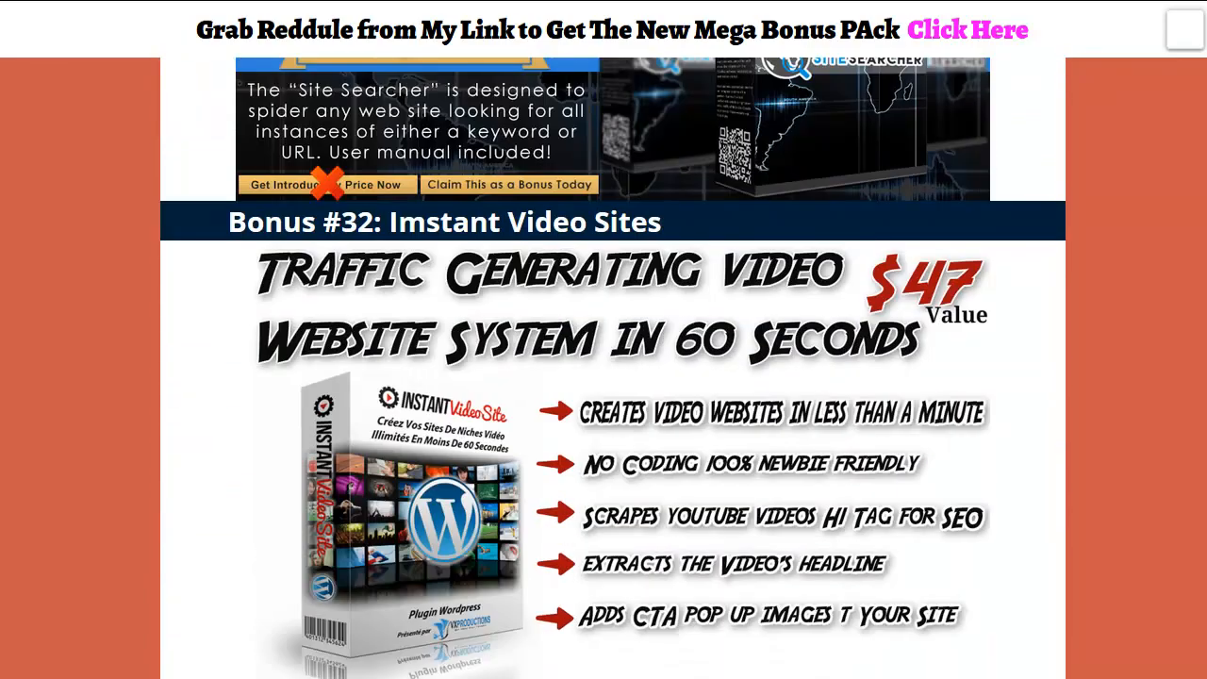
scroll(down, 3)
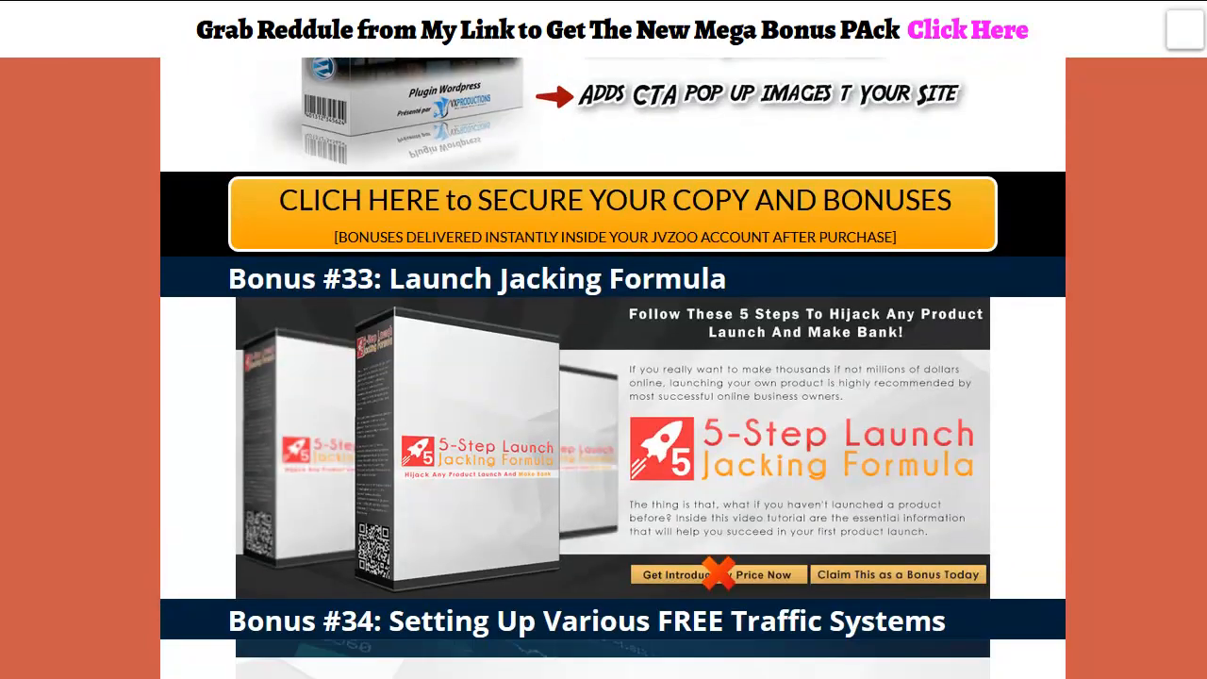
scroll(down, 3)
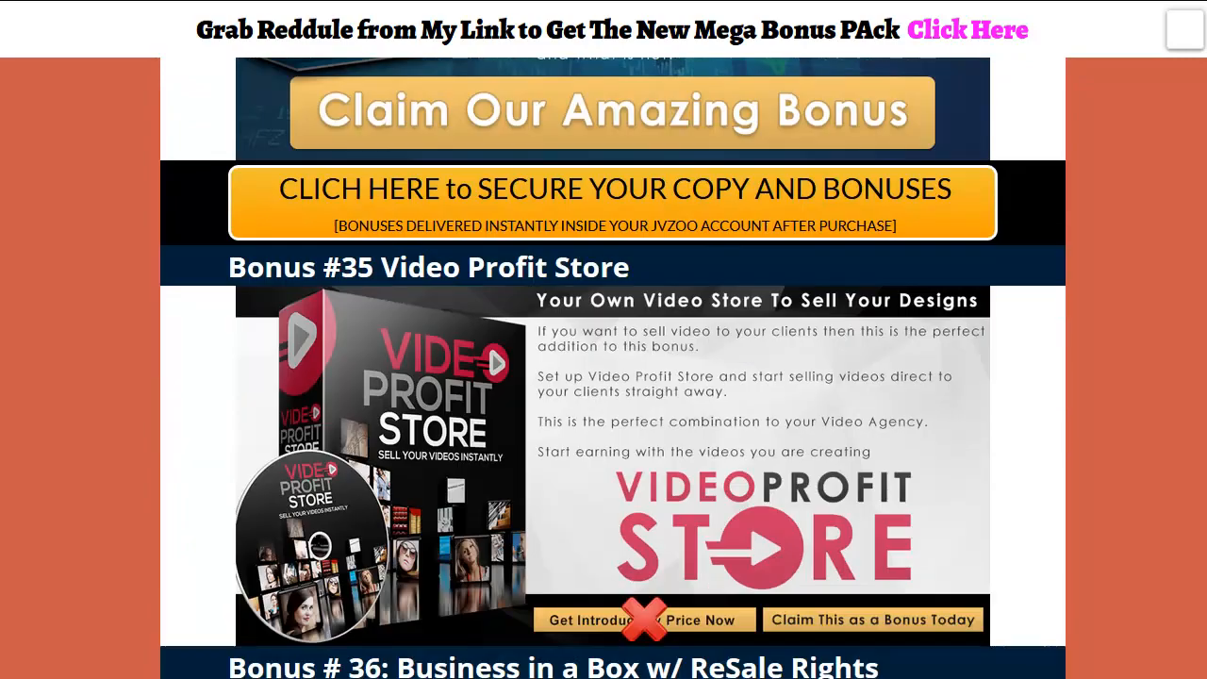
scroll(down, 3)
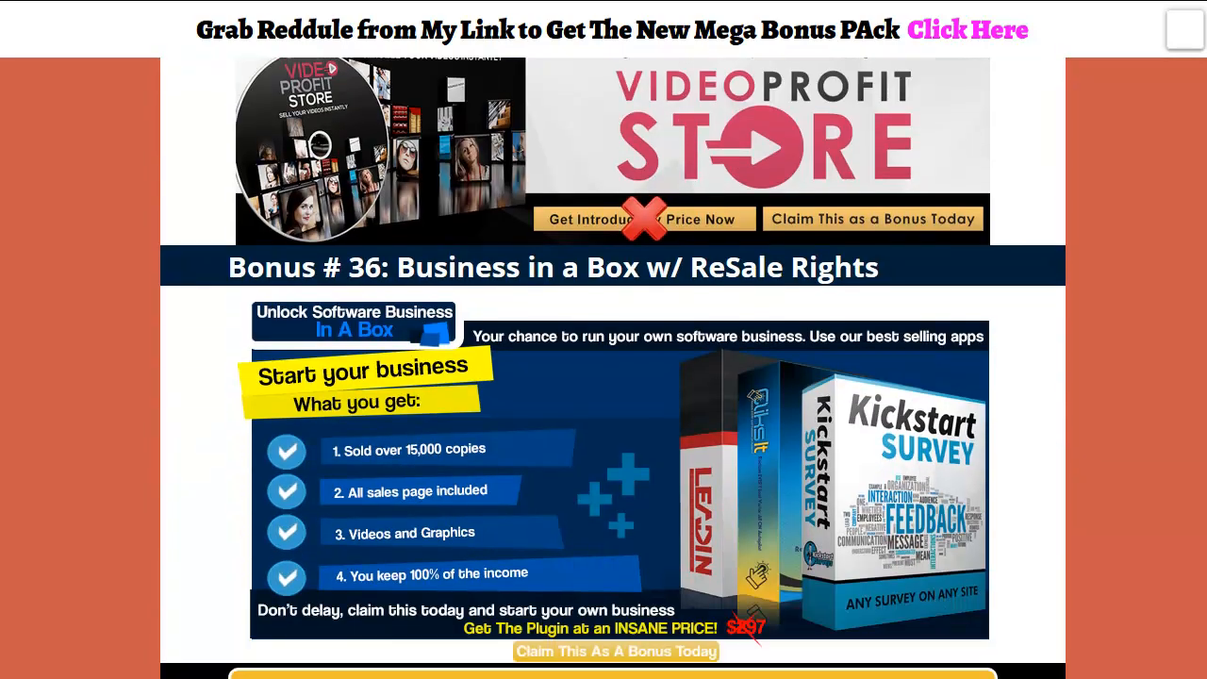
scroll(down, 3)
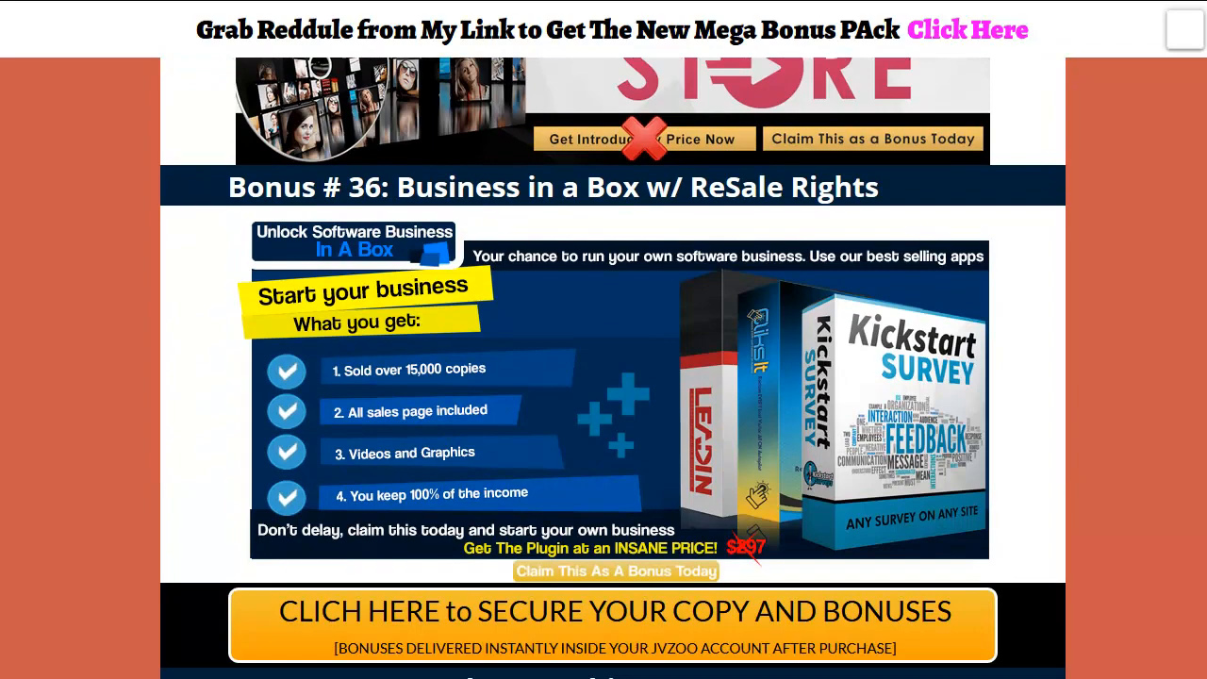
scroll(down, 3)
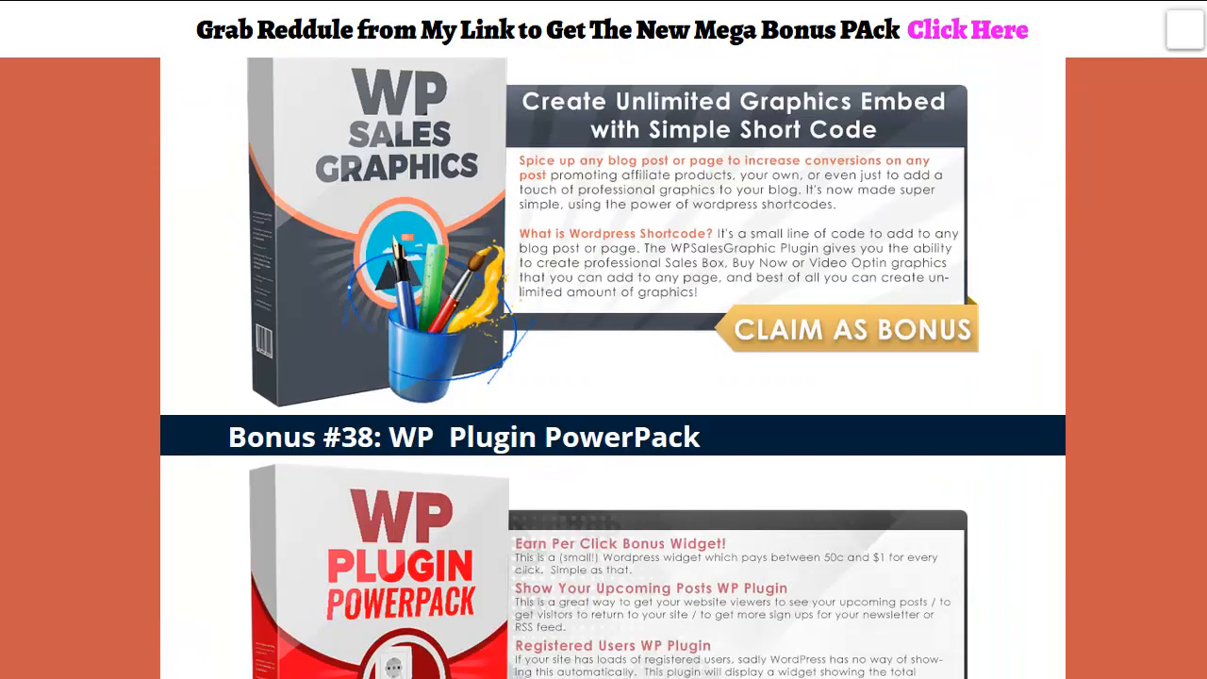
scroll(down, 3)
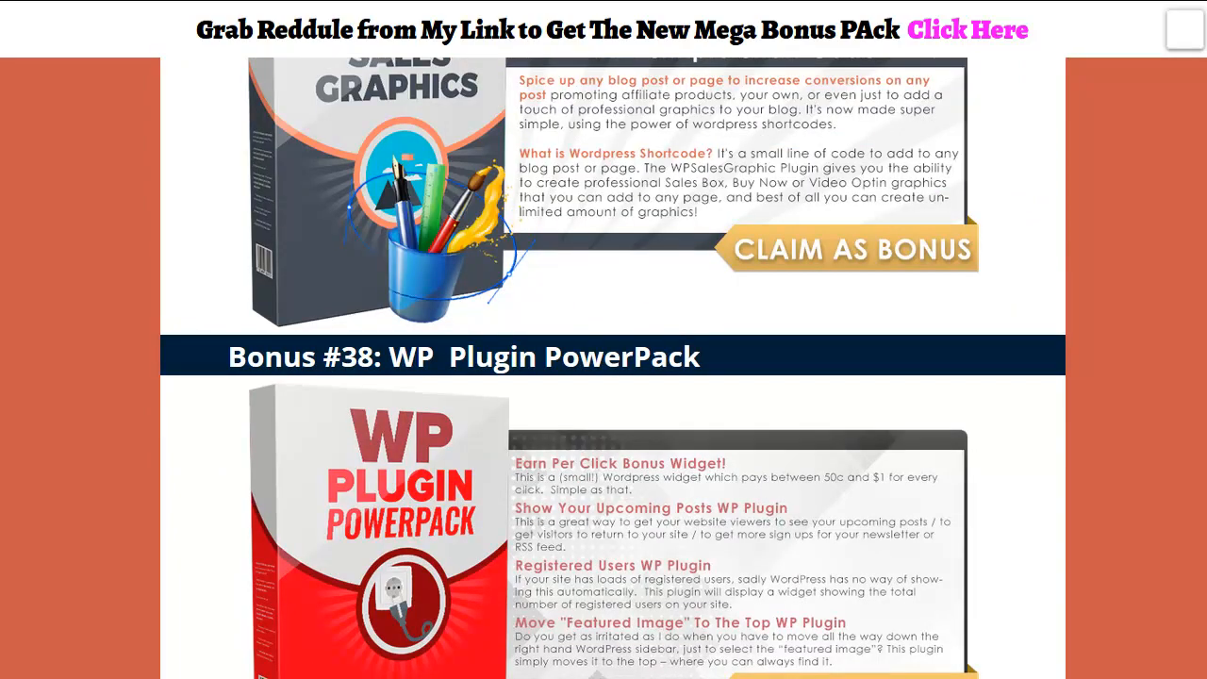
scroll(down, 3)
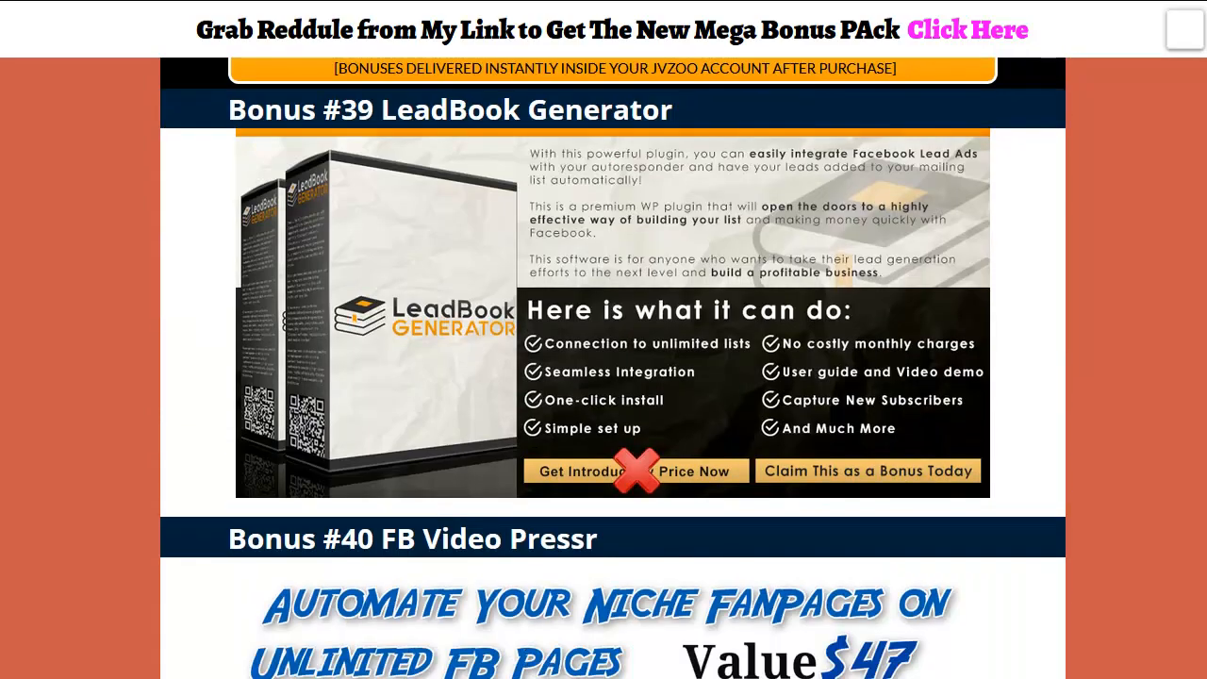
scroll(down, 3)
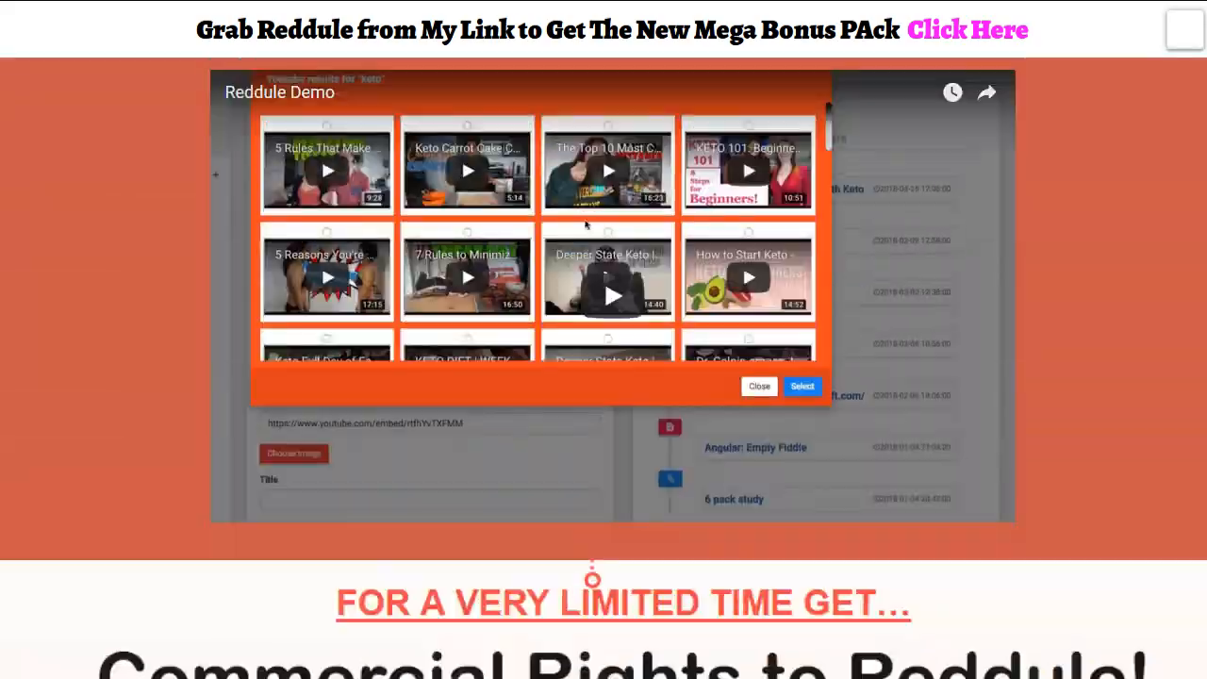
- Bring the embedded Reddule demo video into view and start watching it full screen
scroll(down, 3)
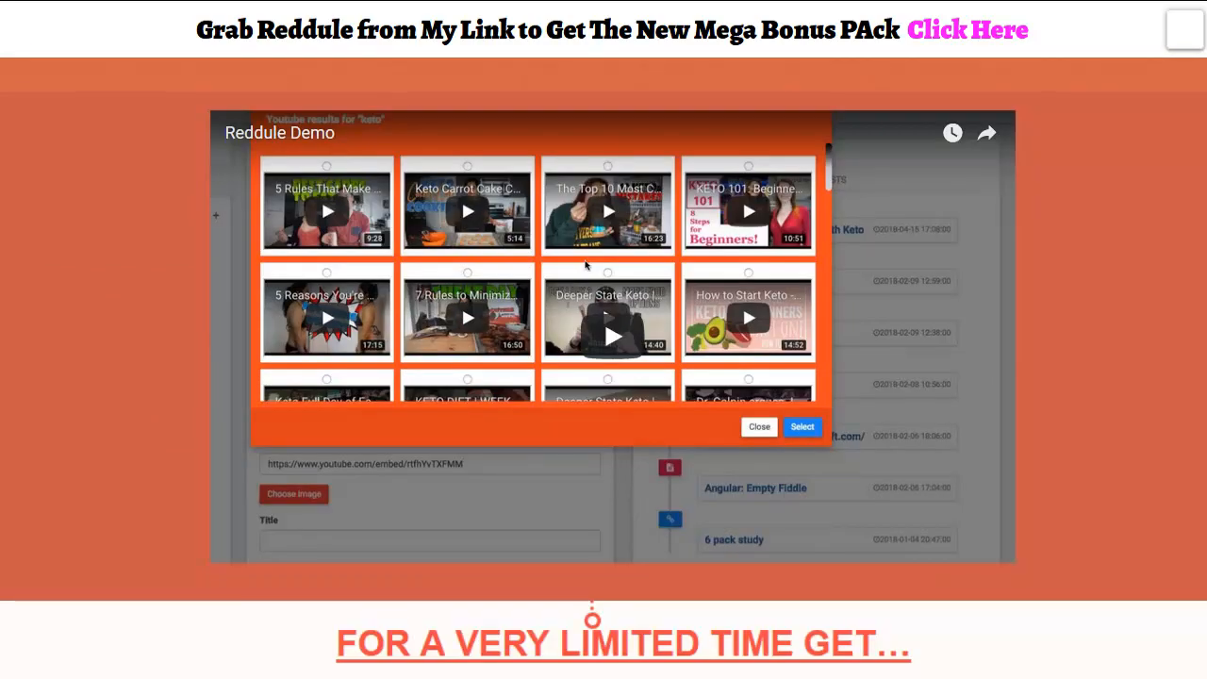
scroll(down, 3)
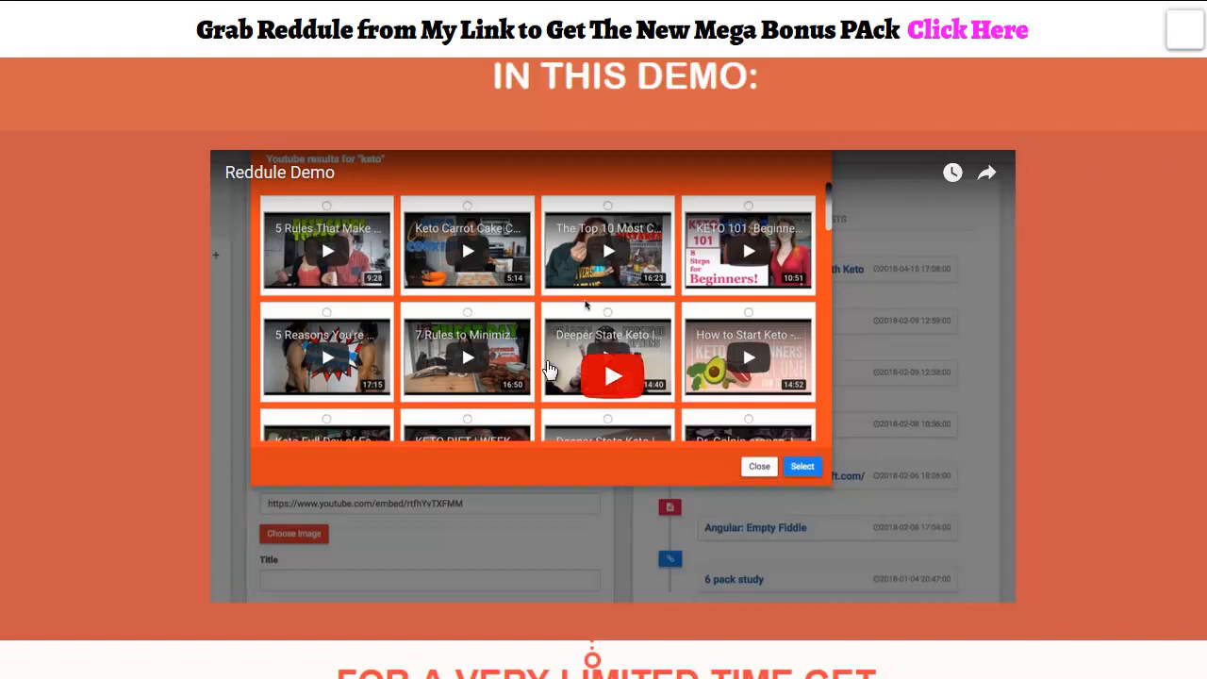
mouse_move(886, 360)
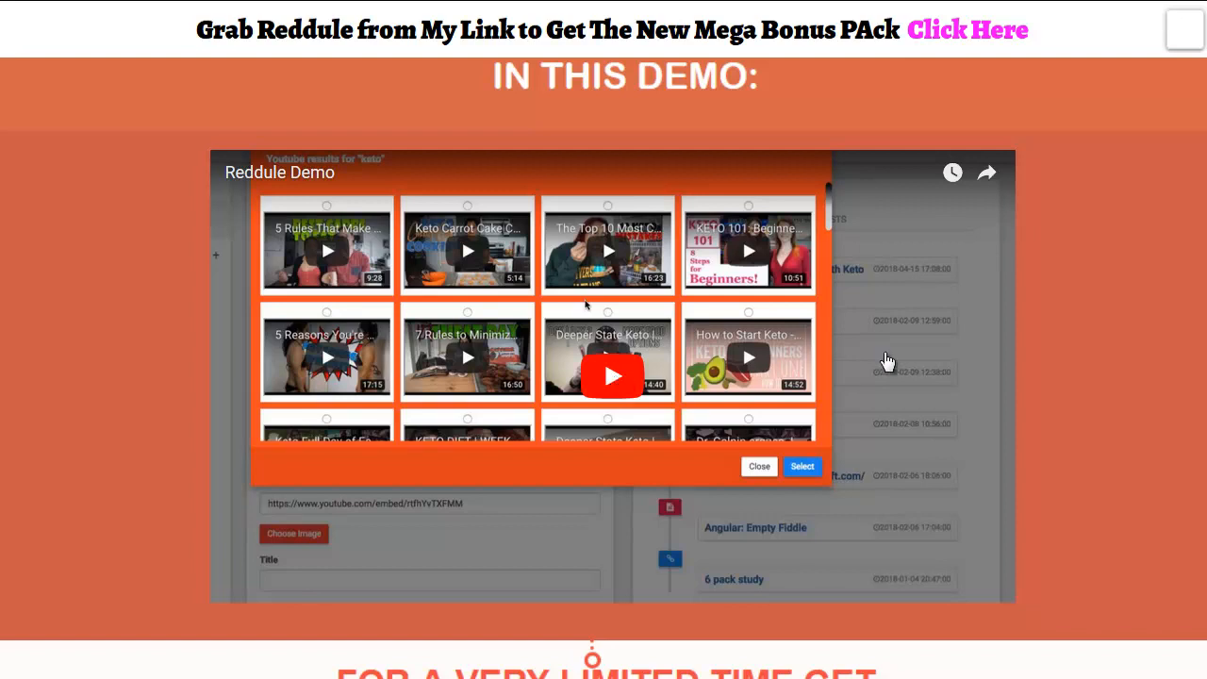
mouse_move(641, 390)
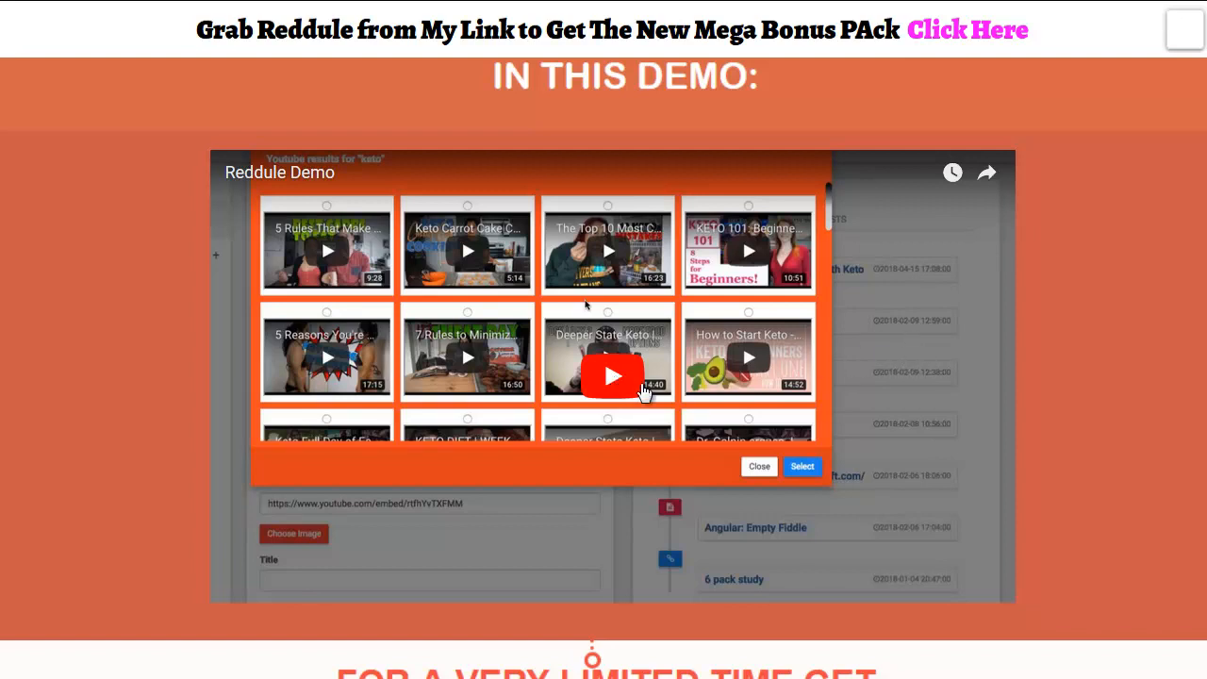
mouse_move(845, 366)
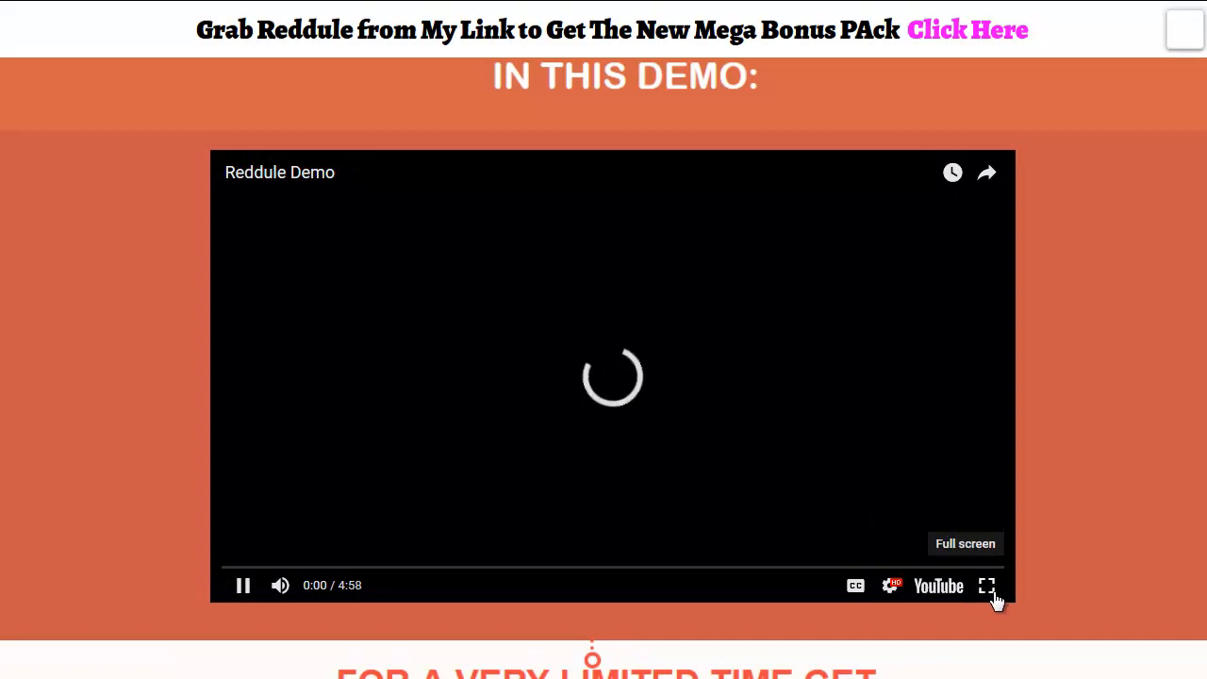
click(986, 585)
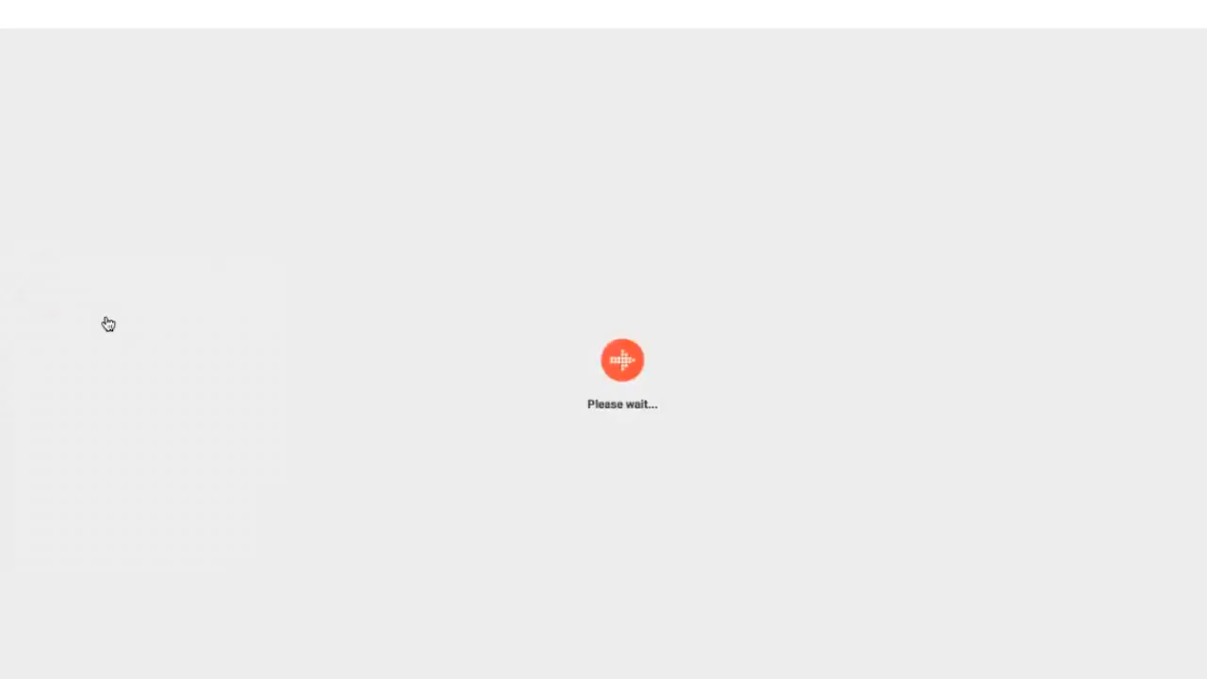
- In Reddit User Settings, focus the Username then Password fields of the add-account form
click(79, 319)
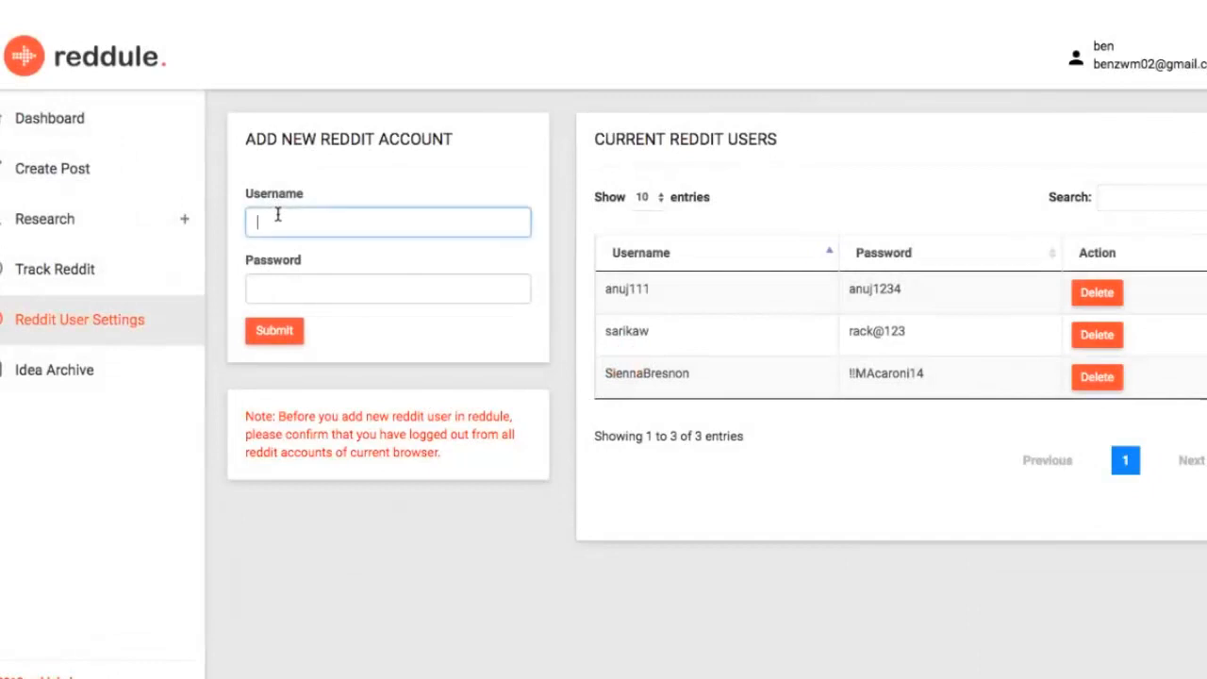
mouse_move(283, 286)
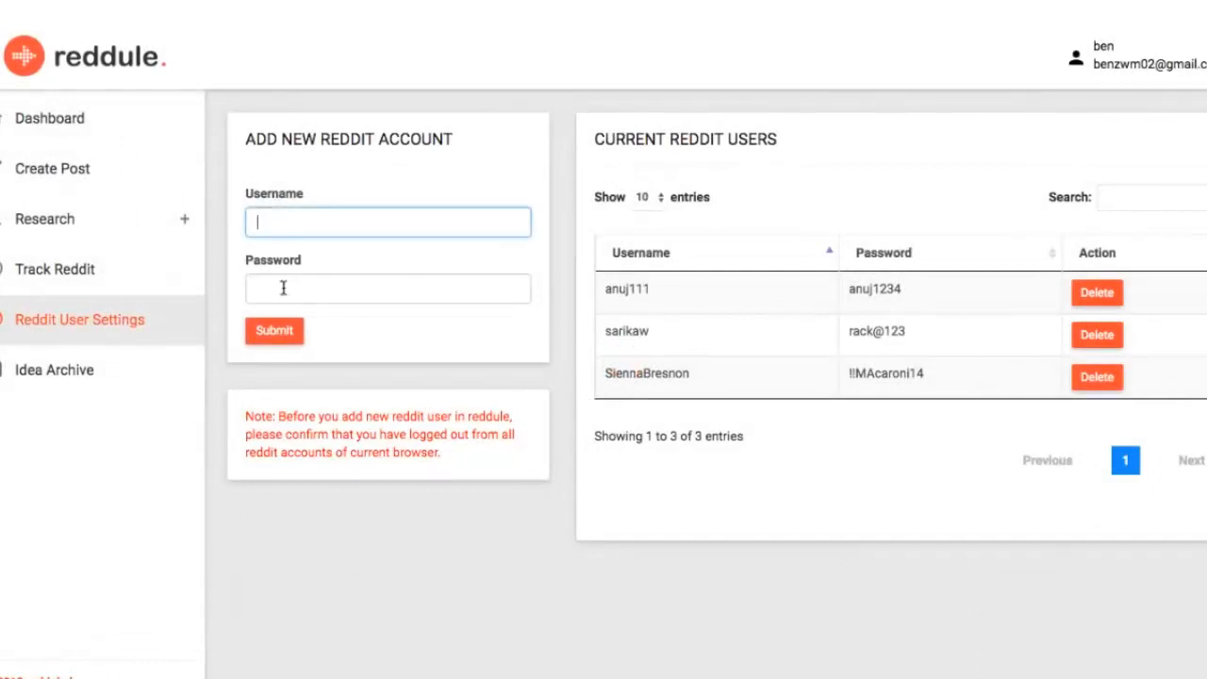
click(386, 288)
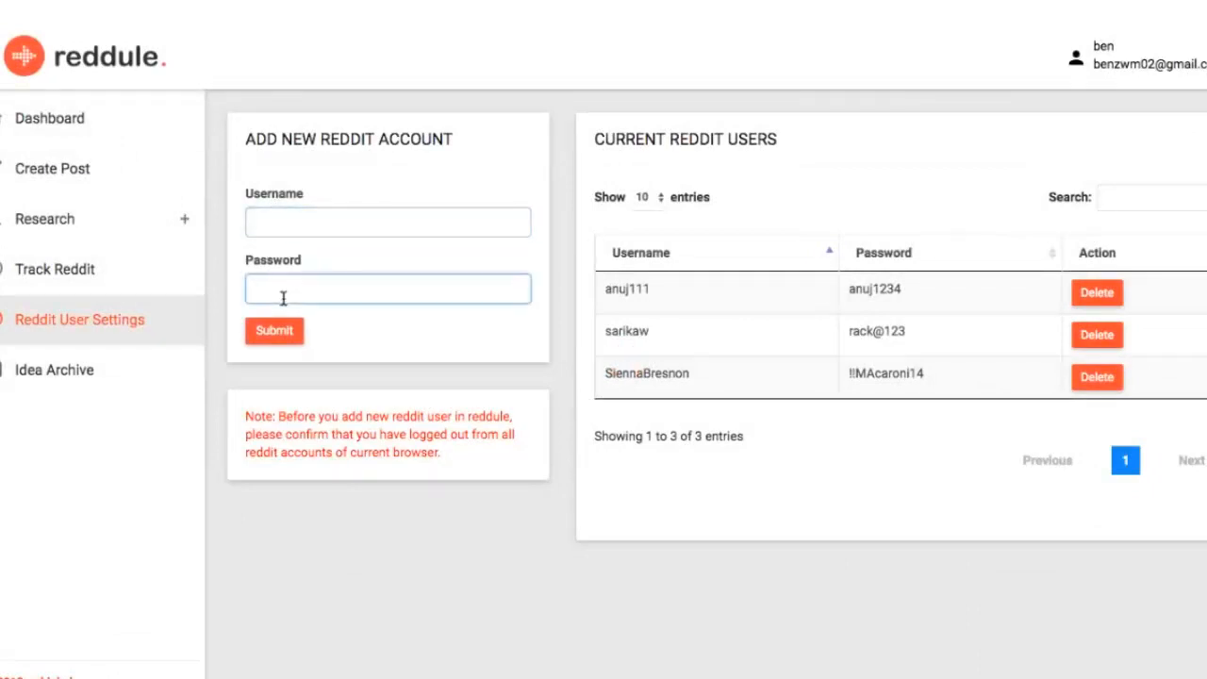
mouse_move(60, 285)
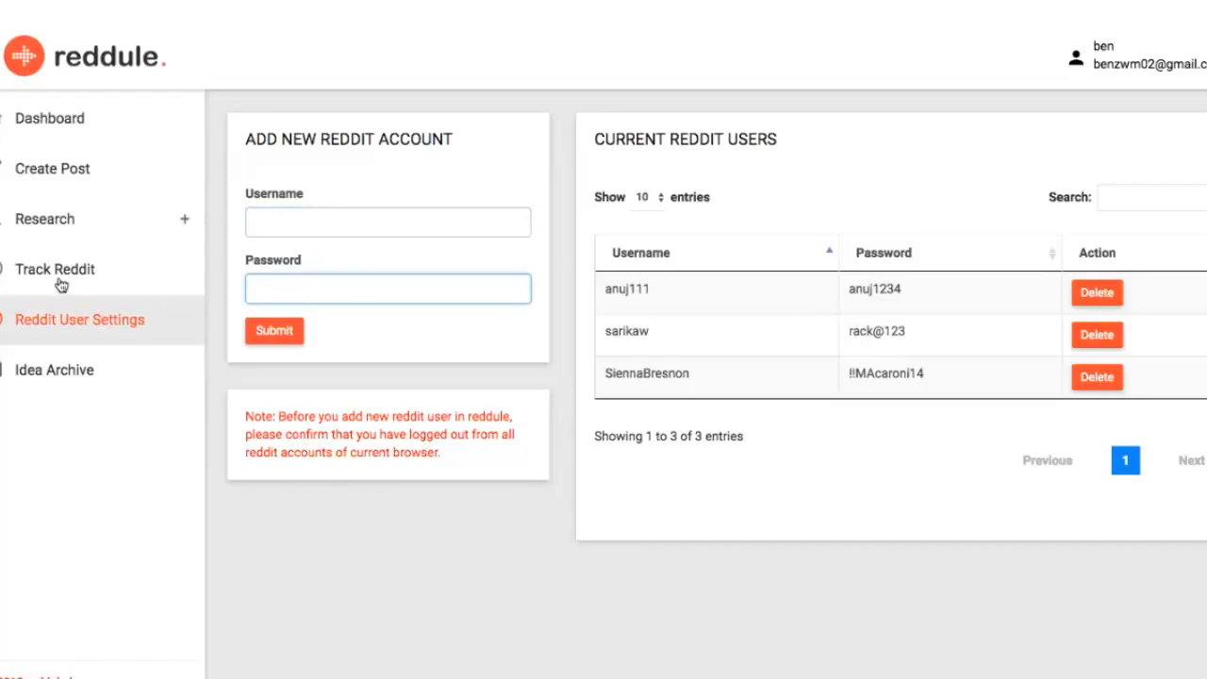
- In Track Reddit, enter keyword keto, search both comments and submissions, subreddit ketodiet
click(55, 267)
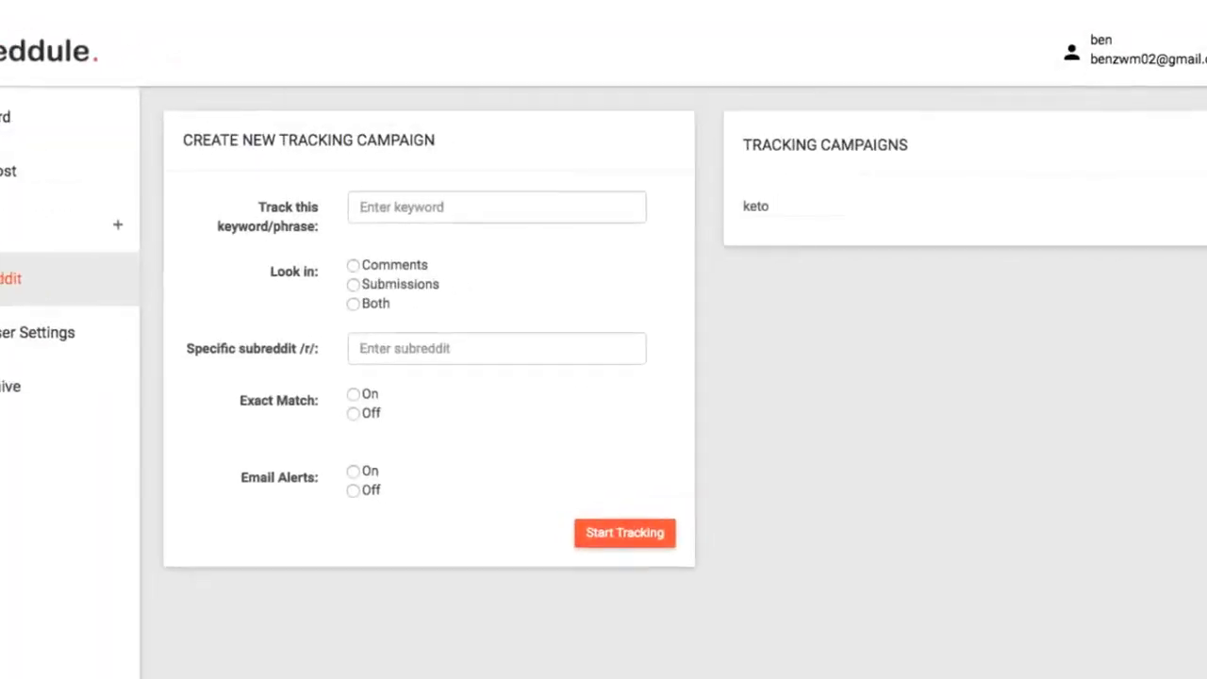
click(624, 532)
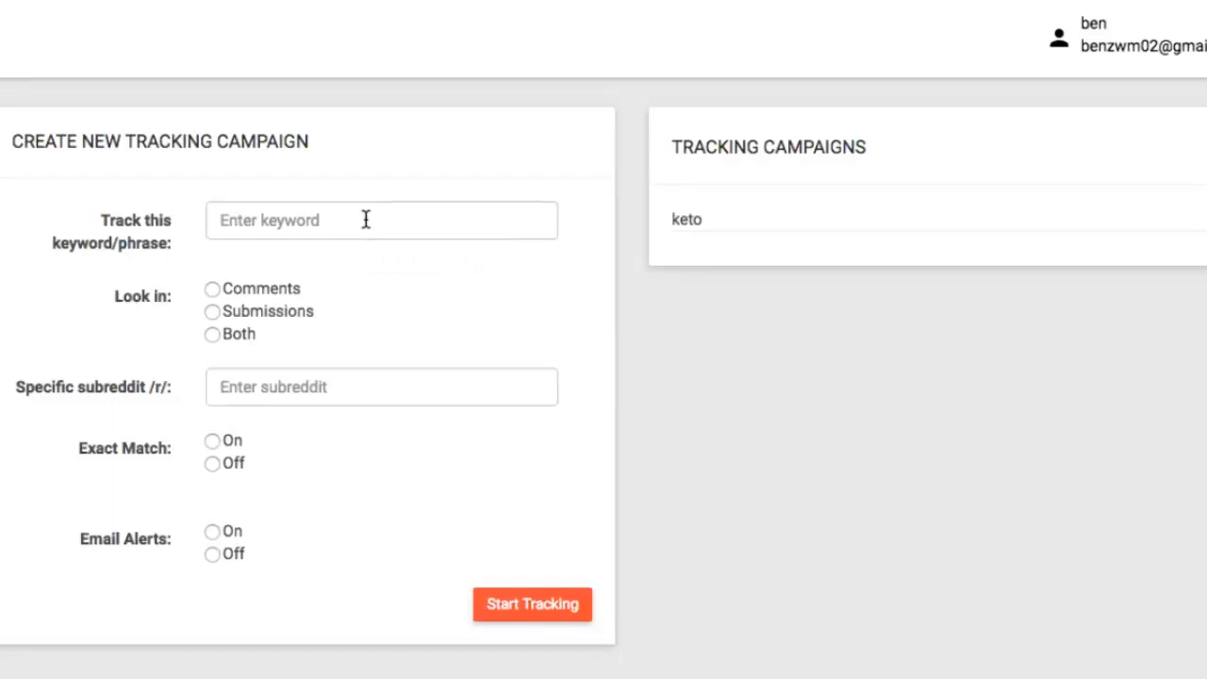
text(keto)
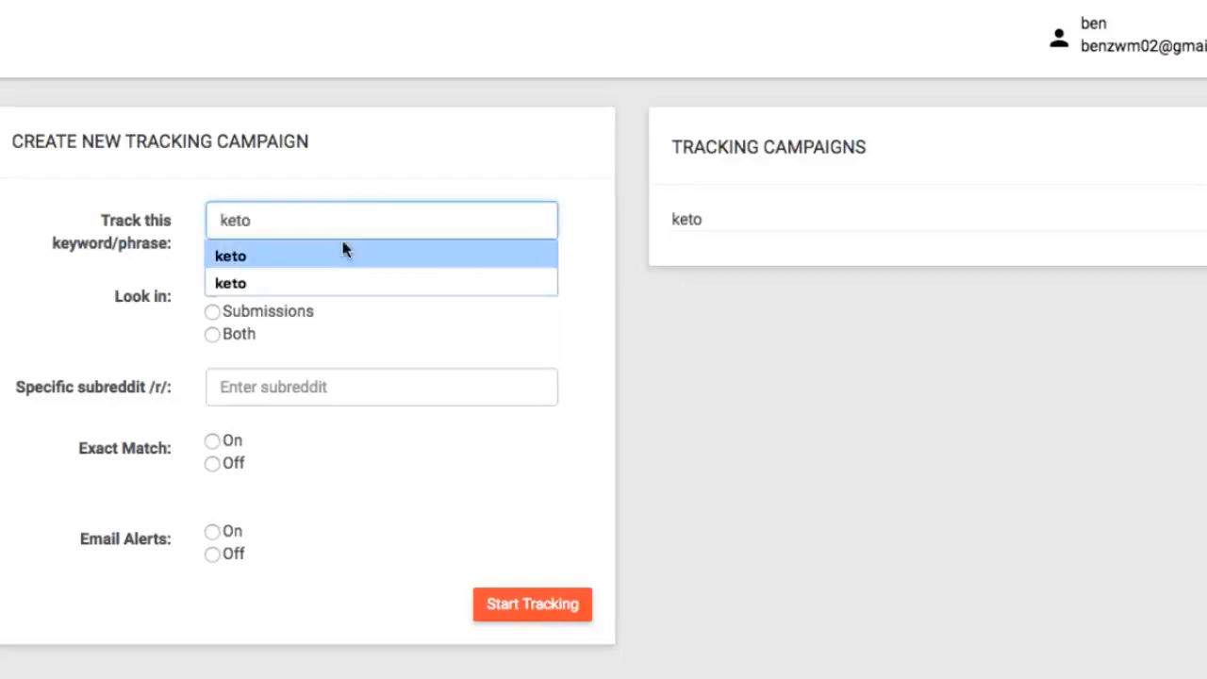
click(230, 255)
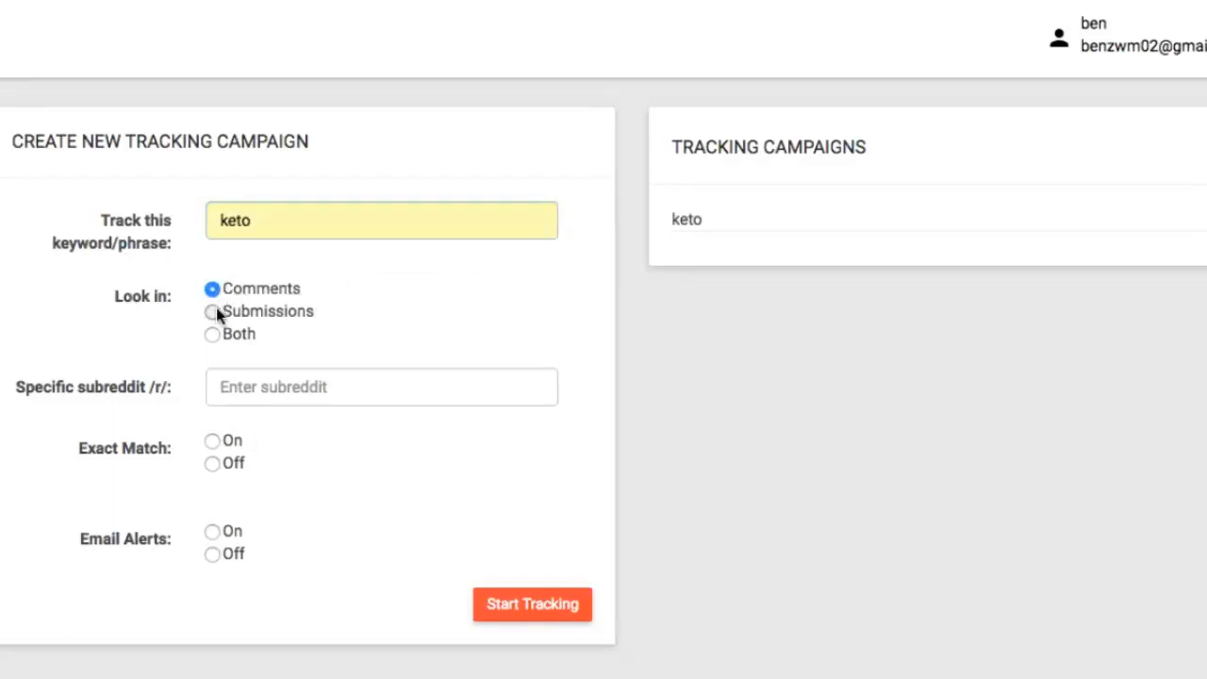
click(211, 334)
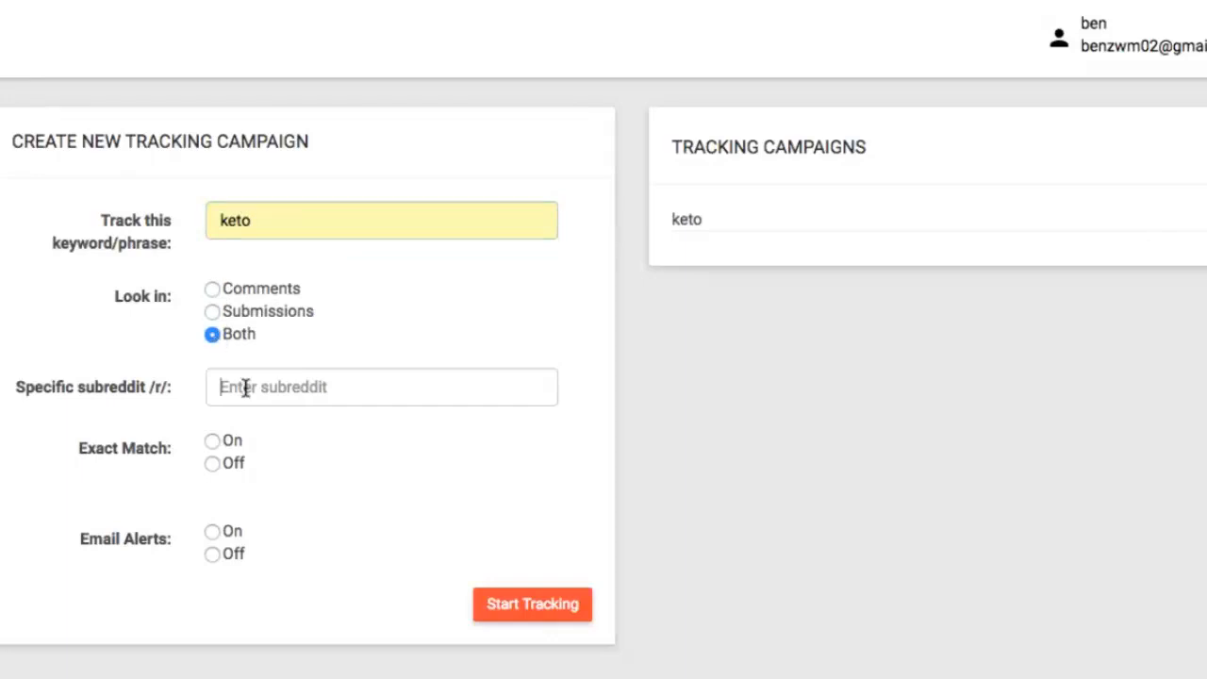
text(ketodiet)
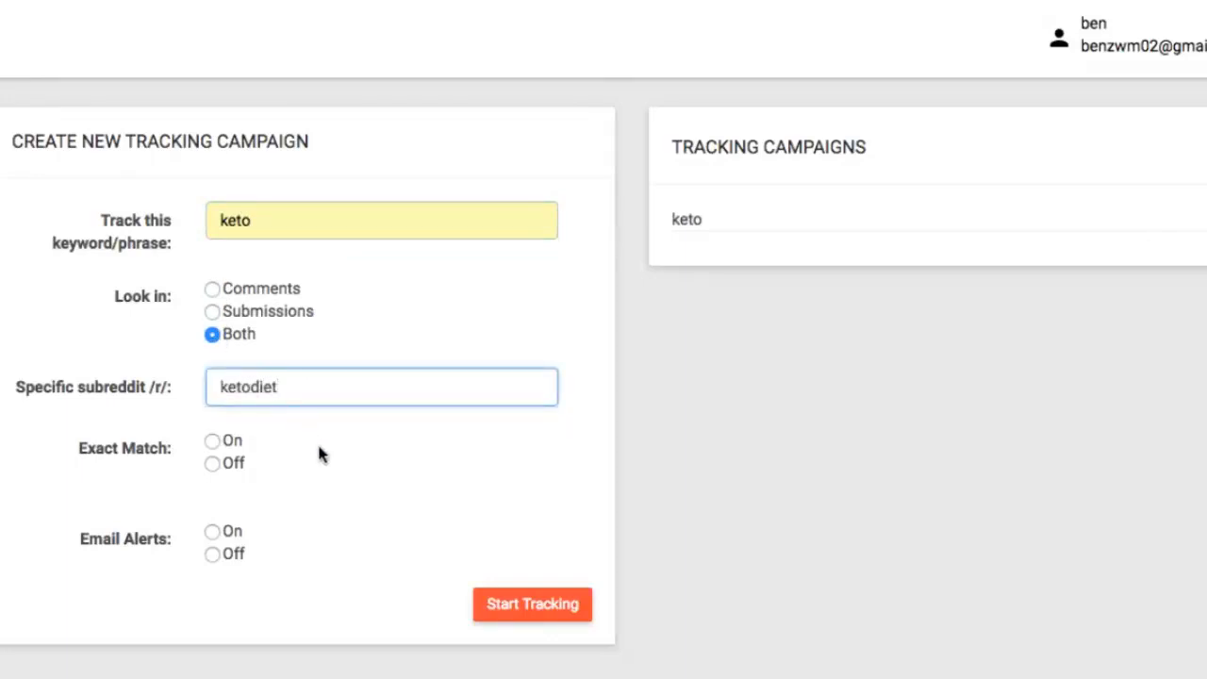
- Enable Exact Match and Email Alerts, then expand the existing keto campaign and browse its results
click(211, 442)
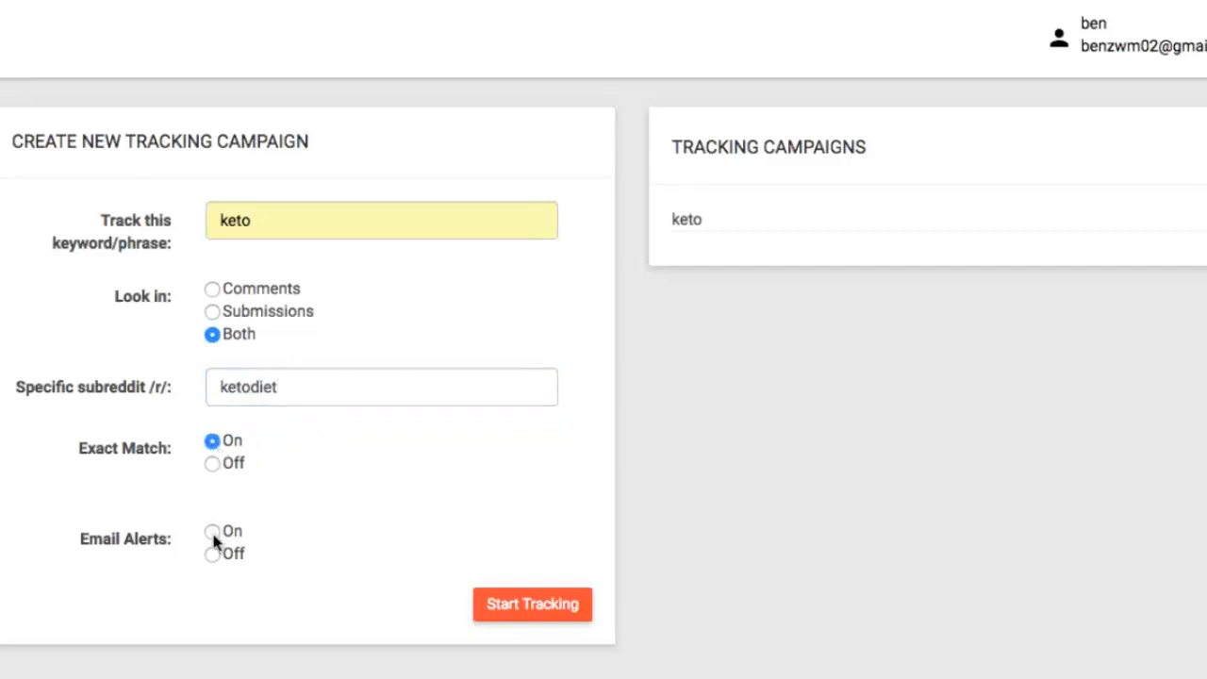
click(211, 532)
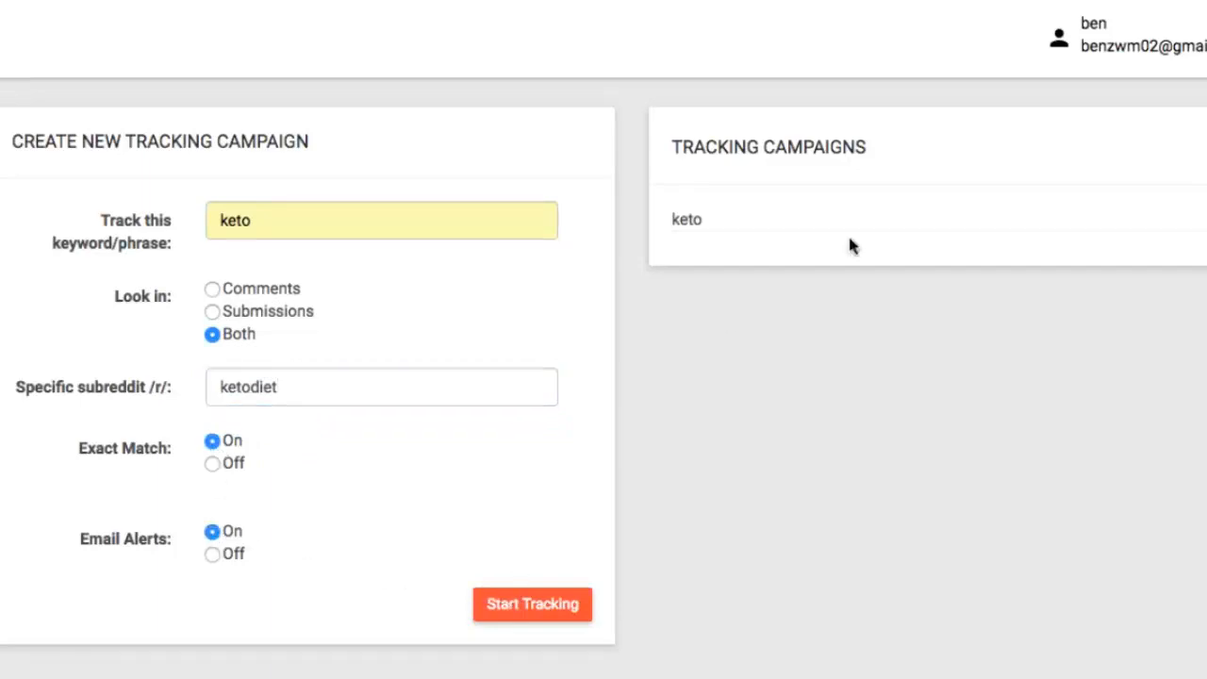
click(687, 219)
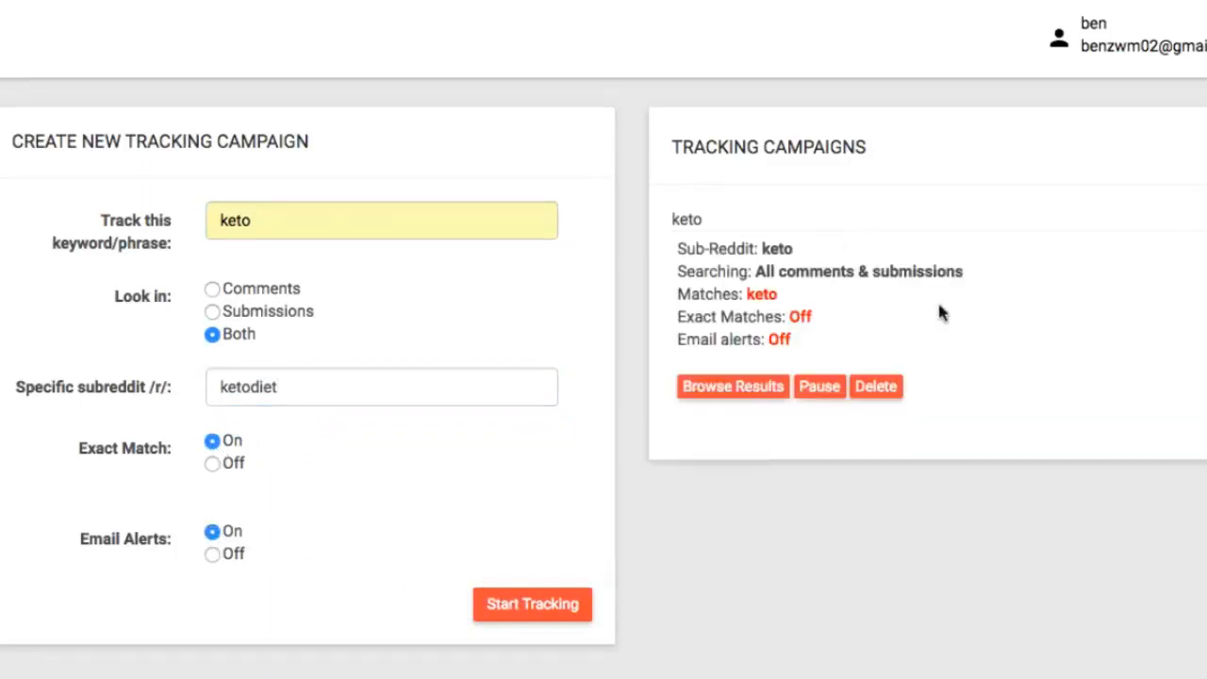
click(732, 384)
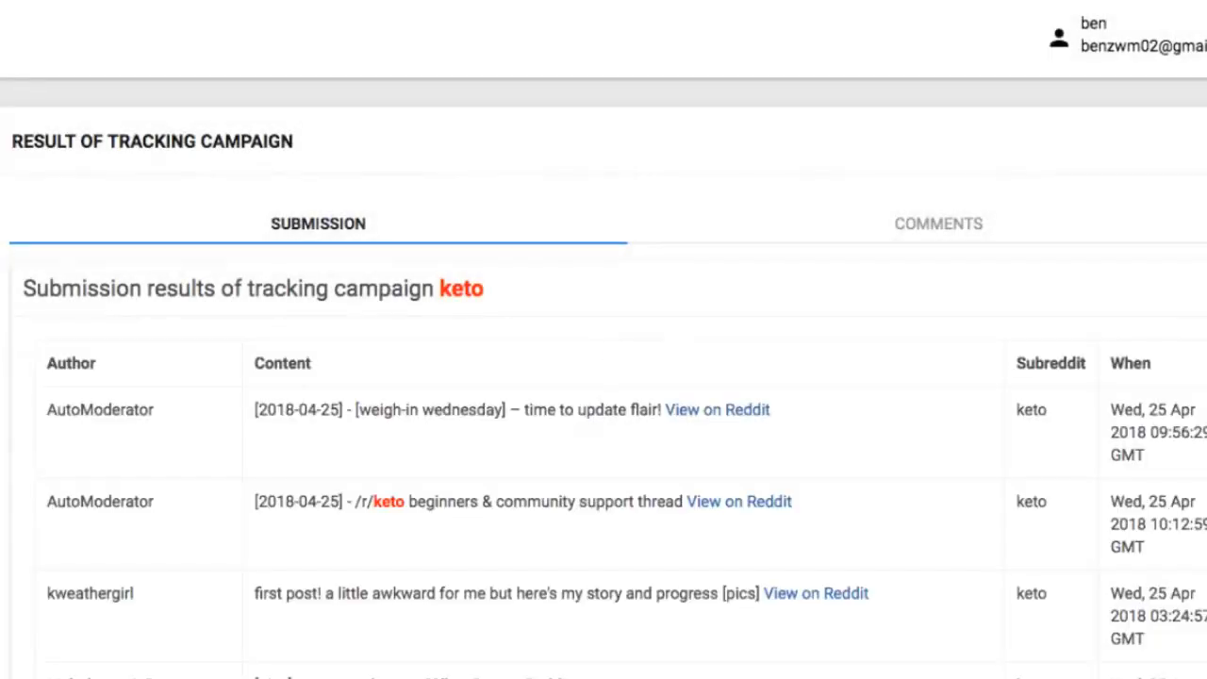
- Review the keto submission results and open the kweathergirl progress post on Reddit
scroll(down, 3)
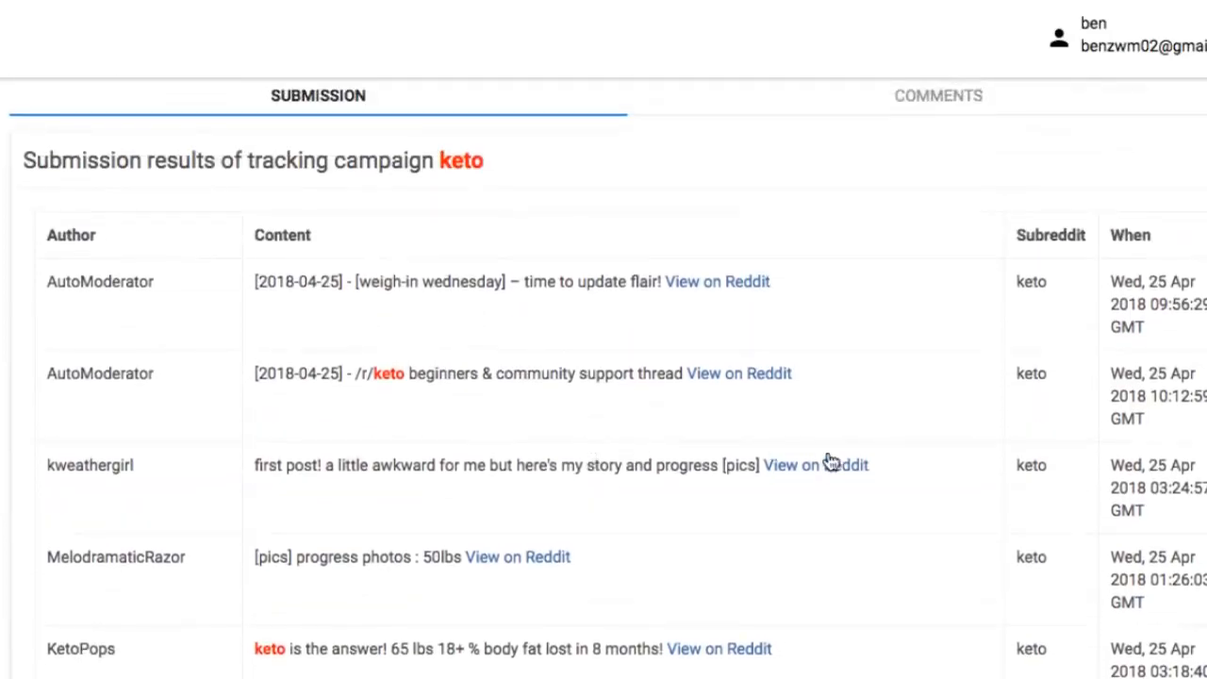
click(814, 464)
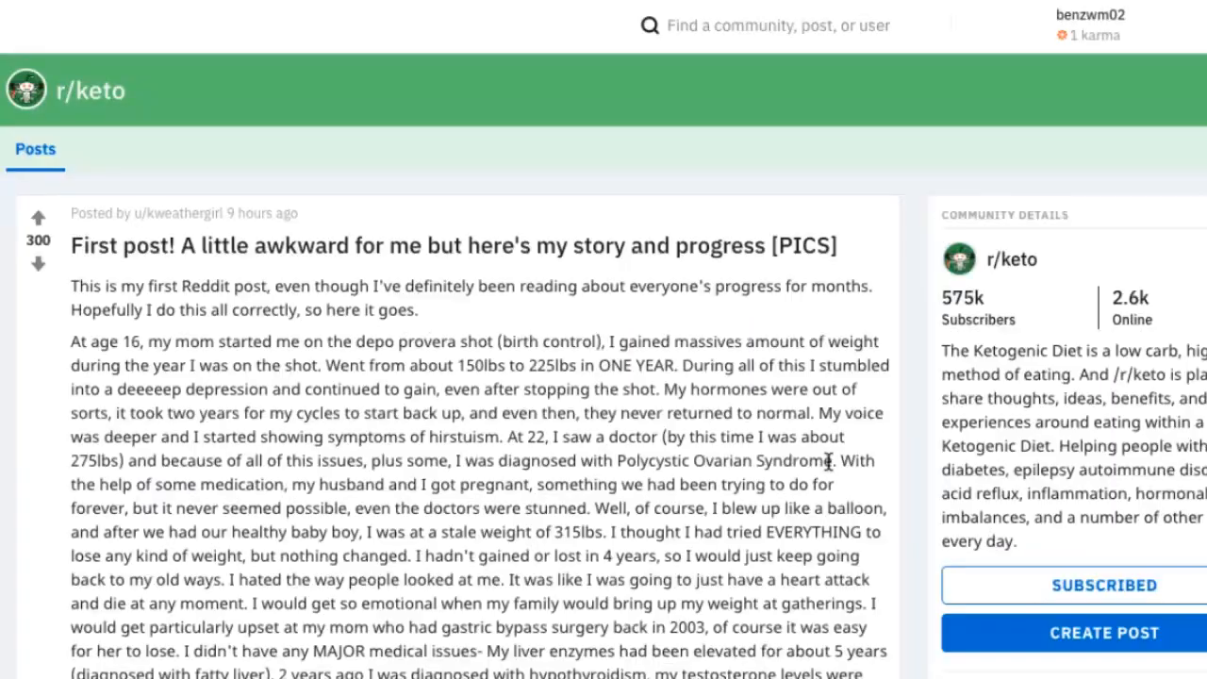
scroll(down, 3)
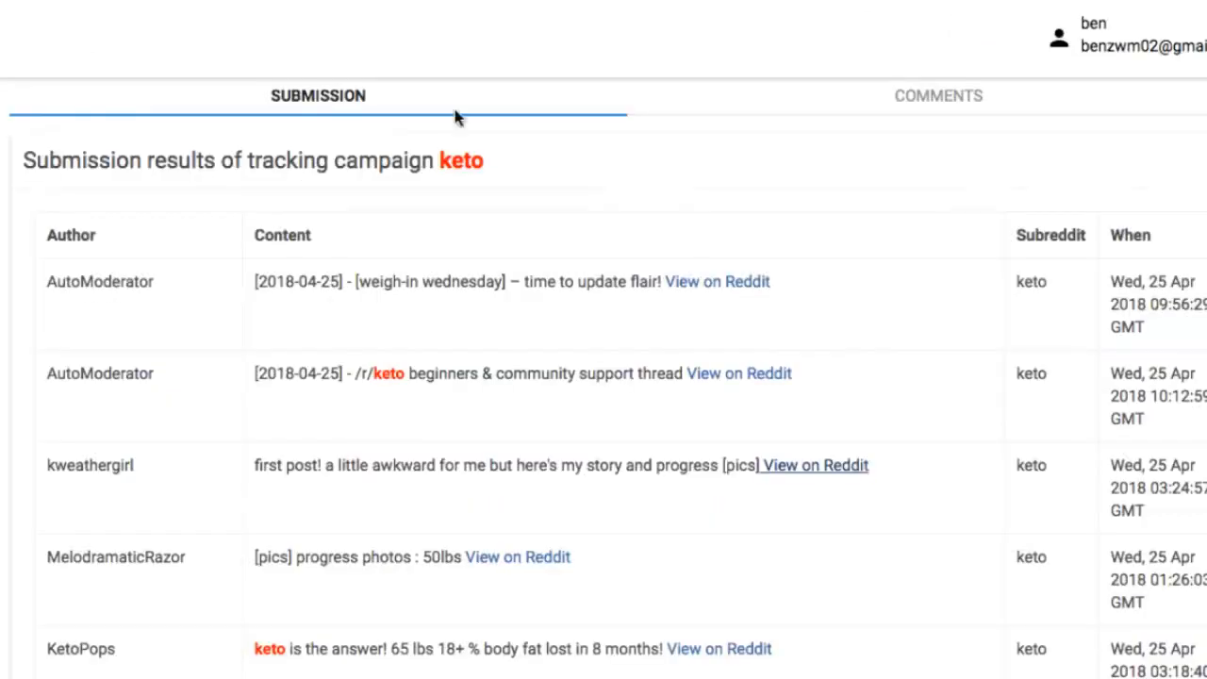
scroll(down, 3)
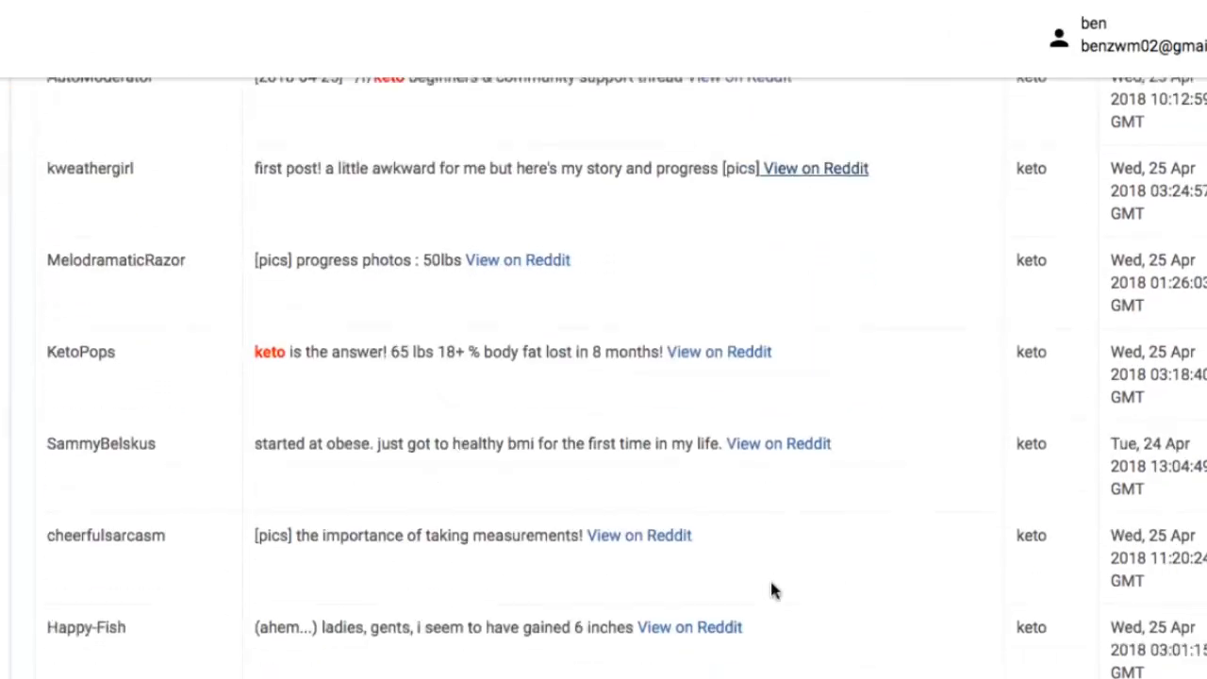
scroll(down, 3)
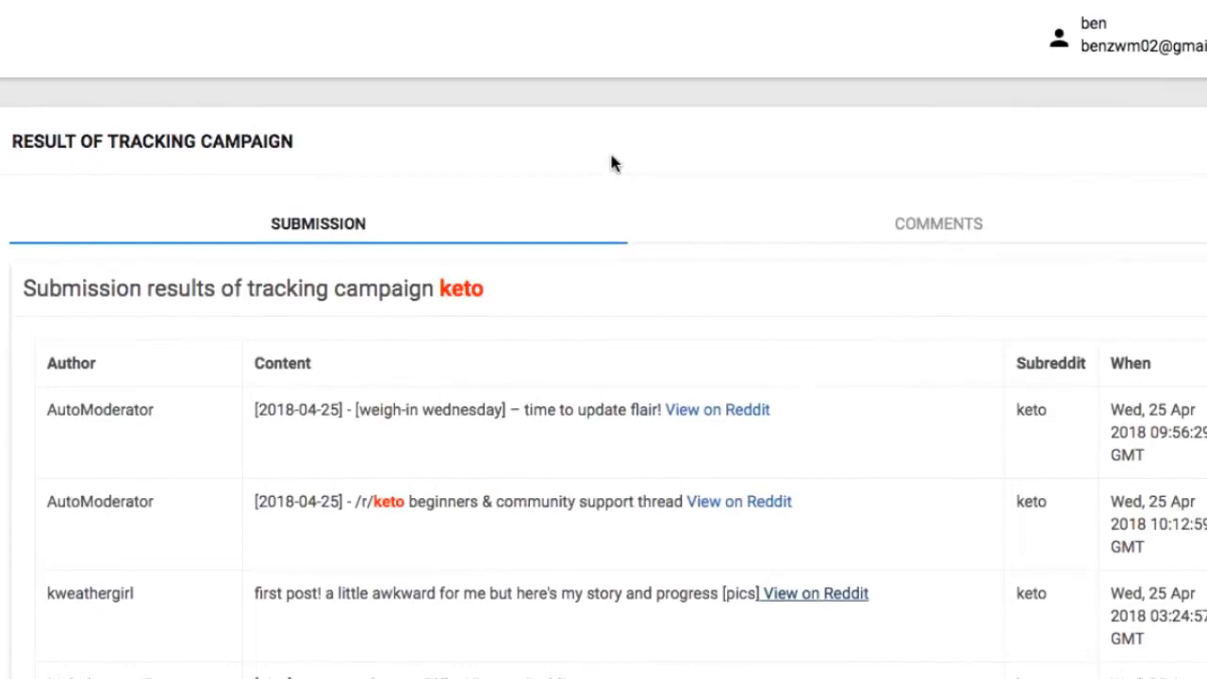
- Switch the keto campaign results to the Comments tab
click(937, 223)
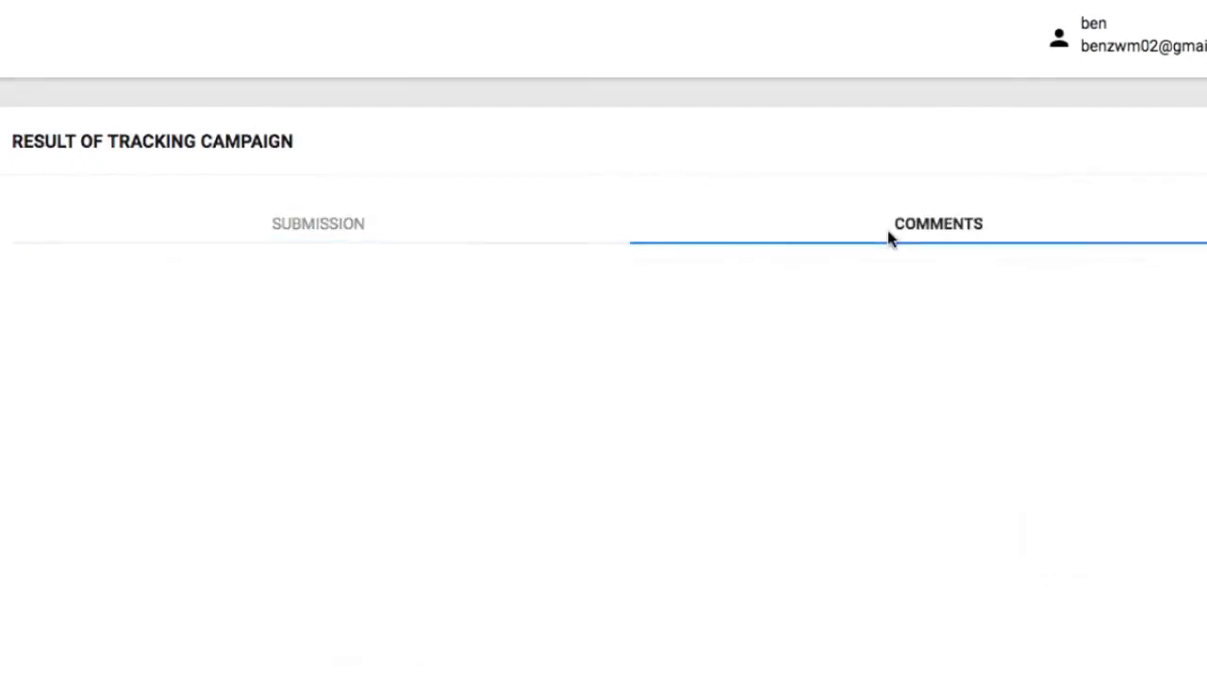
click(937, 223)
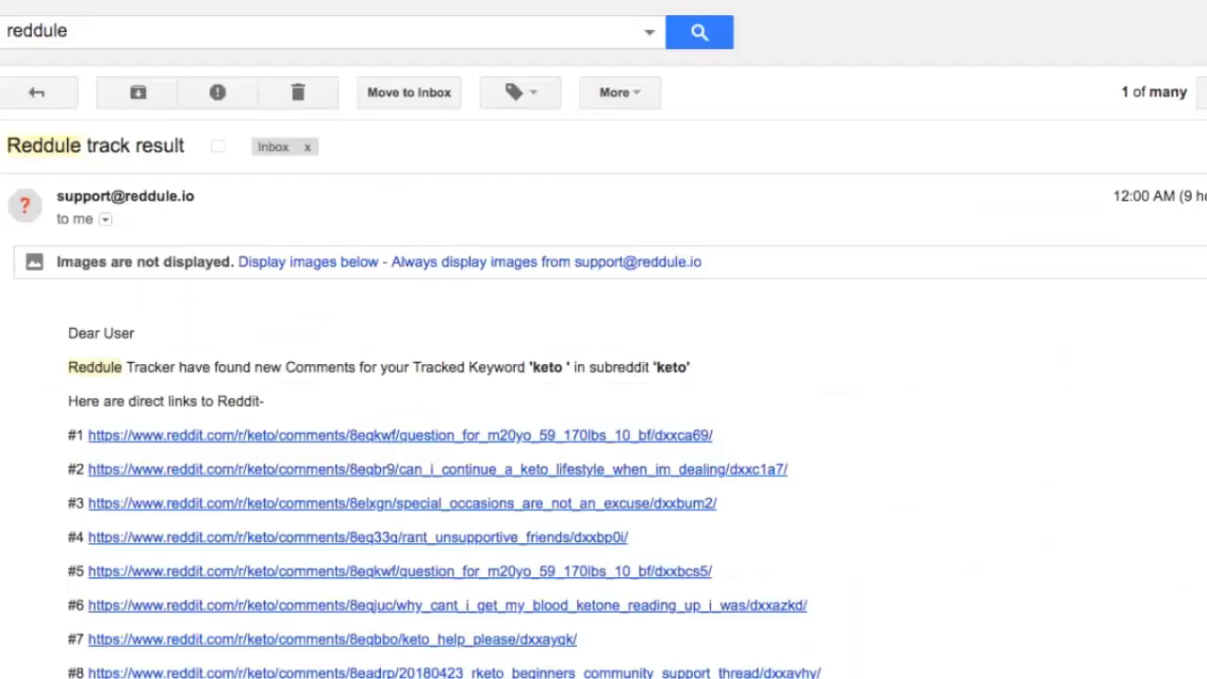
- Scroll through the Reddule track result email's list of new keto comment links
scroll(down, 3)
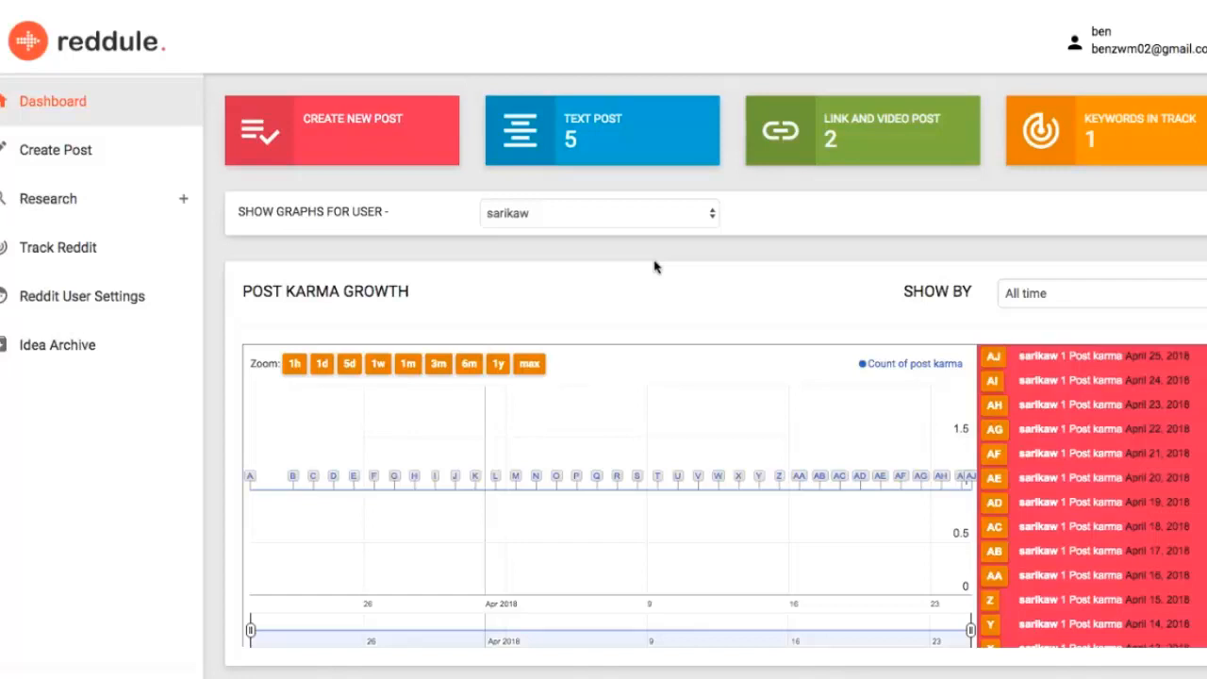
mouse_move(147, 155)
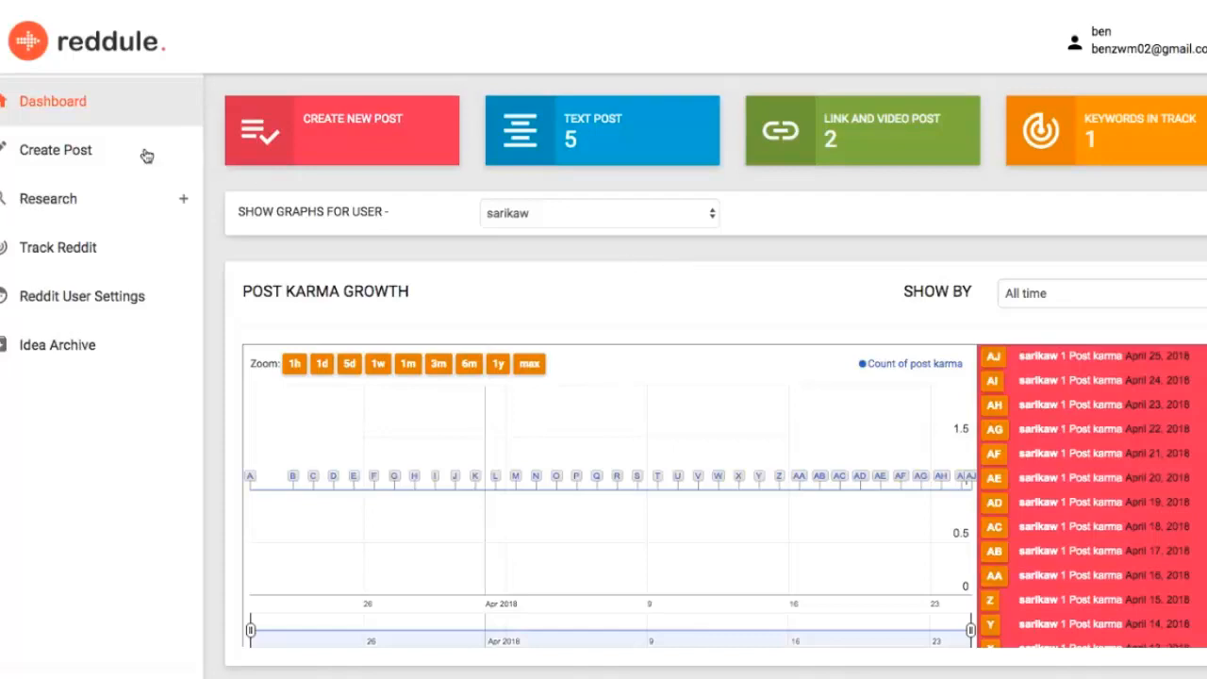
click(55, 151)
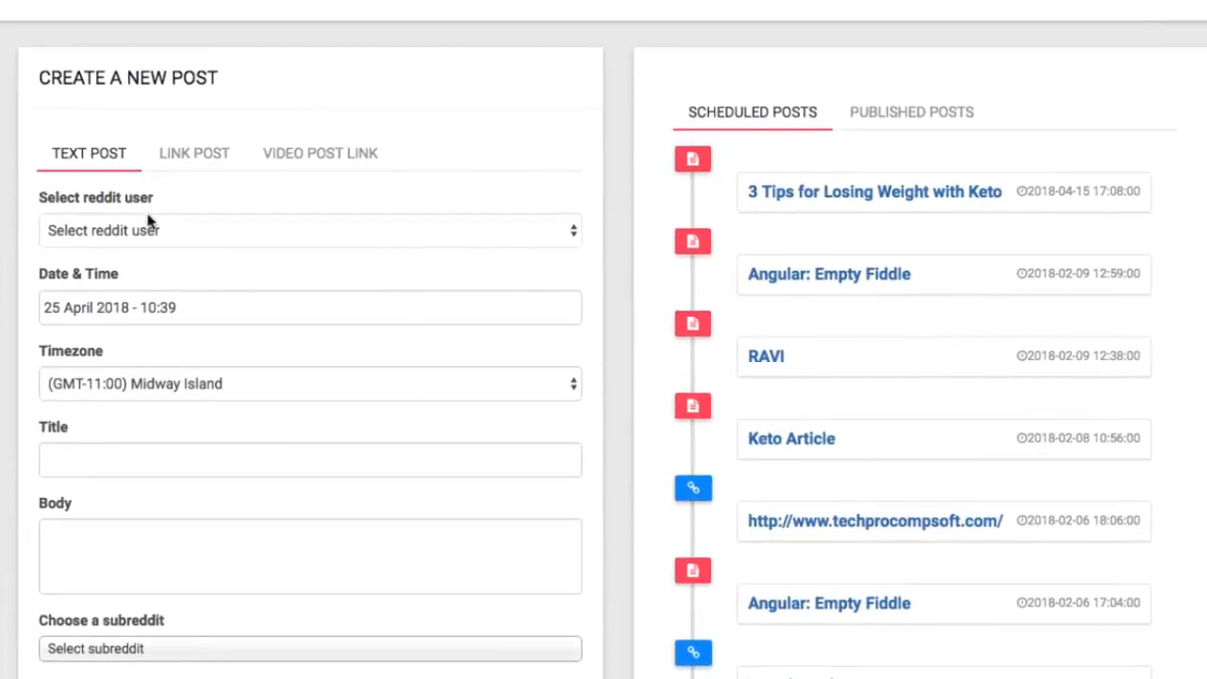
mouse_move(141, 215)
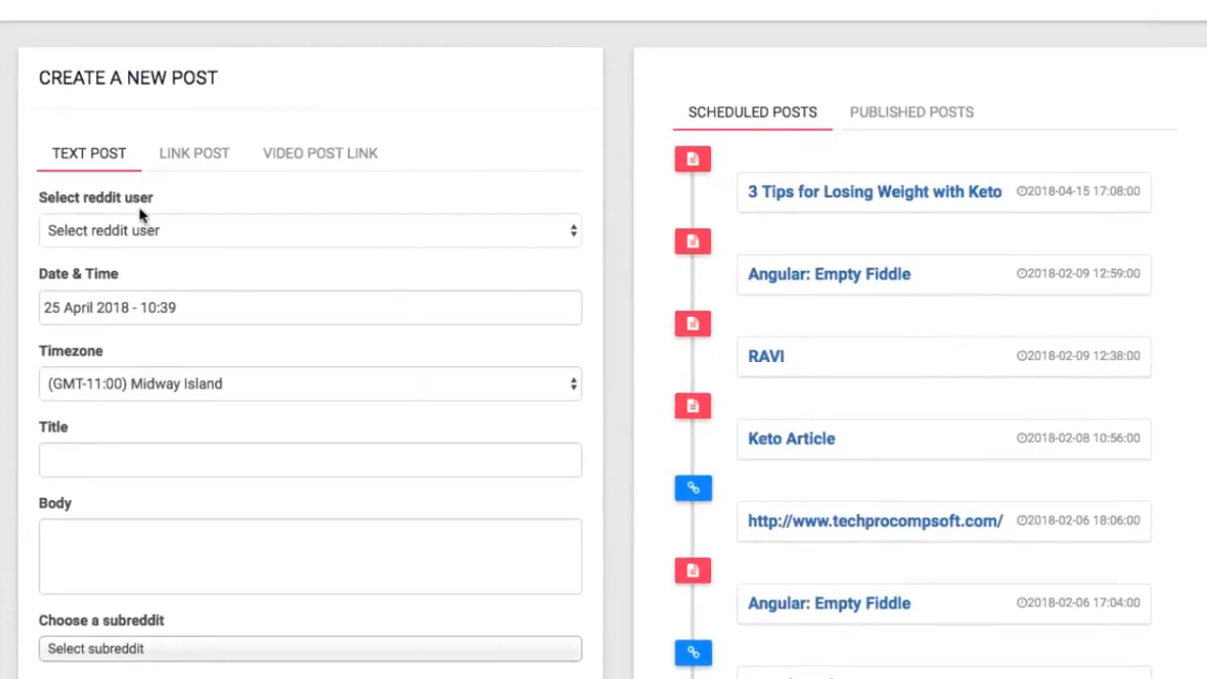
mouse_move(124, 368)
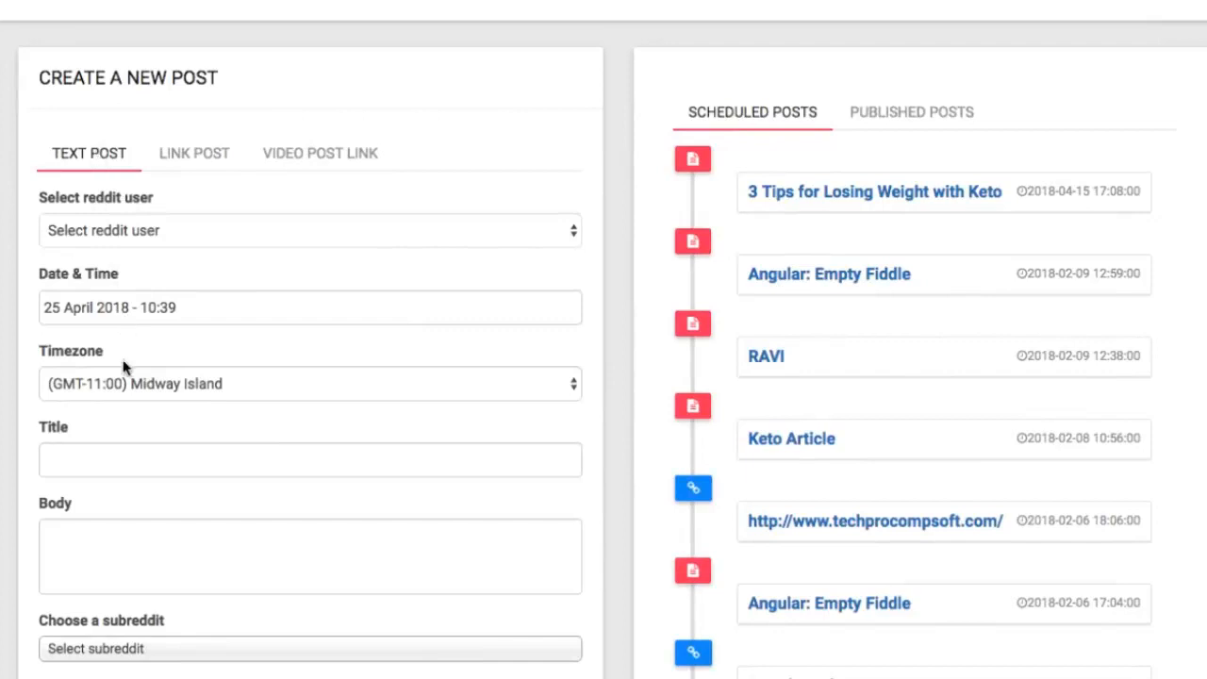
click(192, 153)
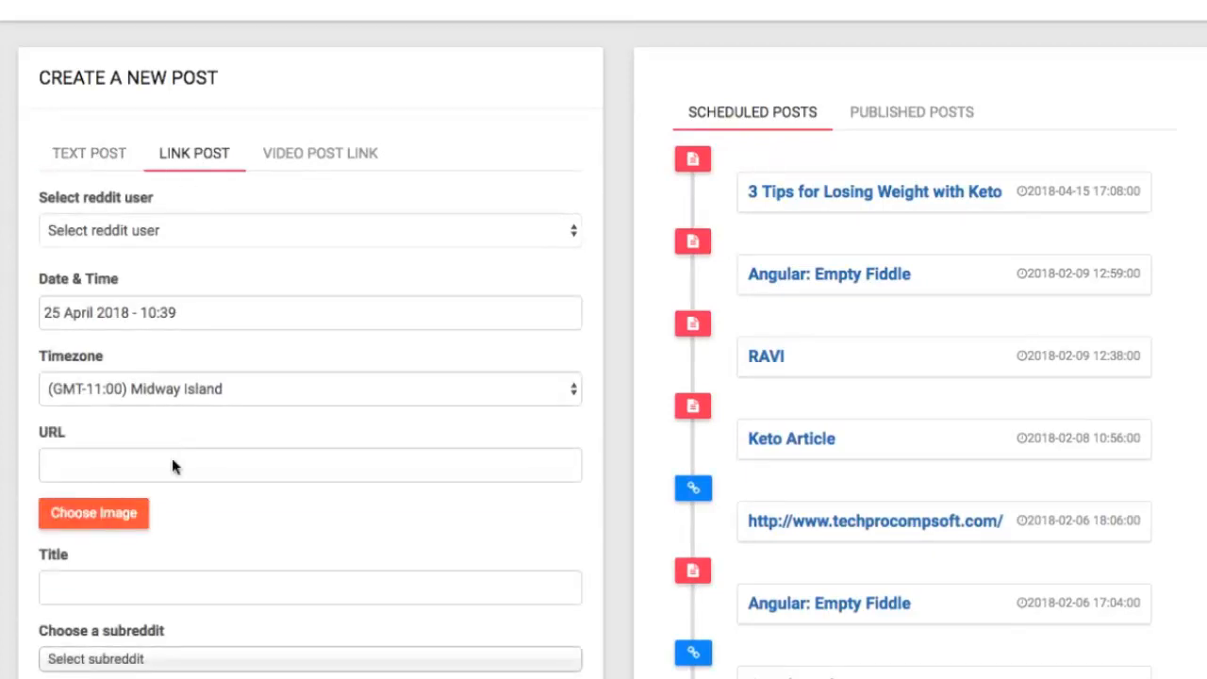
click(310, 464)
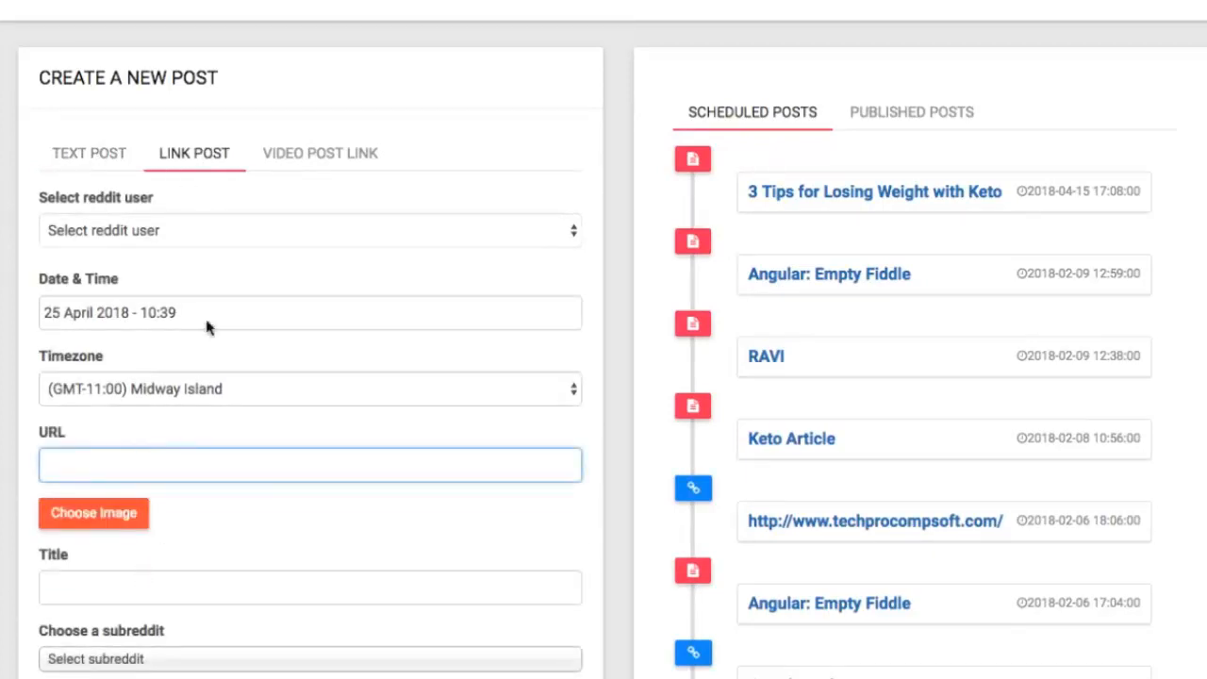
click(321, 153)
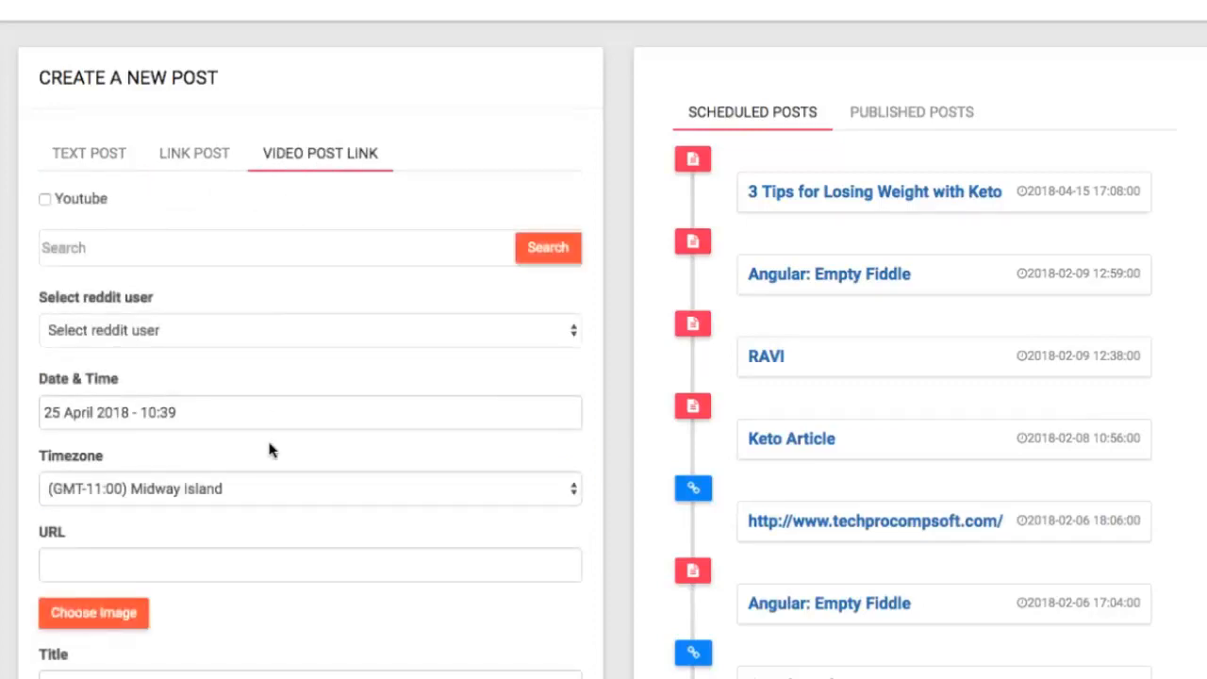
click(89, 153)
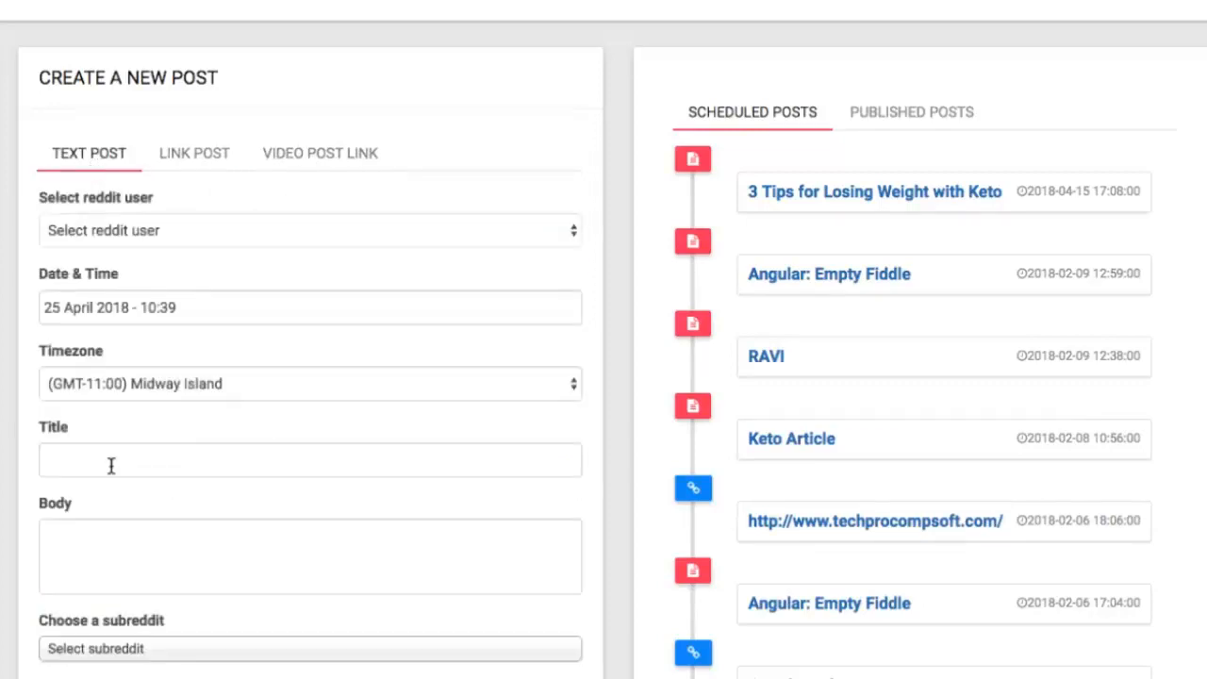
click(310, 460)
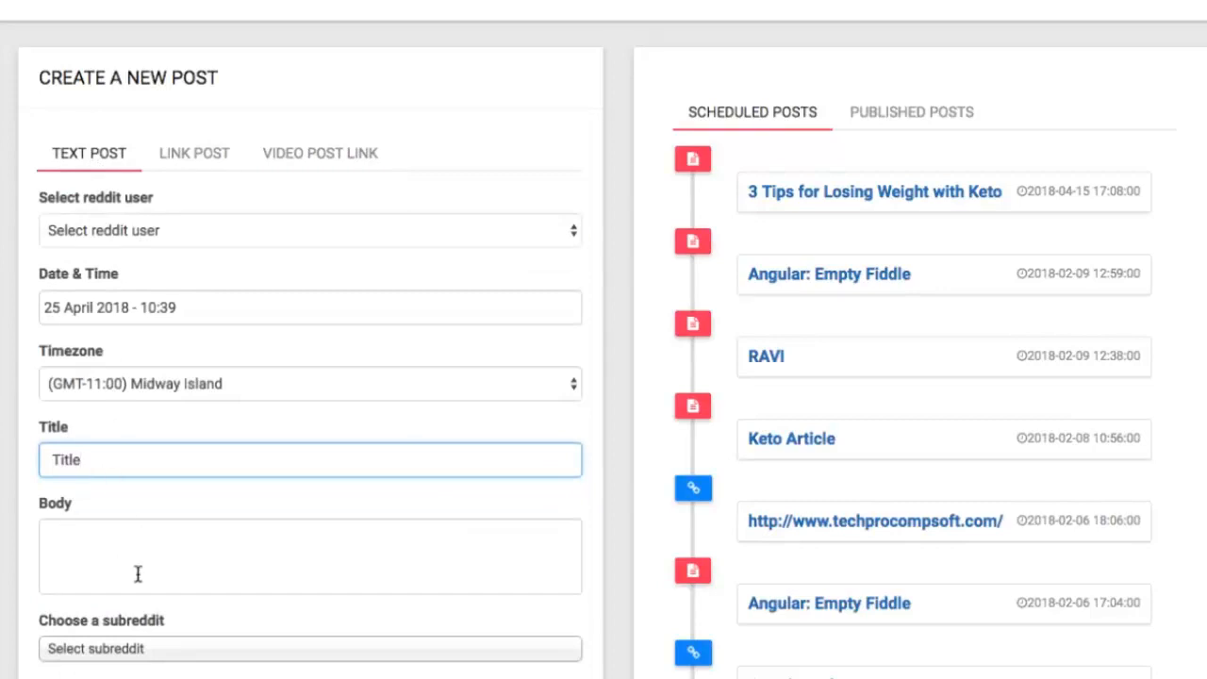
text(here's the body)
text(k)
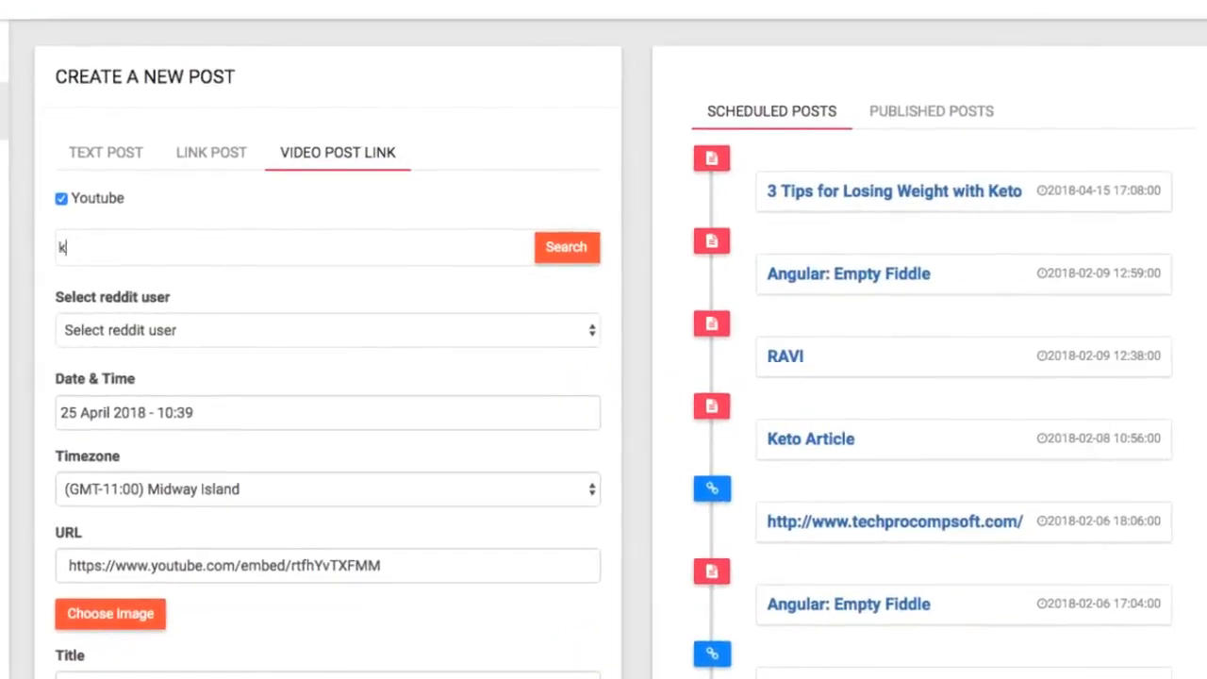
text(eto)
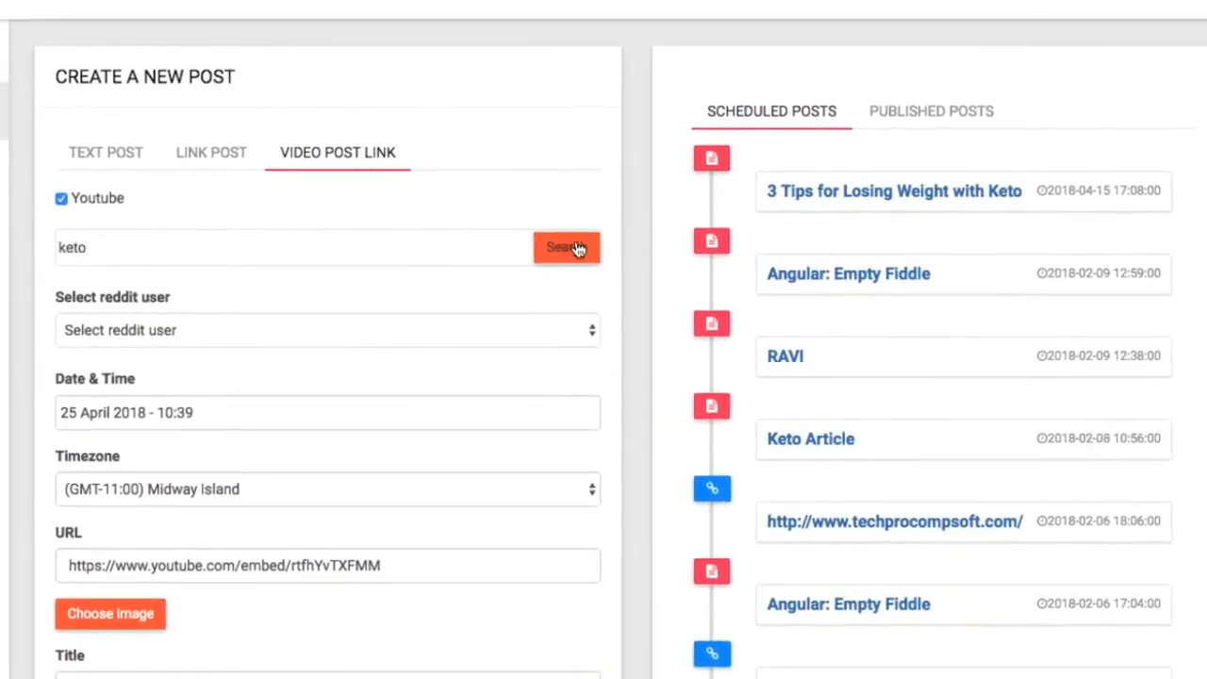
click(566, 247)
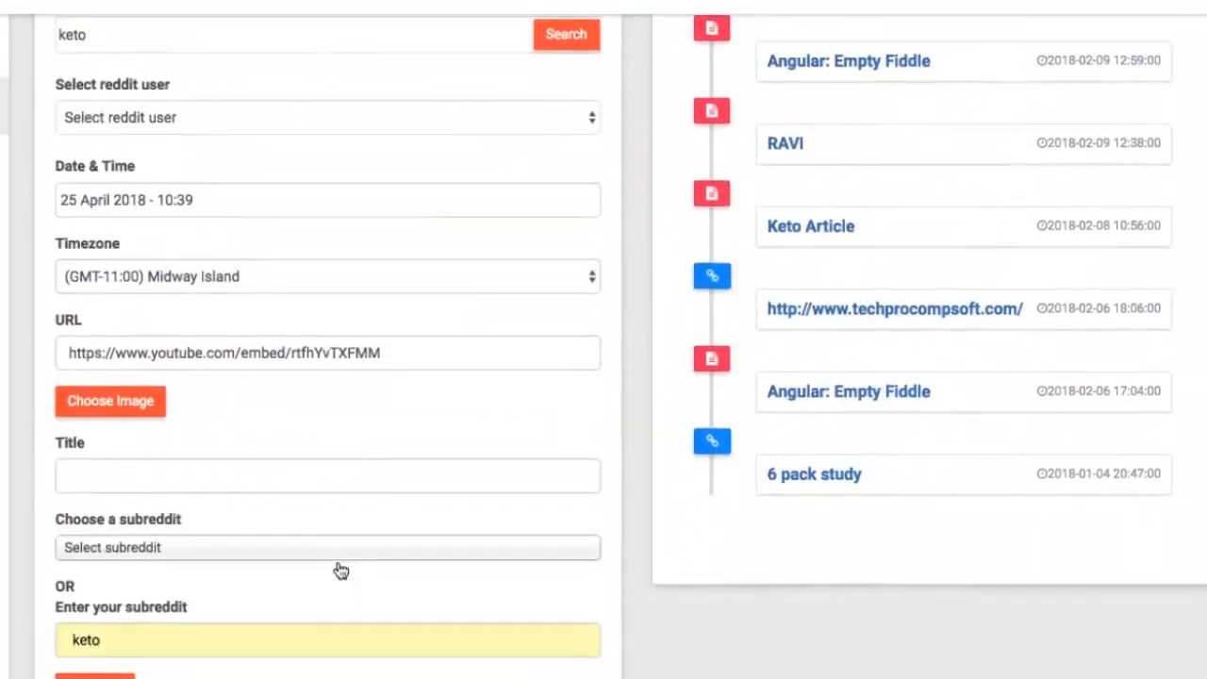
click(328, 645)
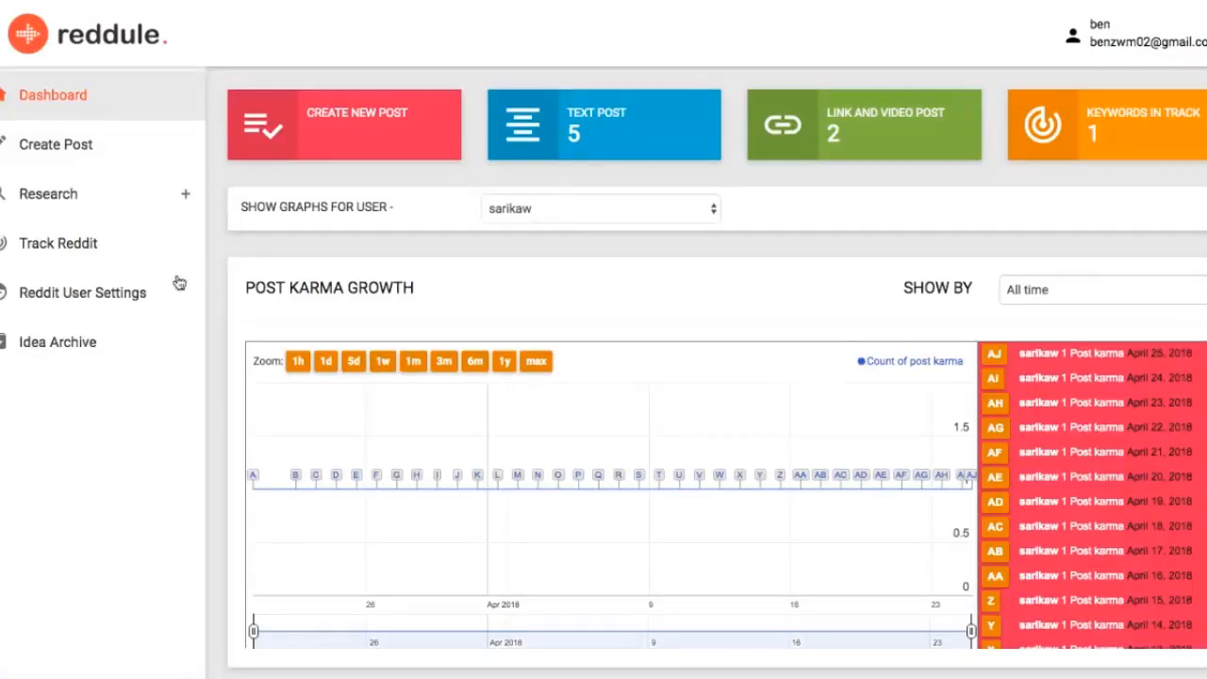
- Browse the Idea Archive's Extension Archive table and download the Reddule browser extension
click(57, 341)
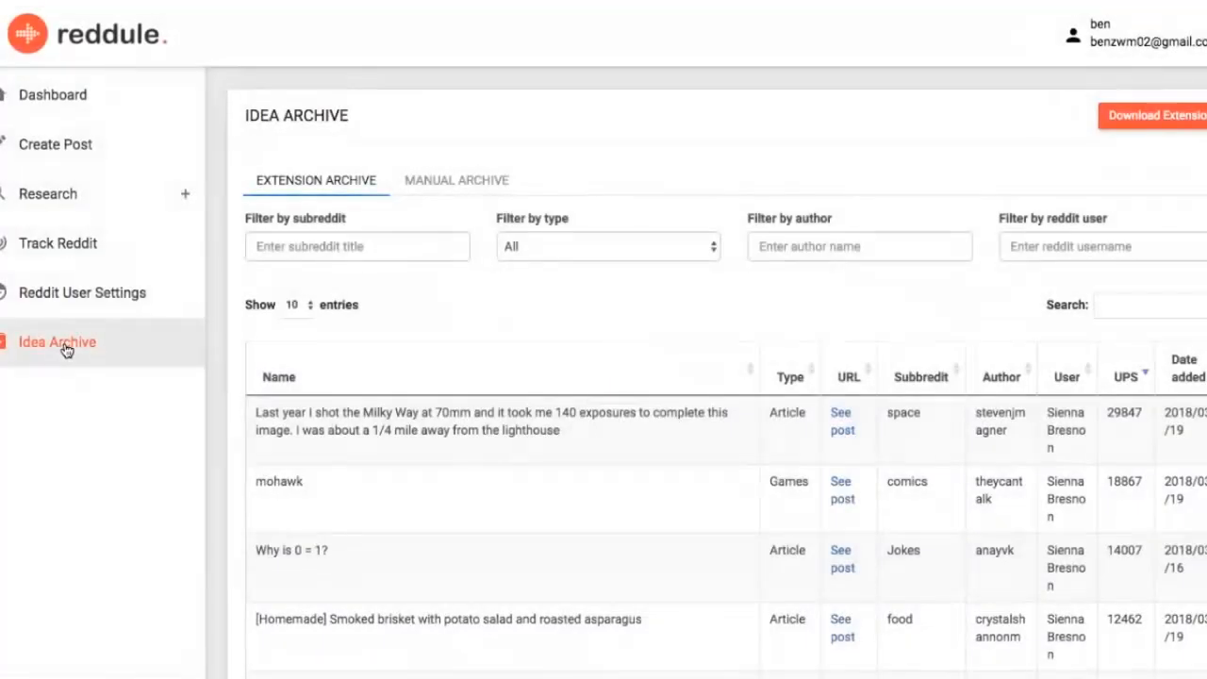
scroll(down, 3)
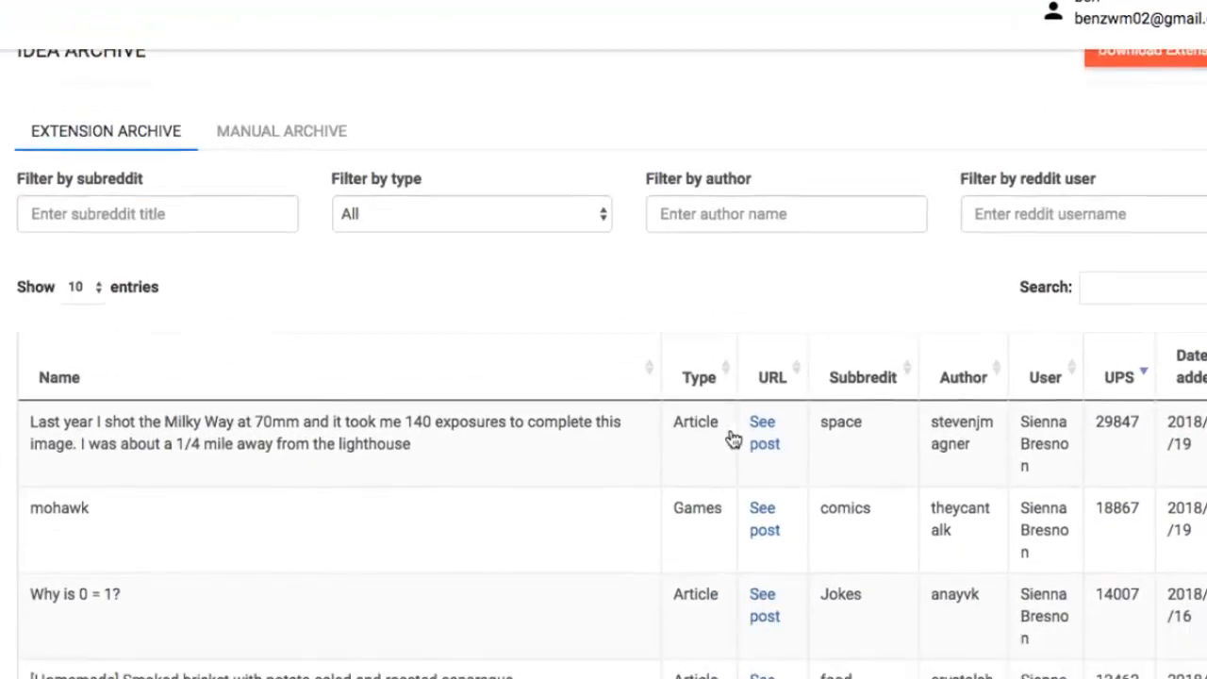
scroll(down, 3)
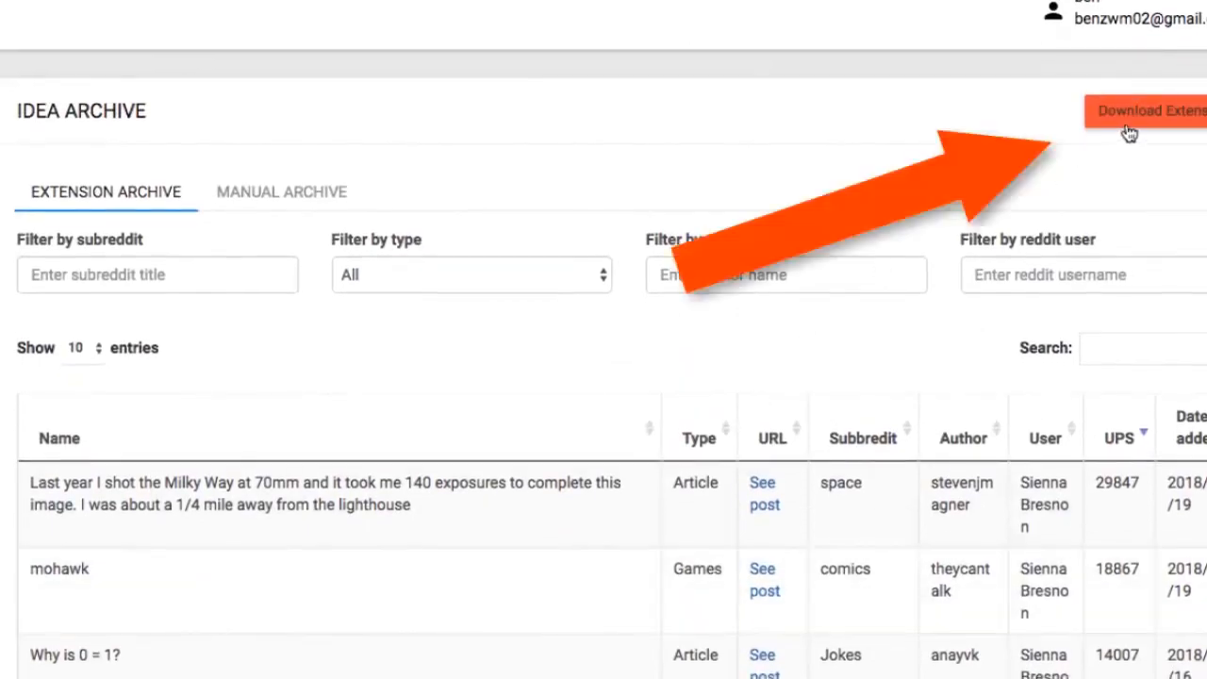
click(1147, 110)
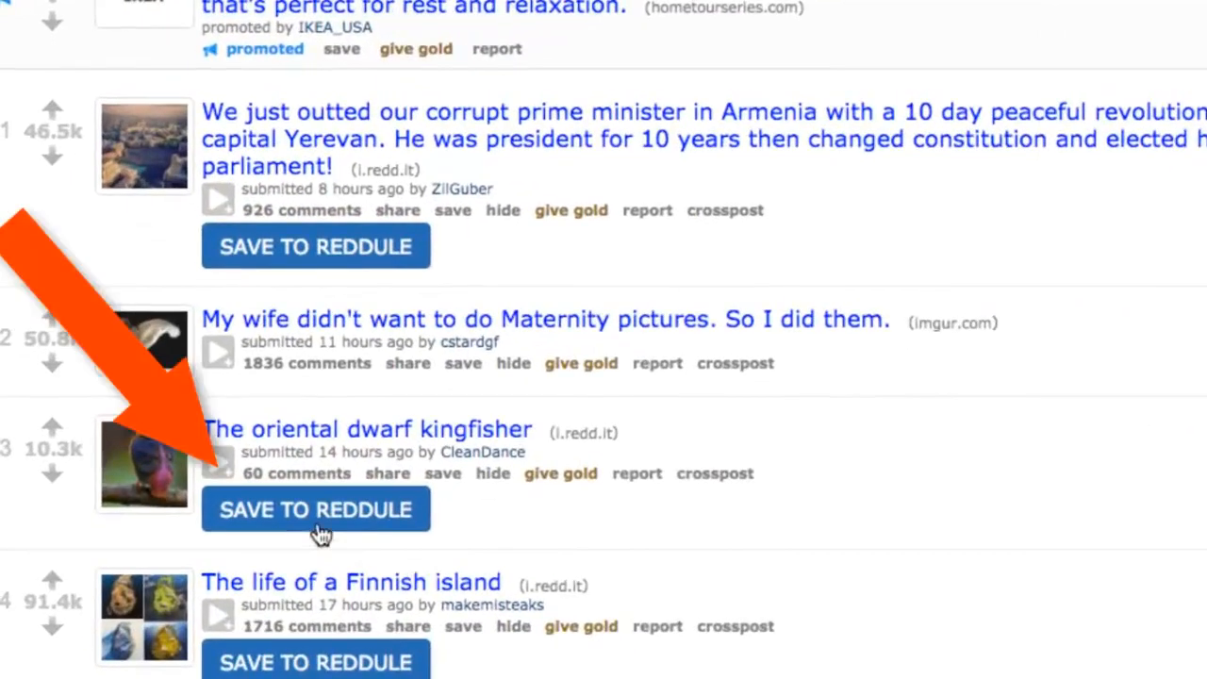
- Save the oriental dwarf kingfisher Reddit post to Reddule, keeping Article as its post type
click(317, 509)
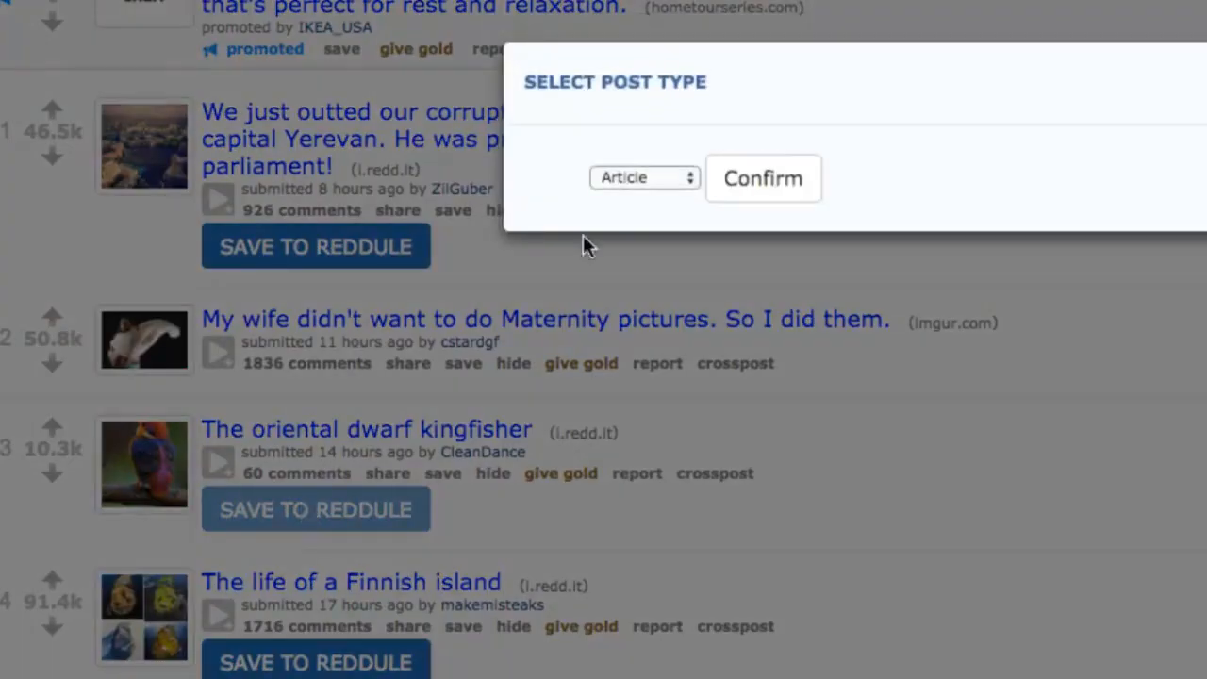
click(645, 177)
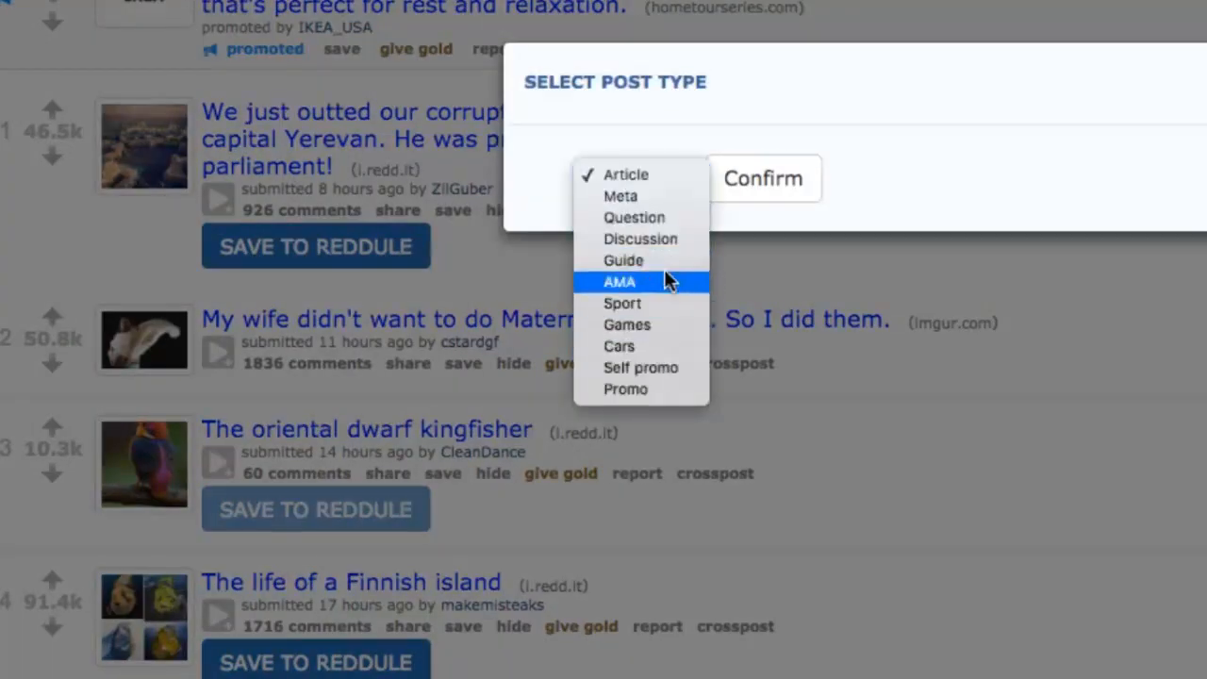
click(626, 173)
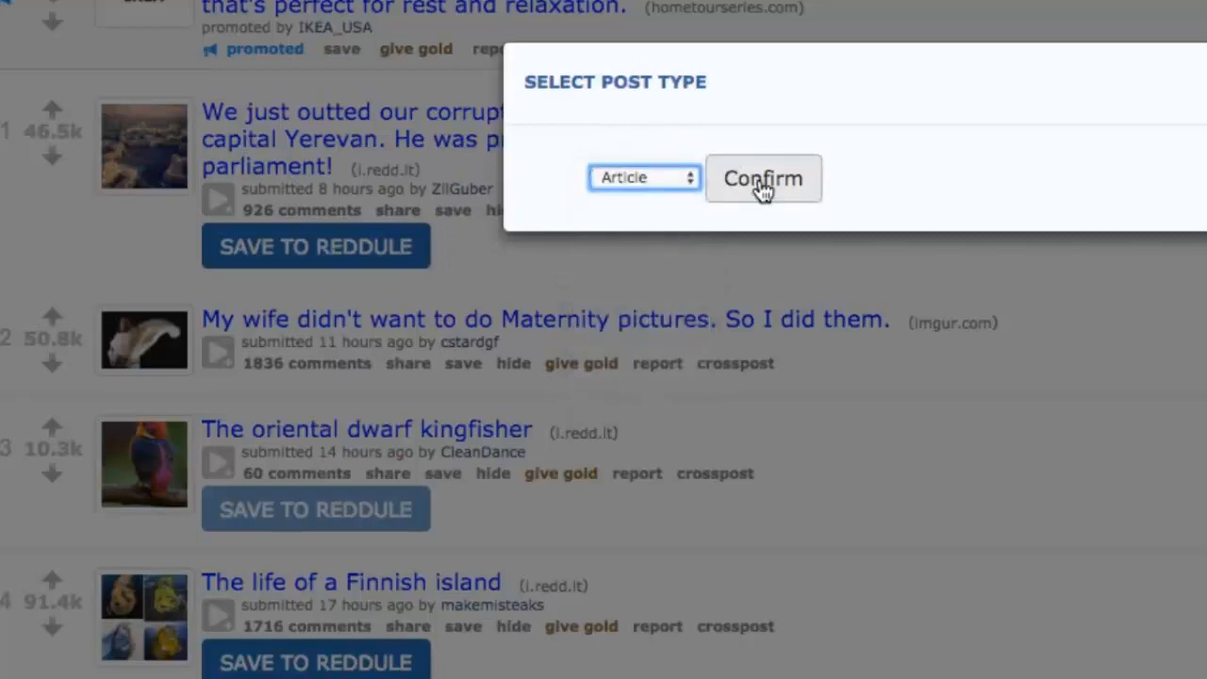
click(762, 177)
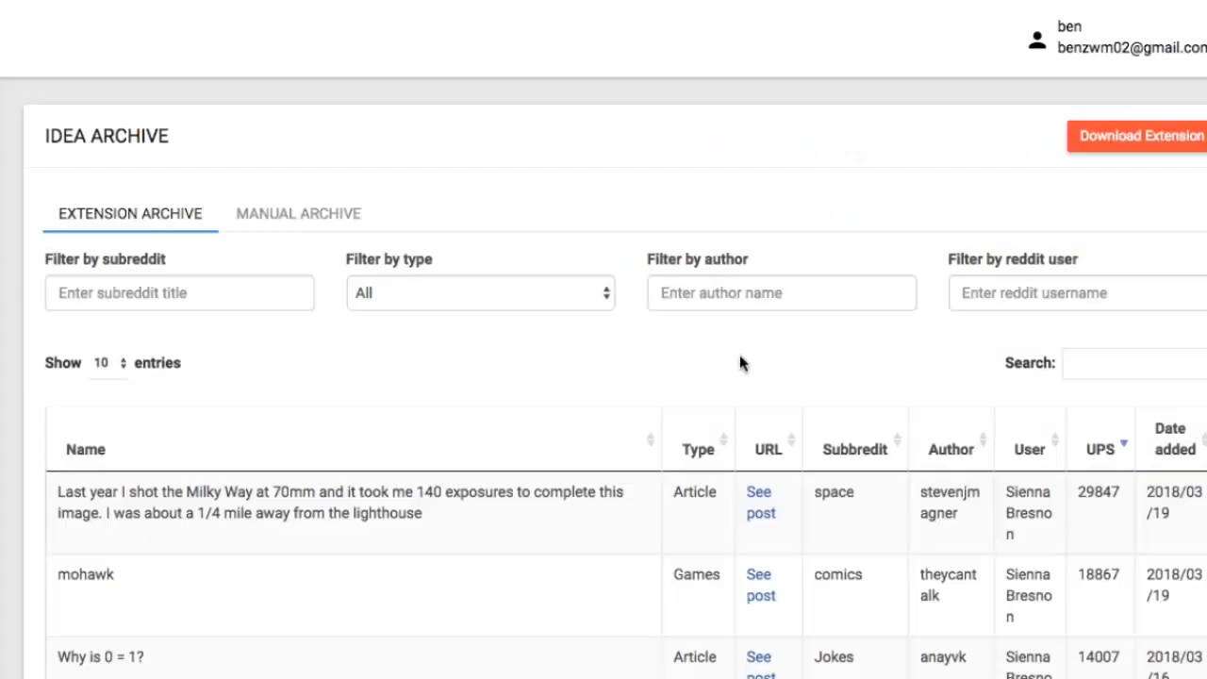
- Browse further down the Idea Archive list before returning to the dashboard
scroll(down, 3)
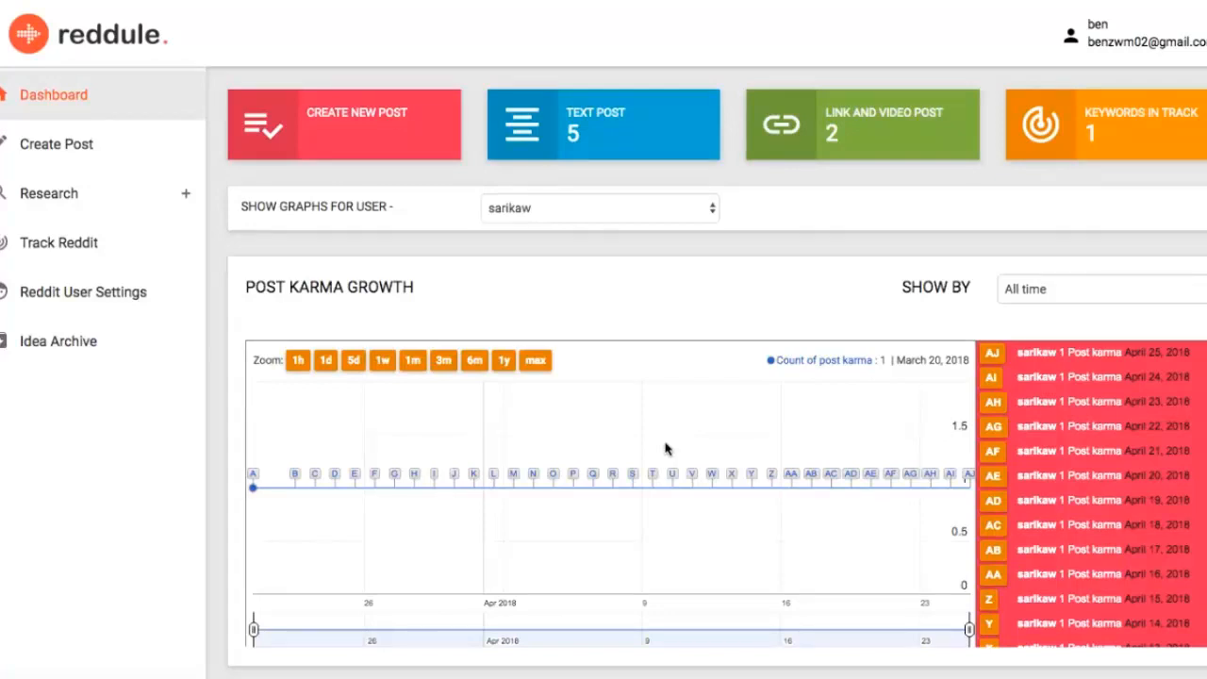
- Get related subreddit suggestions for paleo in Subreddit Discovery, then move to Top Post Analysis
click(49, 192)
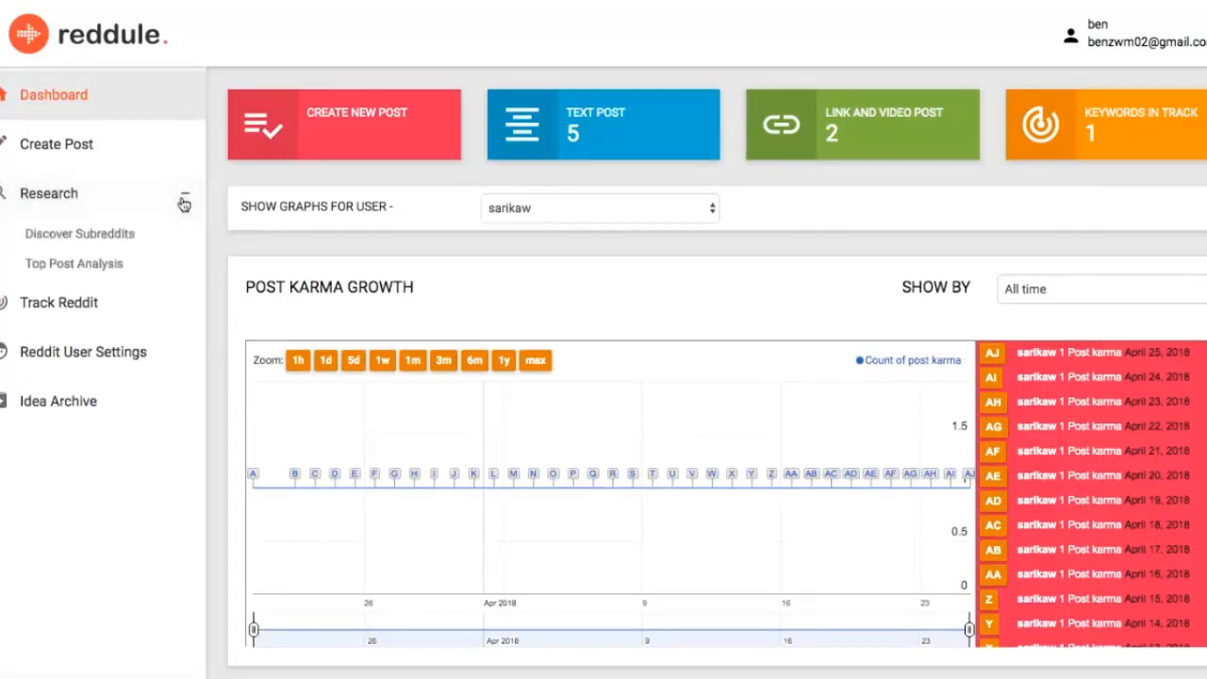
click(79, 233)
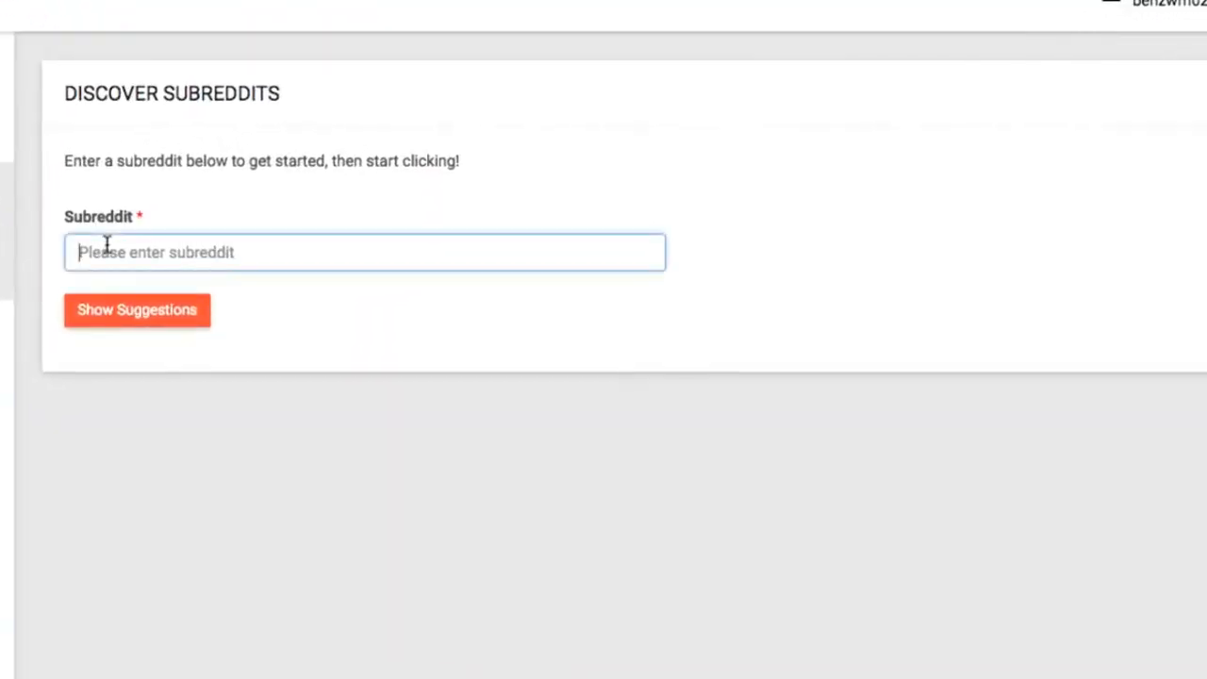
text(paleo)
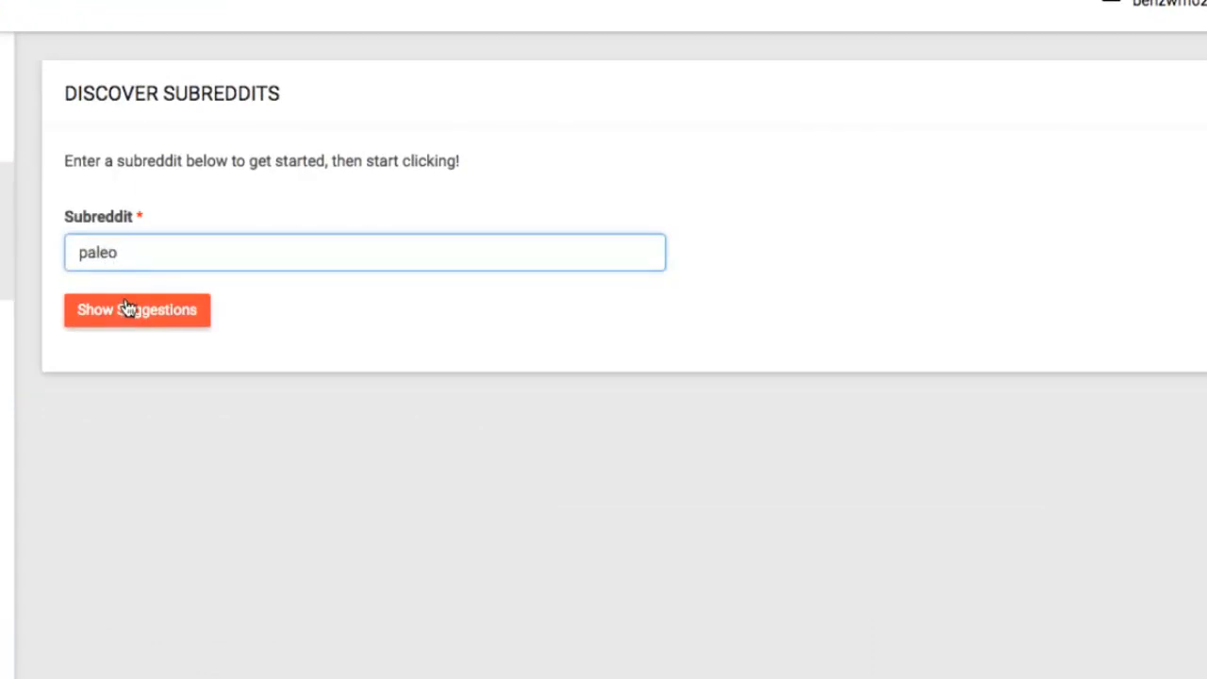
click(136, 309)
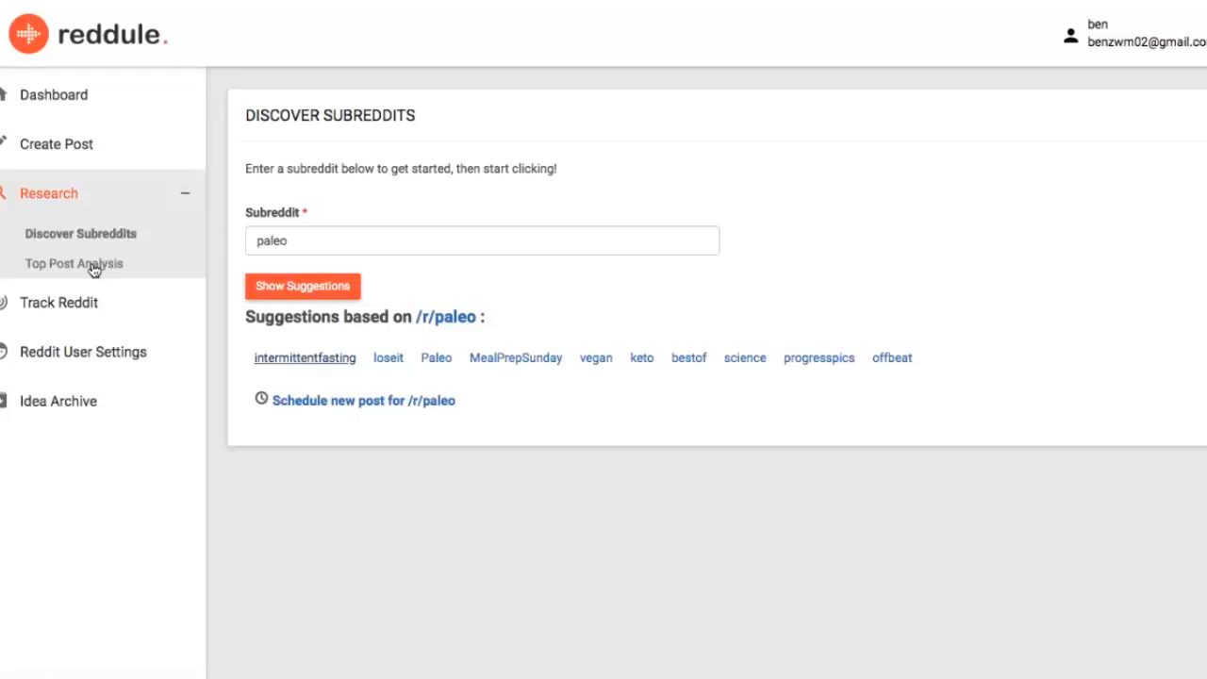
click(74, 264)
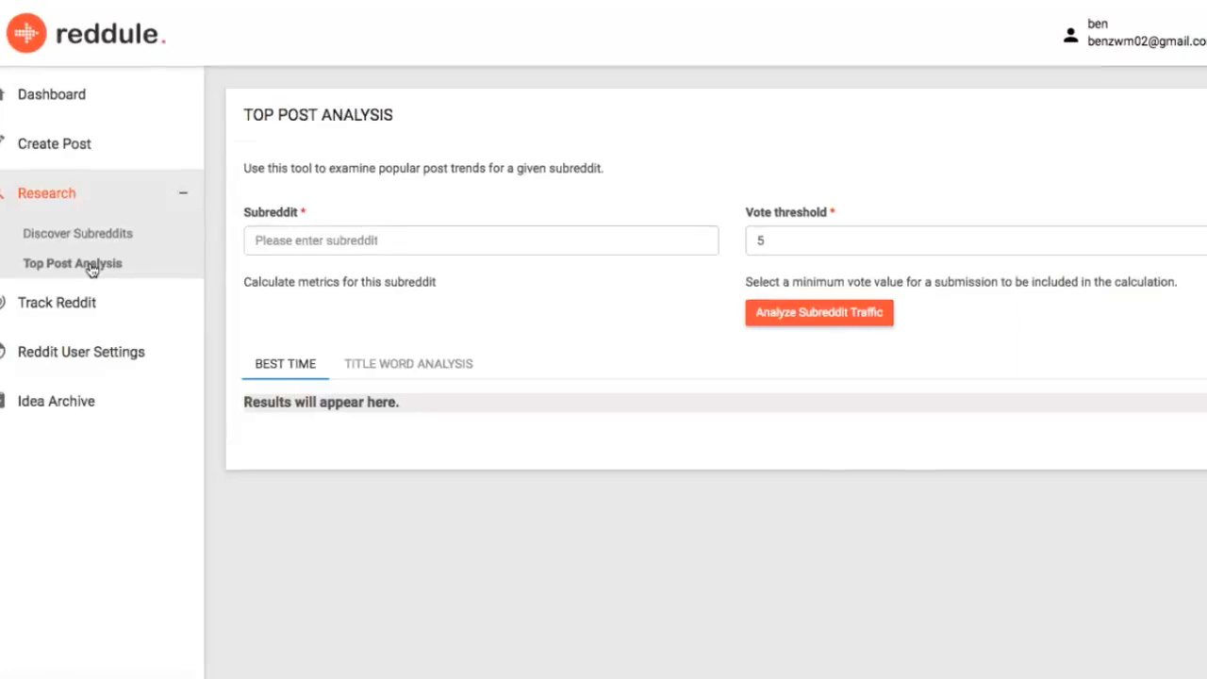
- Analyse the keto subreddit's traffic and view its best posting times and upvotes chart
text(k)
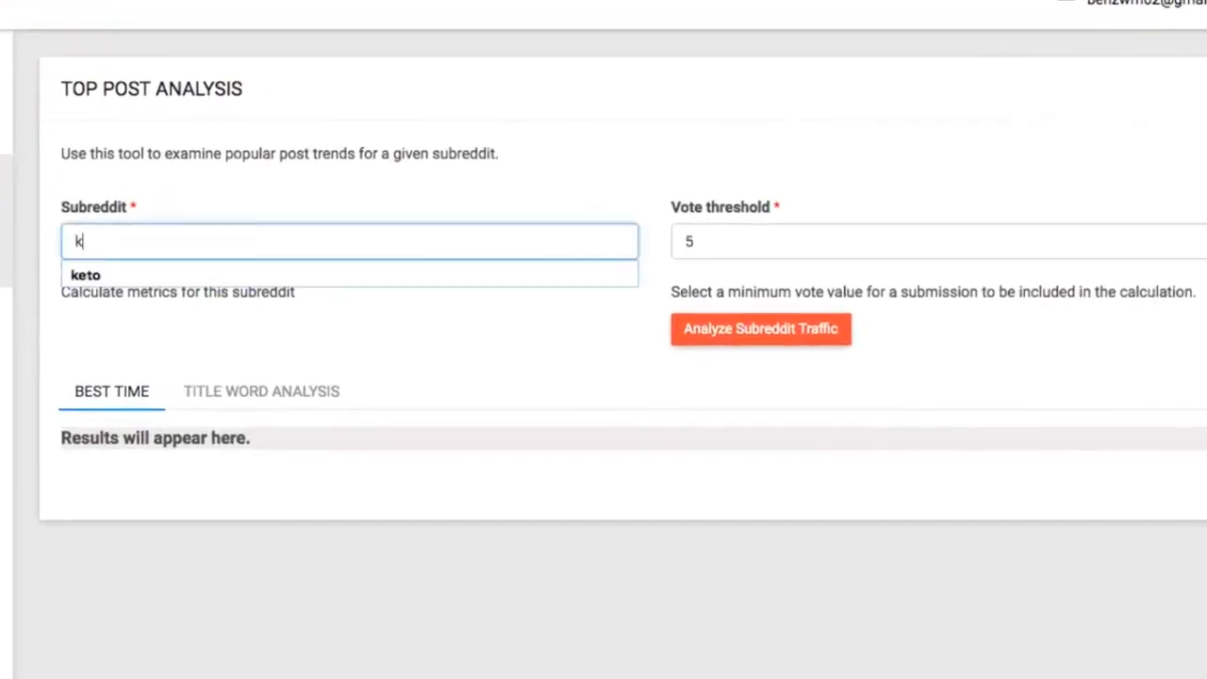
text(eto)
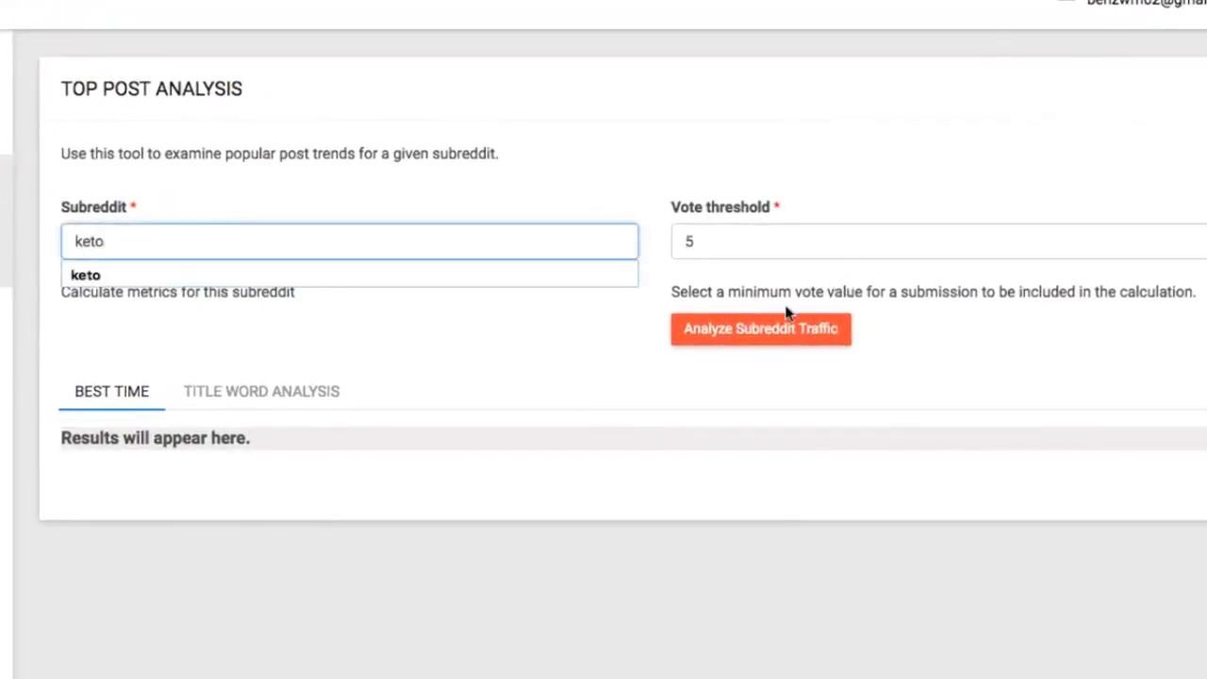
click(760, 328)
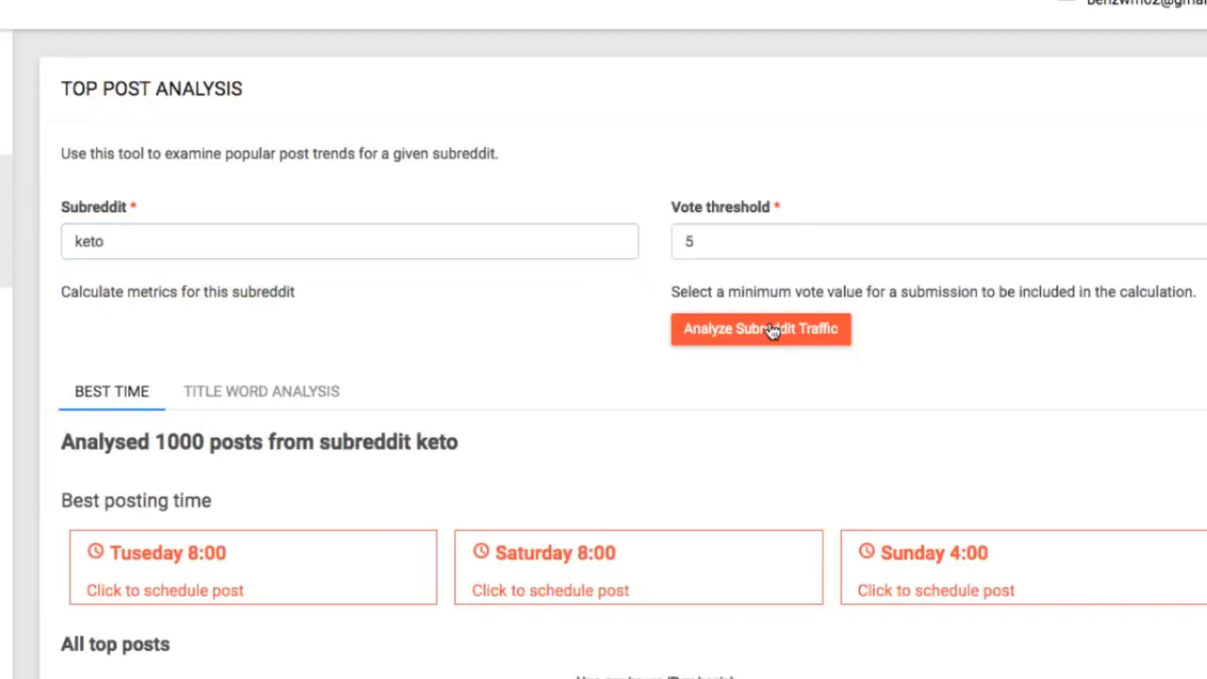
scroll(down, 3)
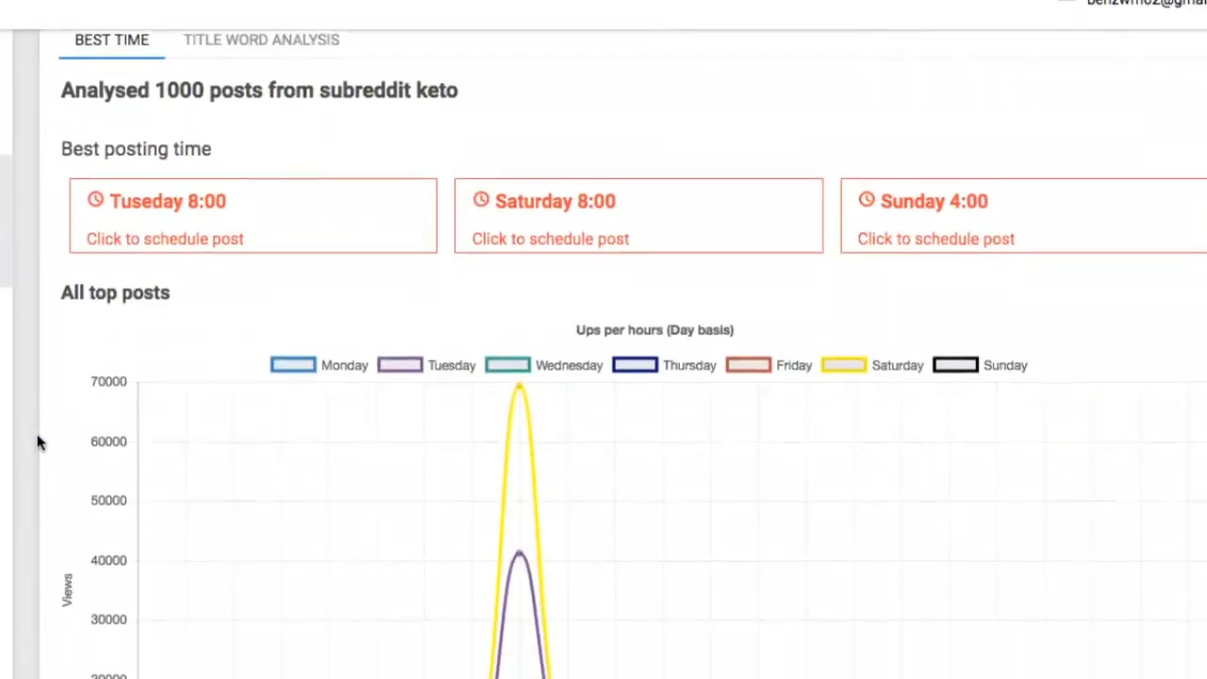
scroll(down, 3)
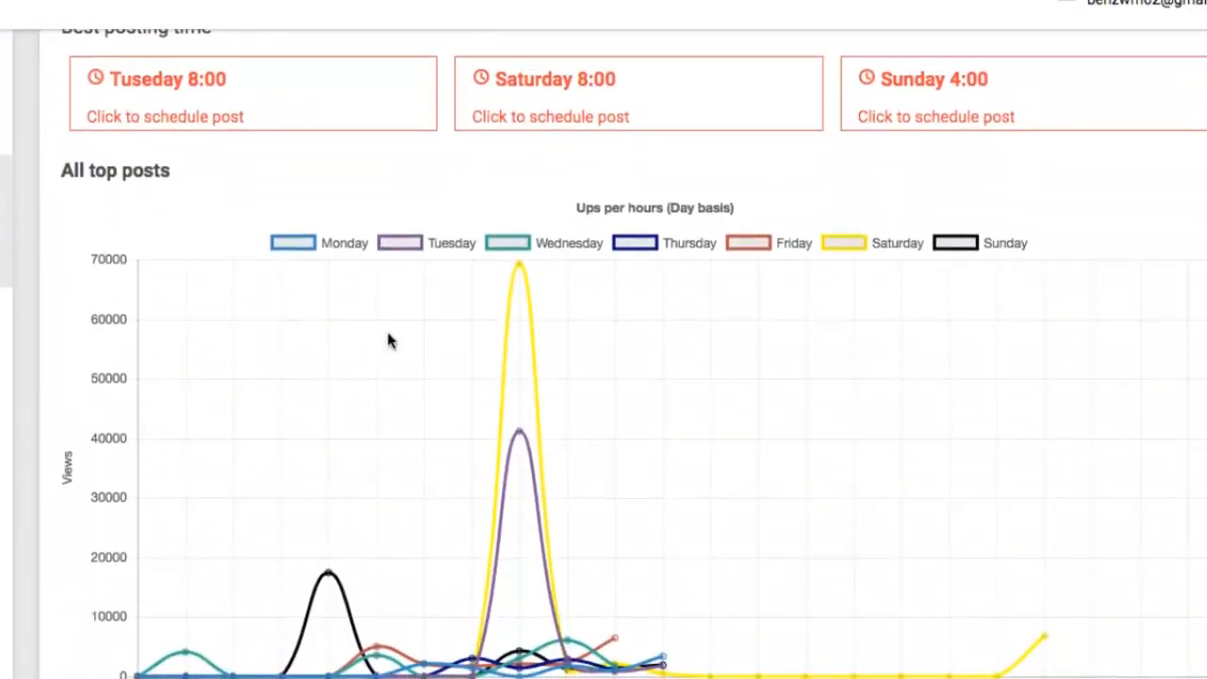
mouse_move(490, 398)
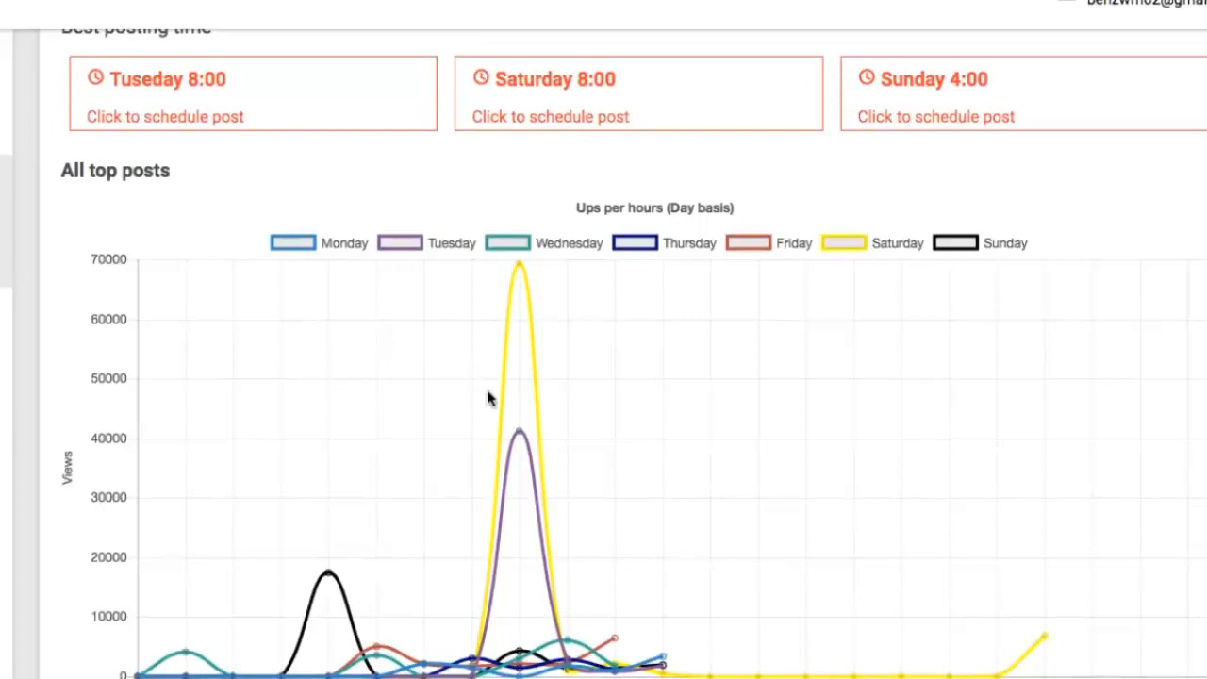
mouse_move(506, 408)
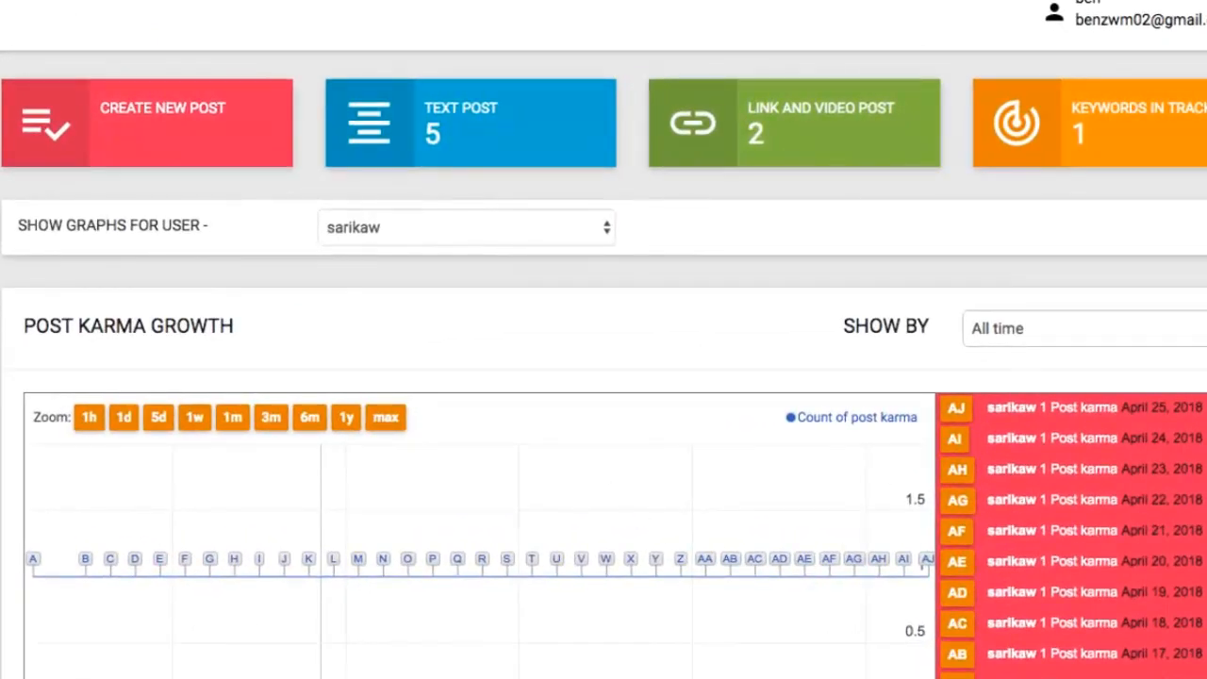
scroll(down, 3)
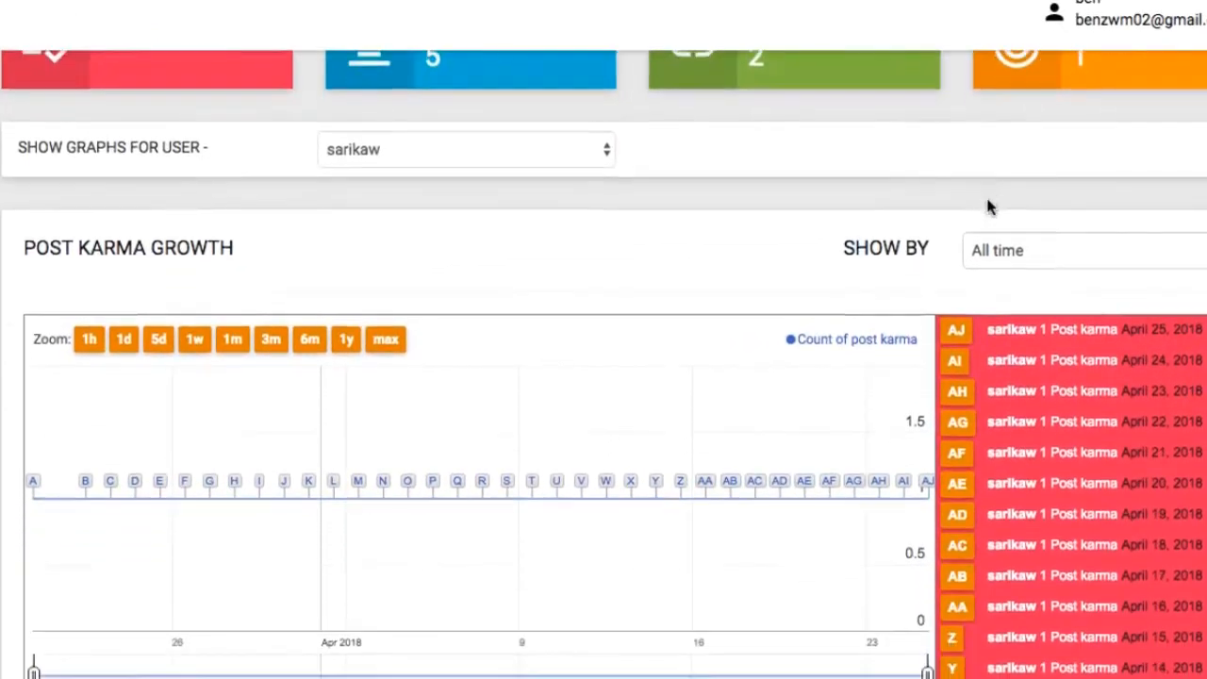
scroll(down, 3)
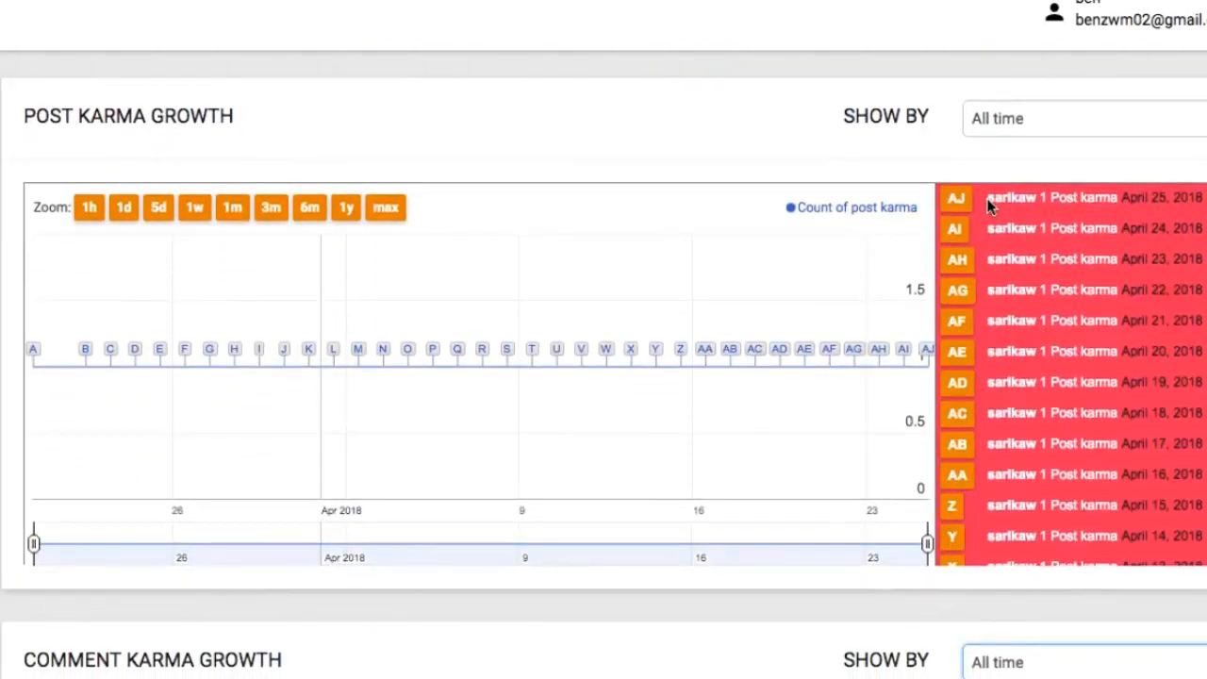
click(1085, 117)
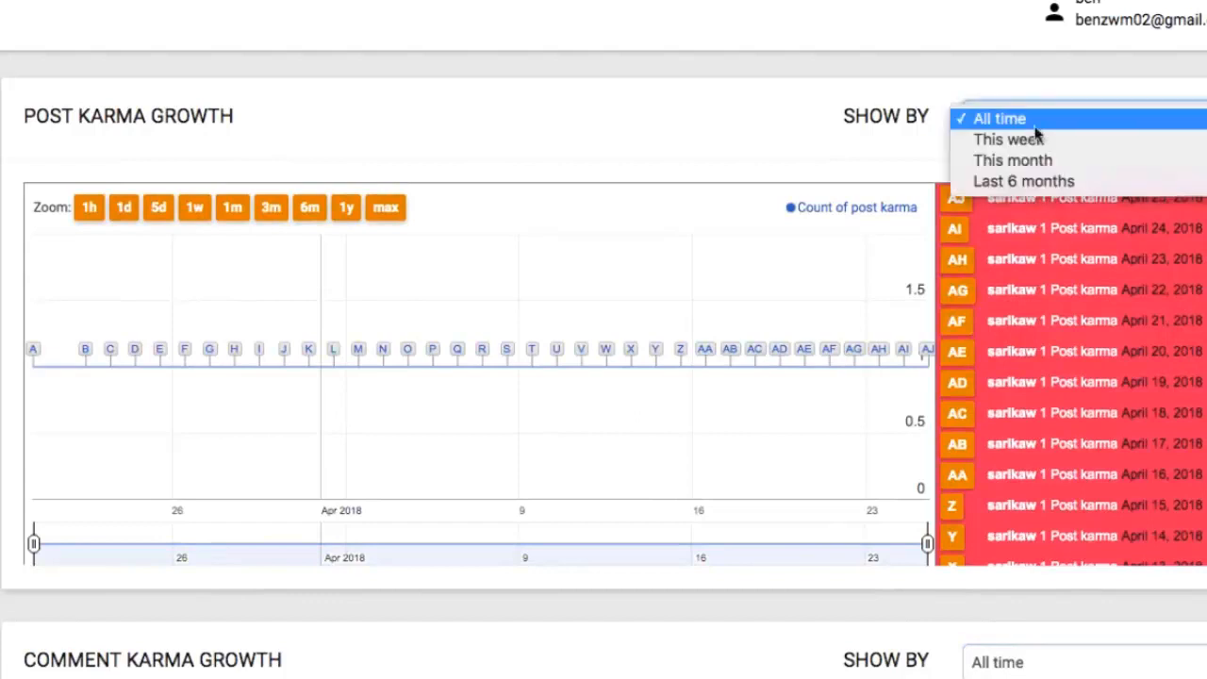
click(999, 117)
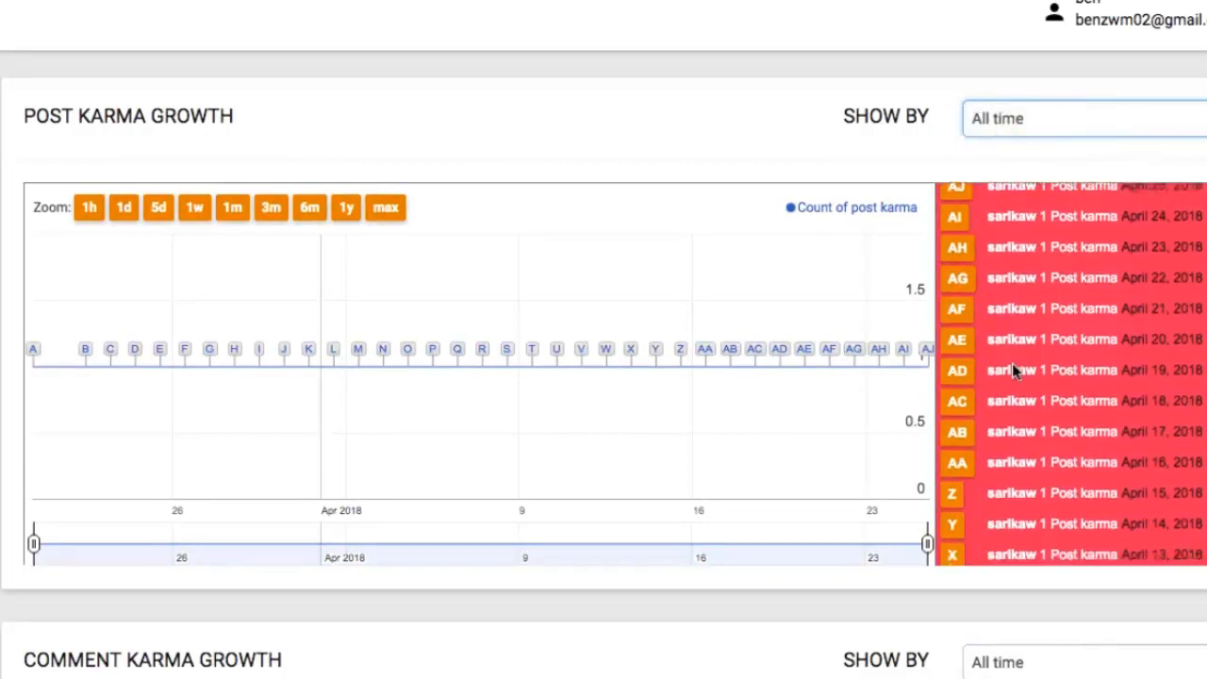
scroll(down, 3)
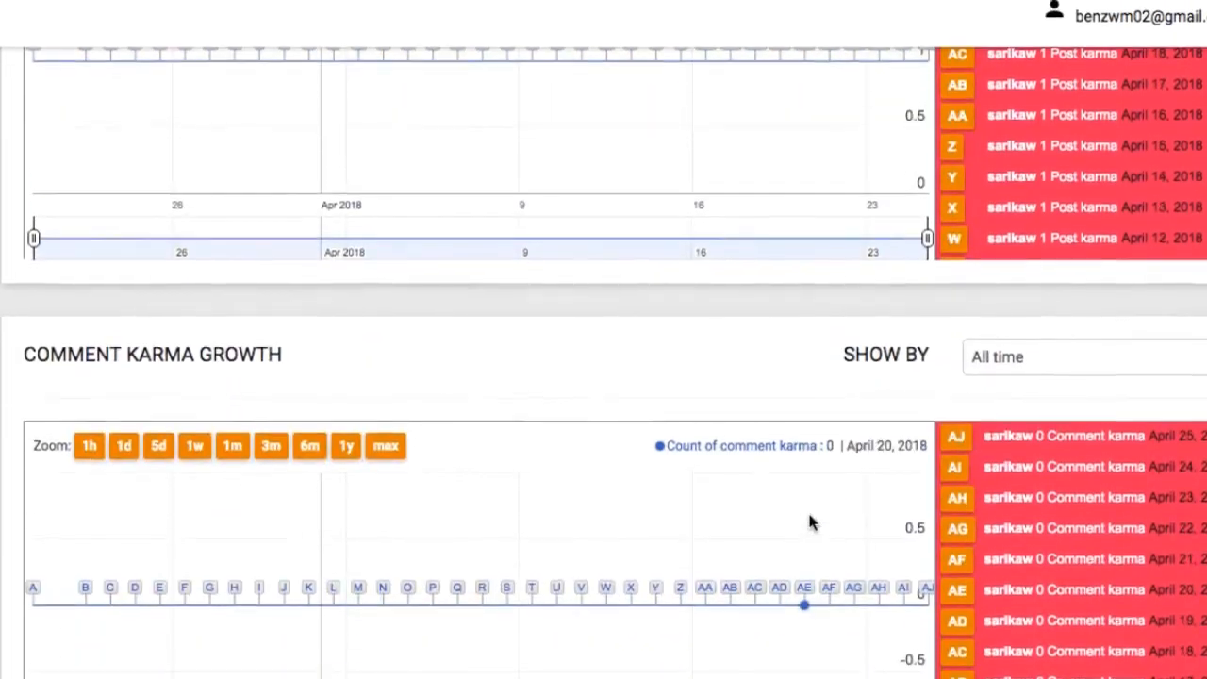
click(1082, 356)
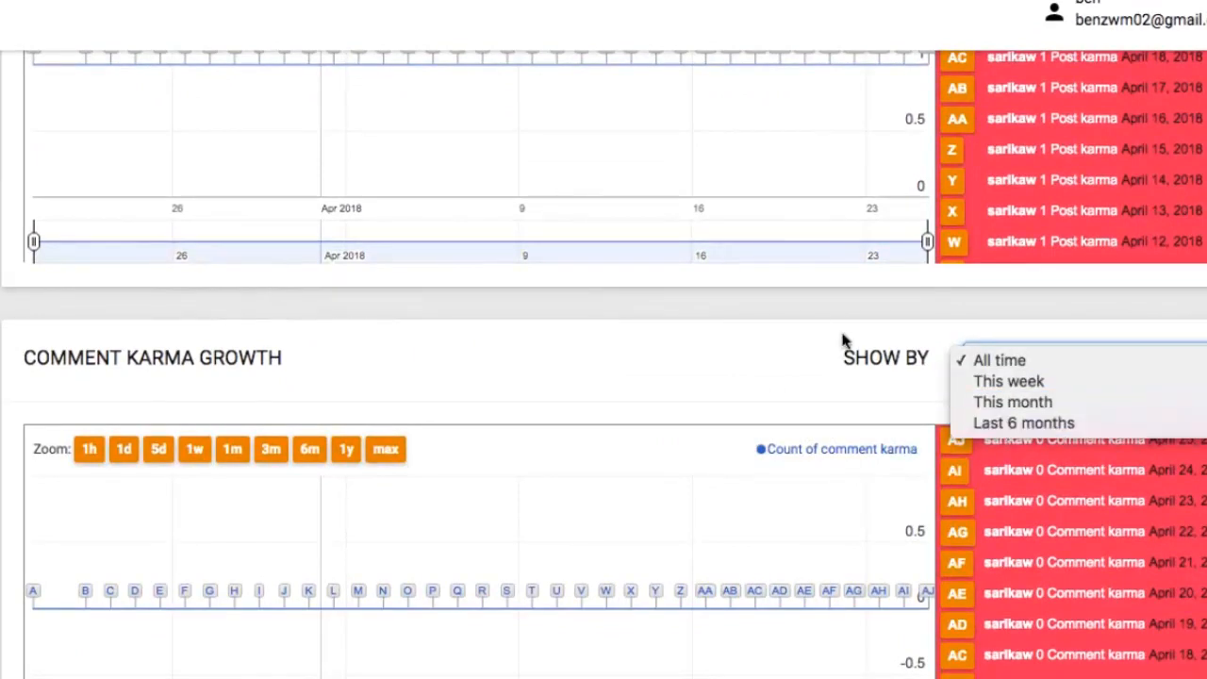
click(996, 360)
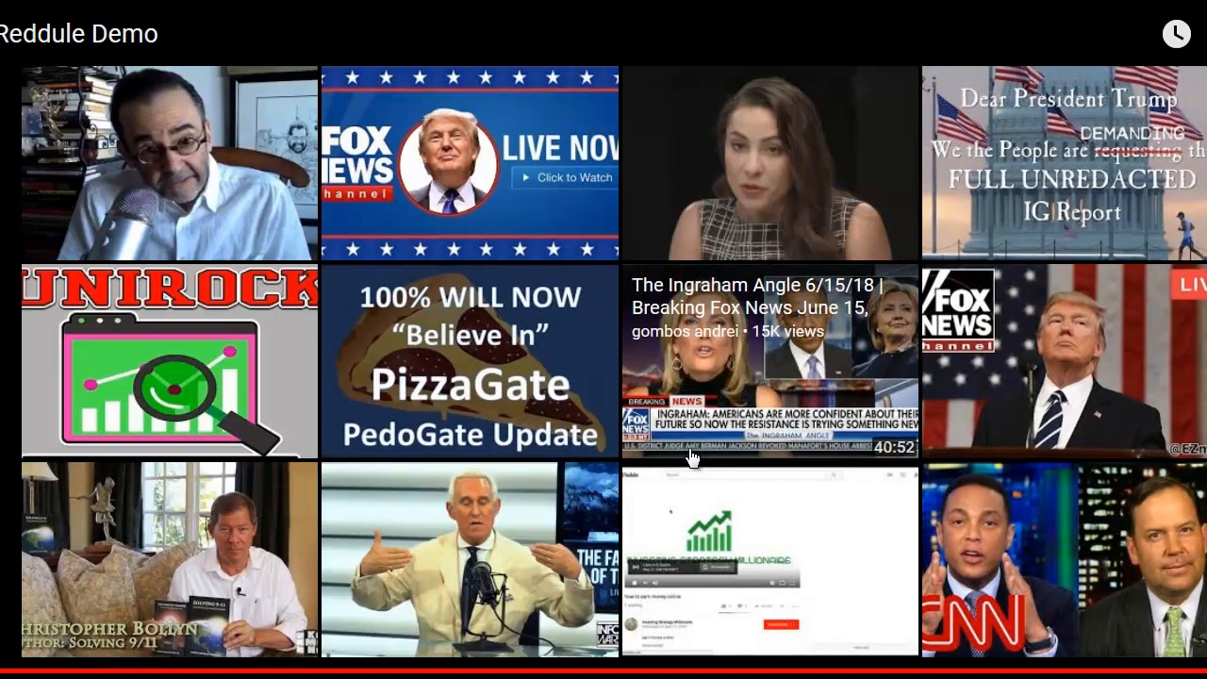
mouse_move(814, 498)
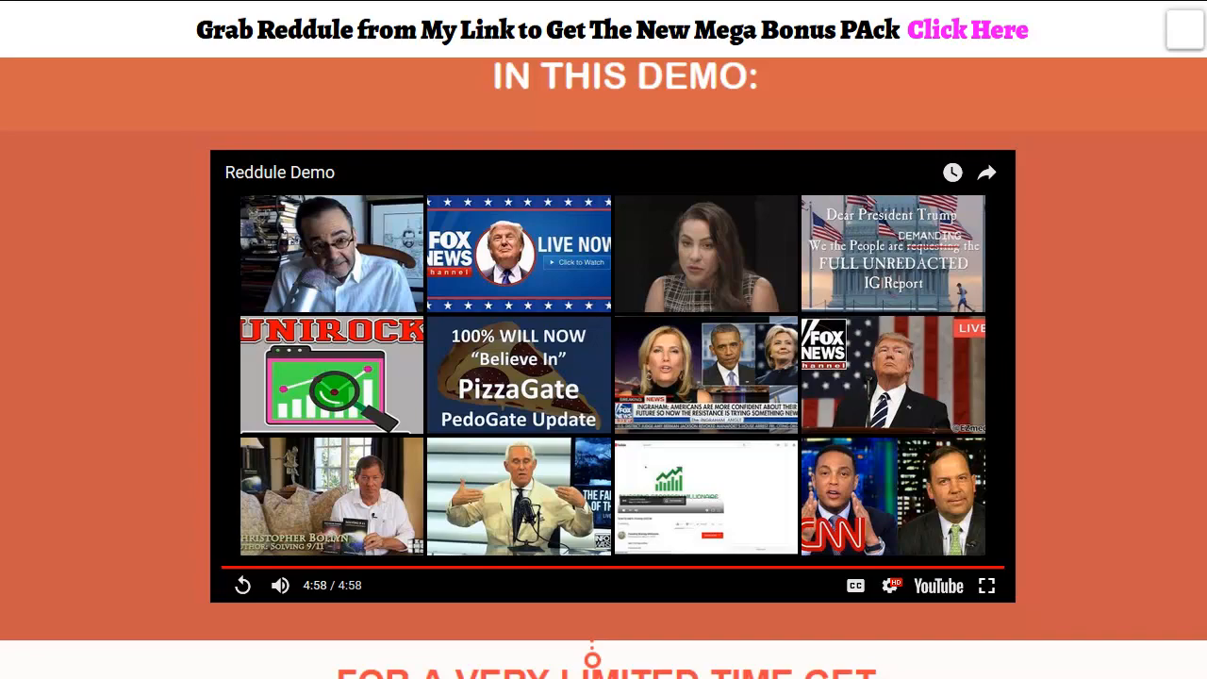
- Scroll the bonus page past the purchase button through Bonuses #1 to #9 Internet Marketing Trends
scroll(down, 3)
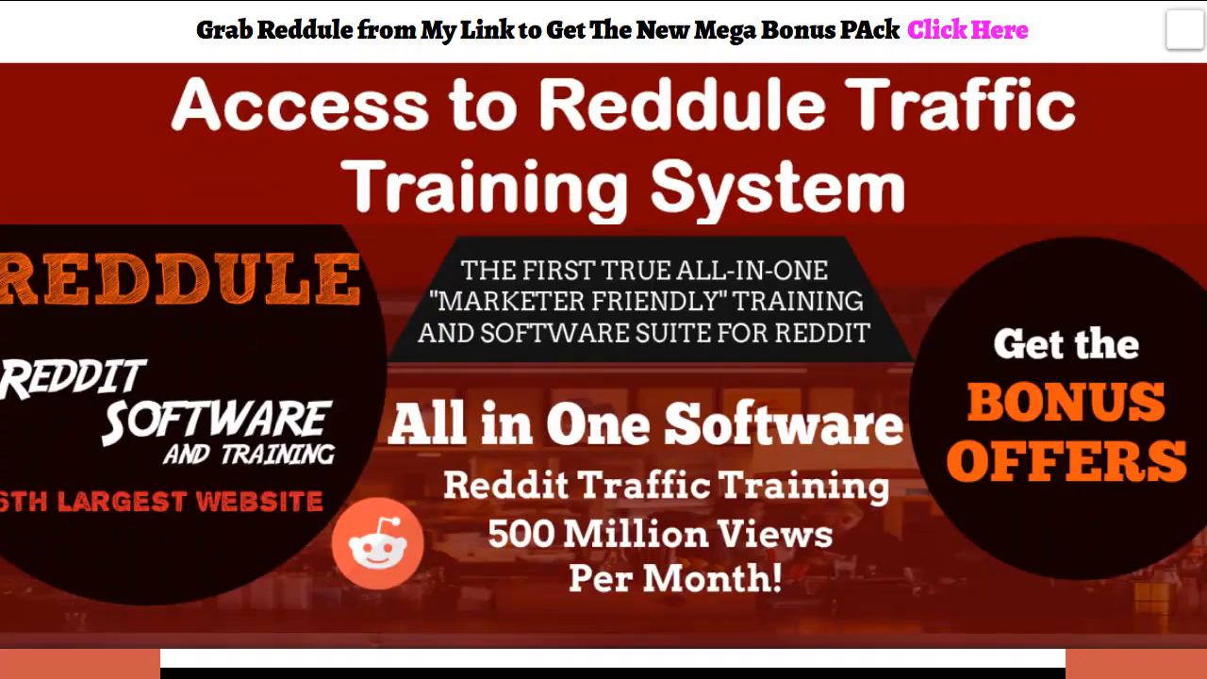
scroll(down, 3)
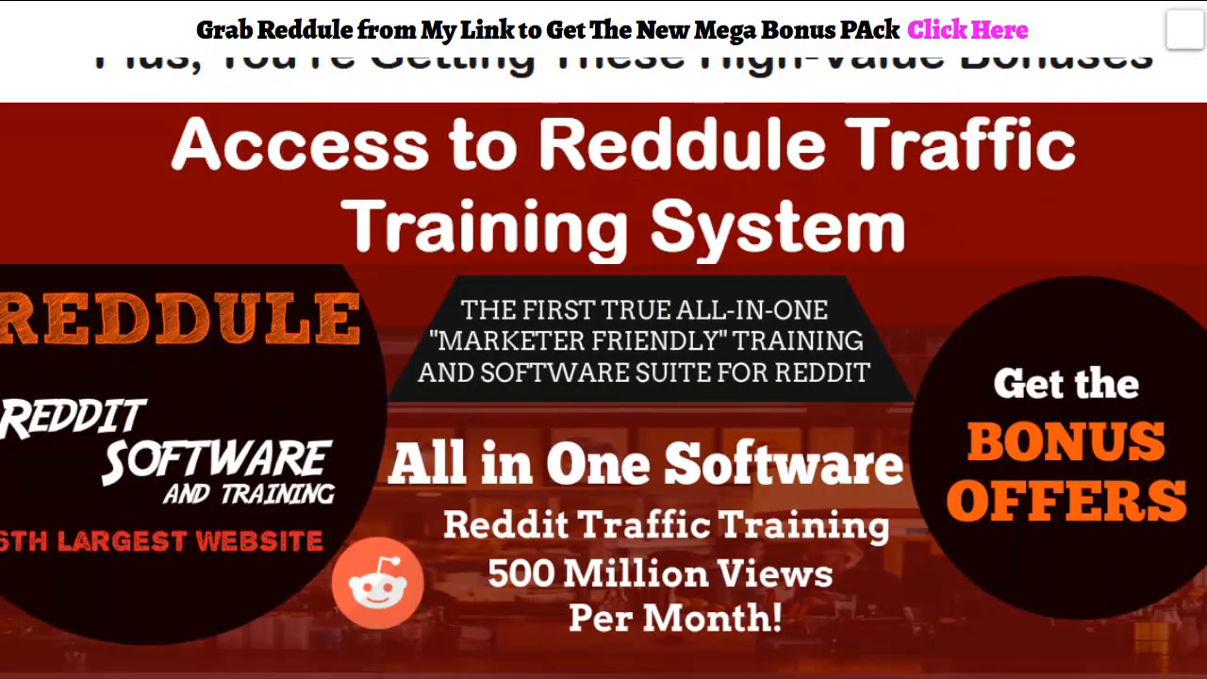
scroll(down, 3)
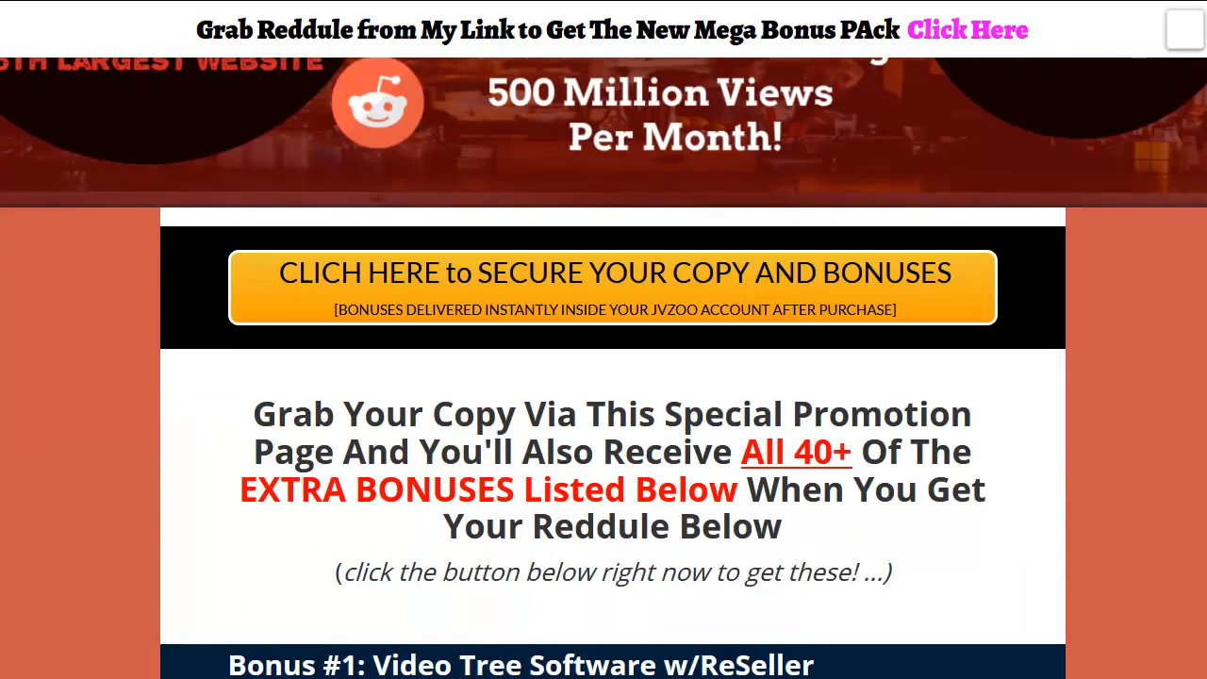
scroll(down, 3)
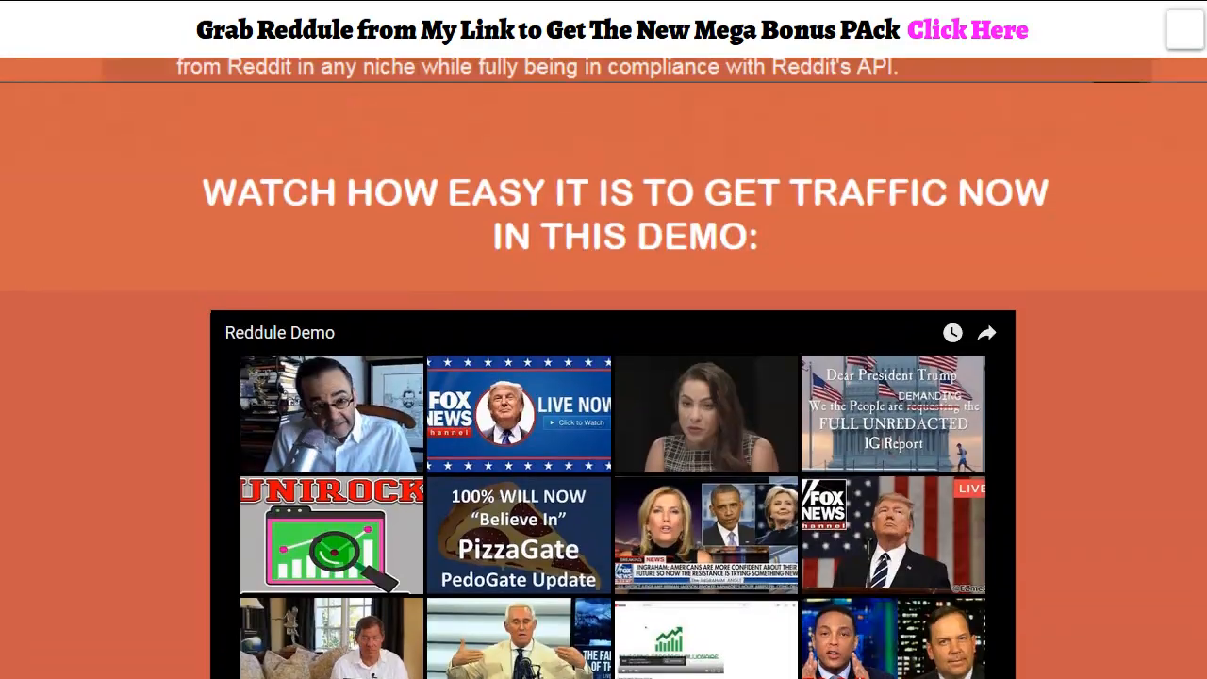
scroll(down, 3)
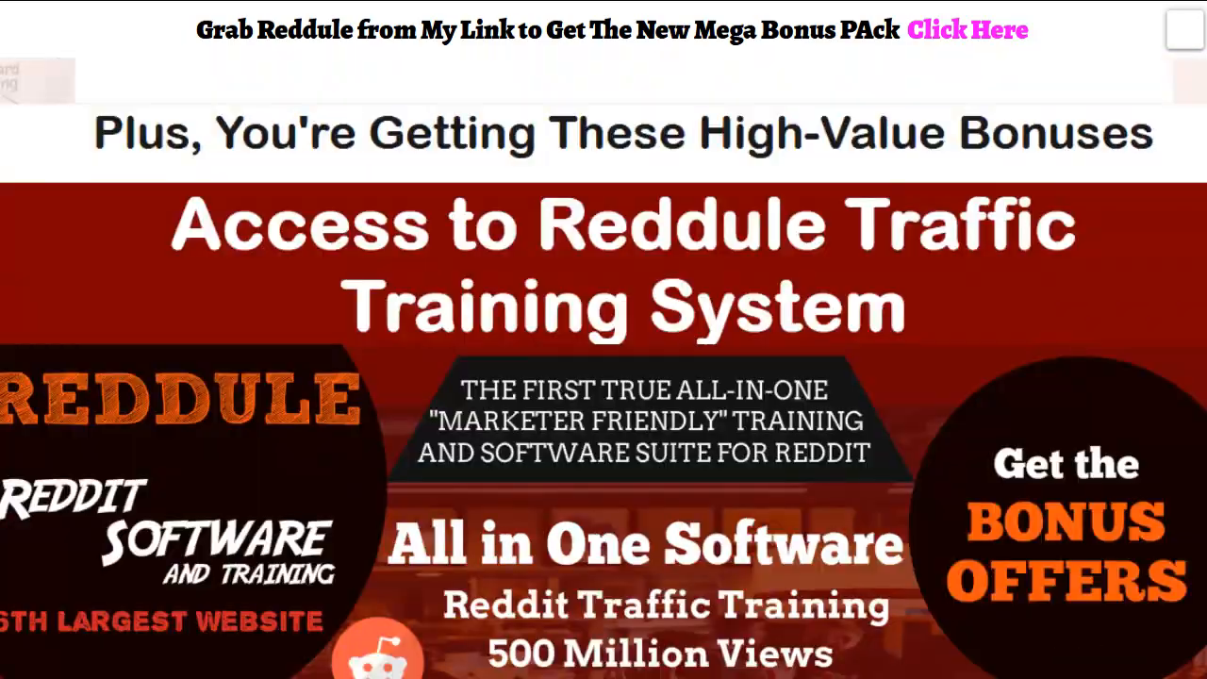
scroll(down, 3)
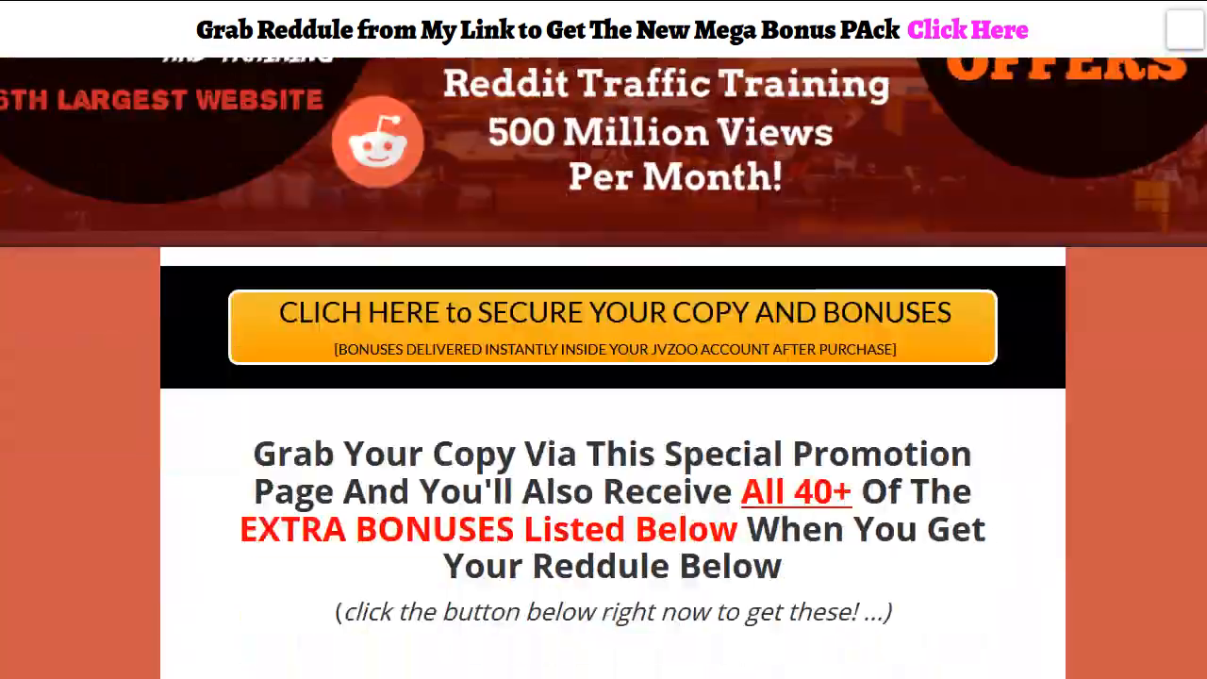
scroll(down, 3)
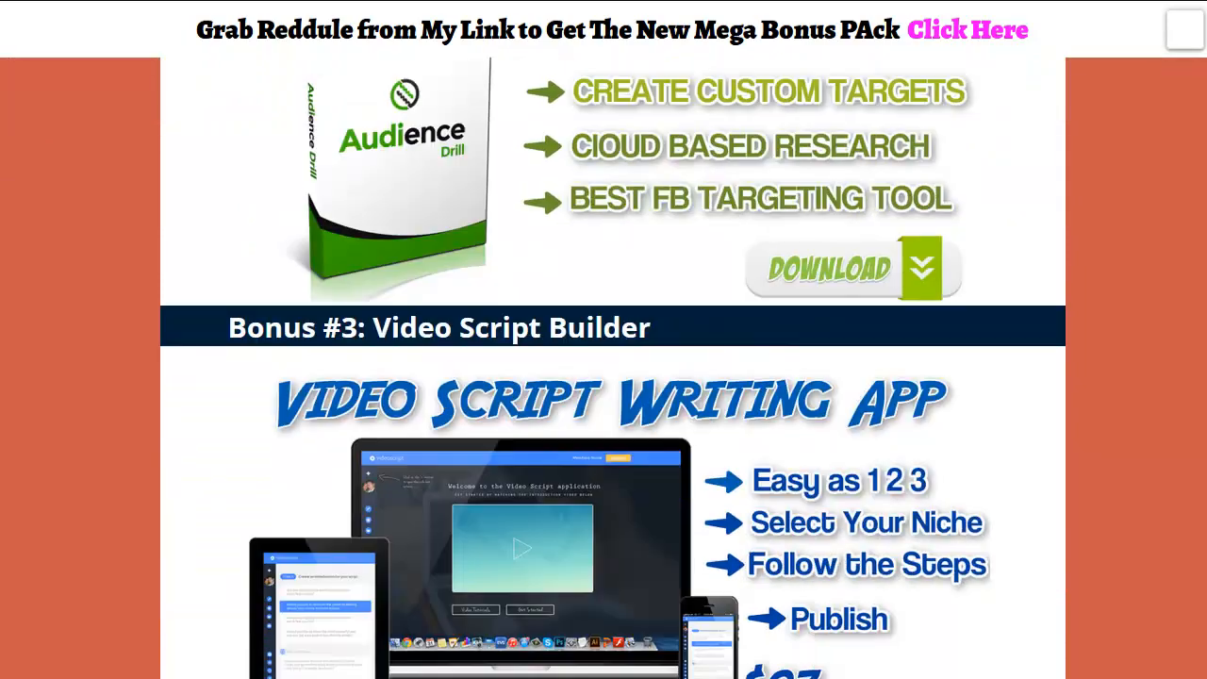
scroll(down, 3)
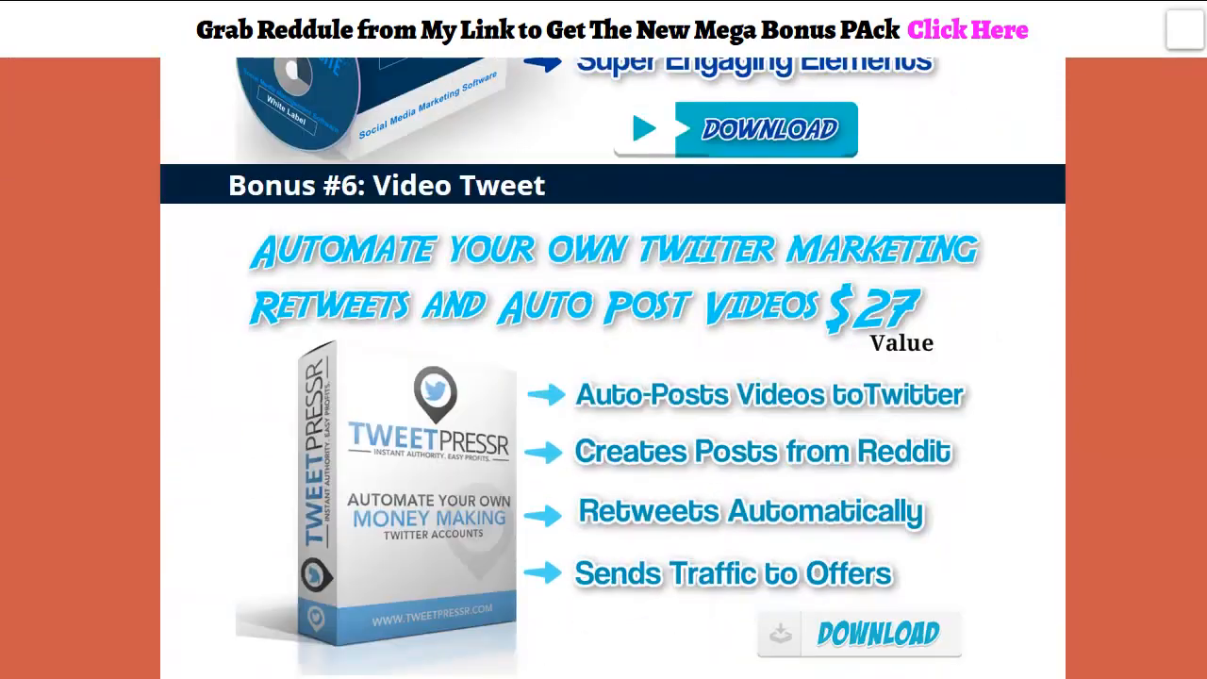
scroll(down, 3)
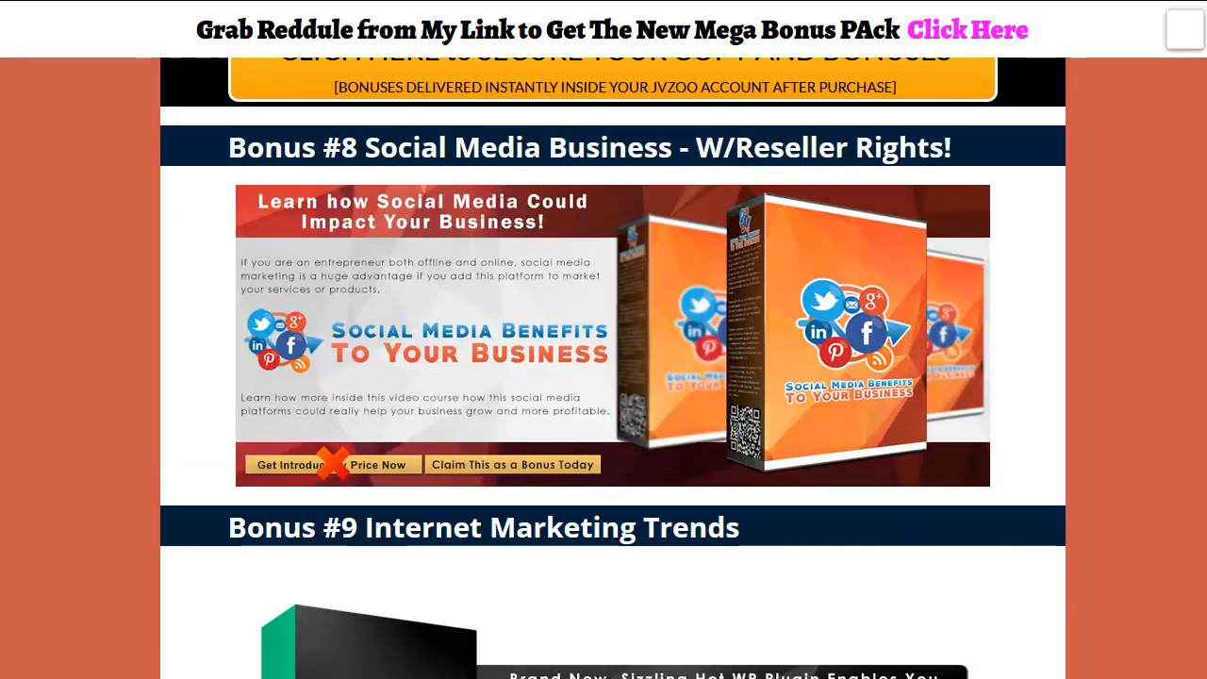